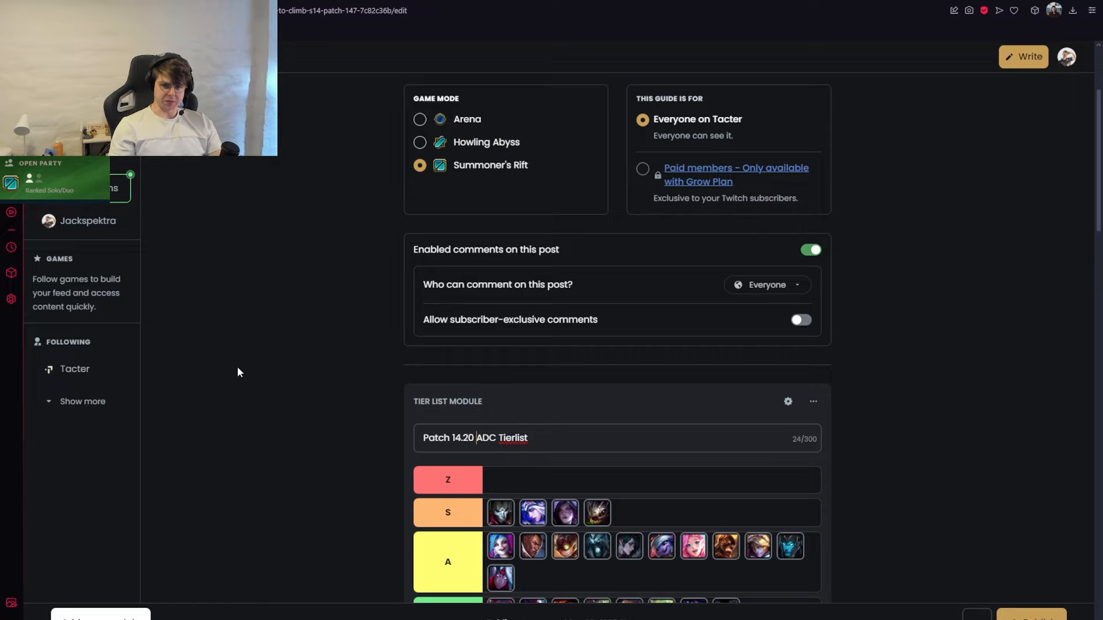
# Scroll down the Tacter guide edit page before leaving for a new tab
pyautogui.scroll(-3)
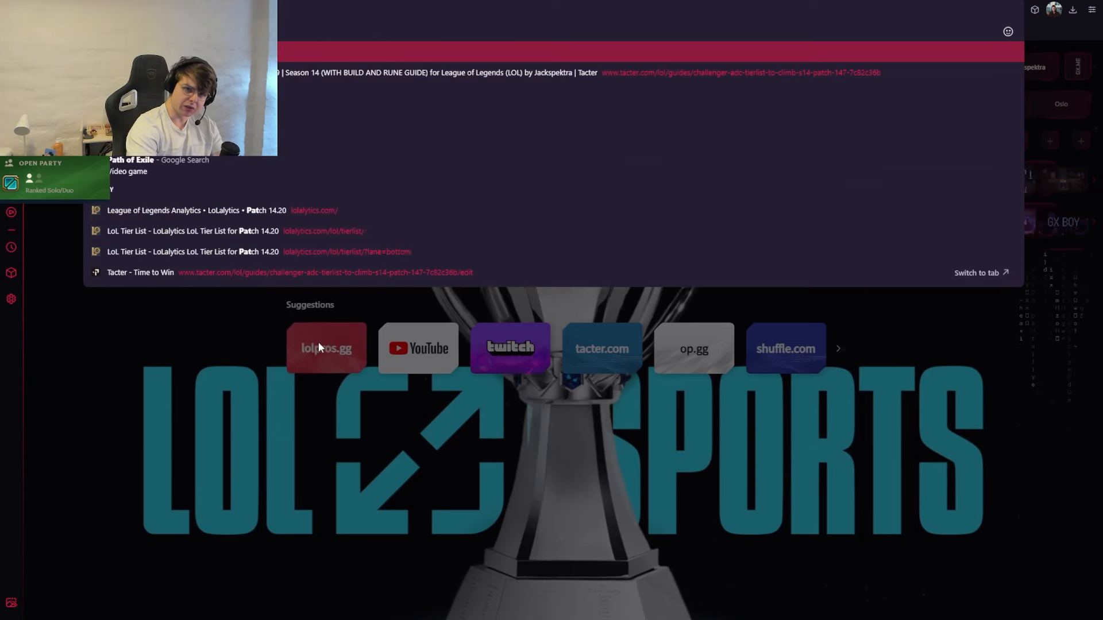
# Search 'patch notes' from the Opera GX address bar to reach the 14.20 notes
pyautogui.write('patch notes')
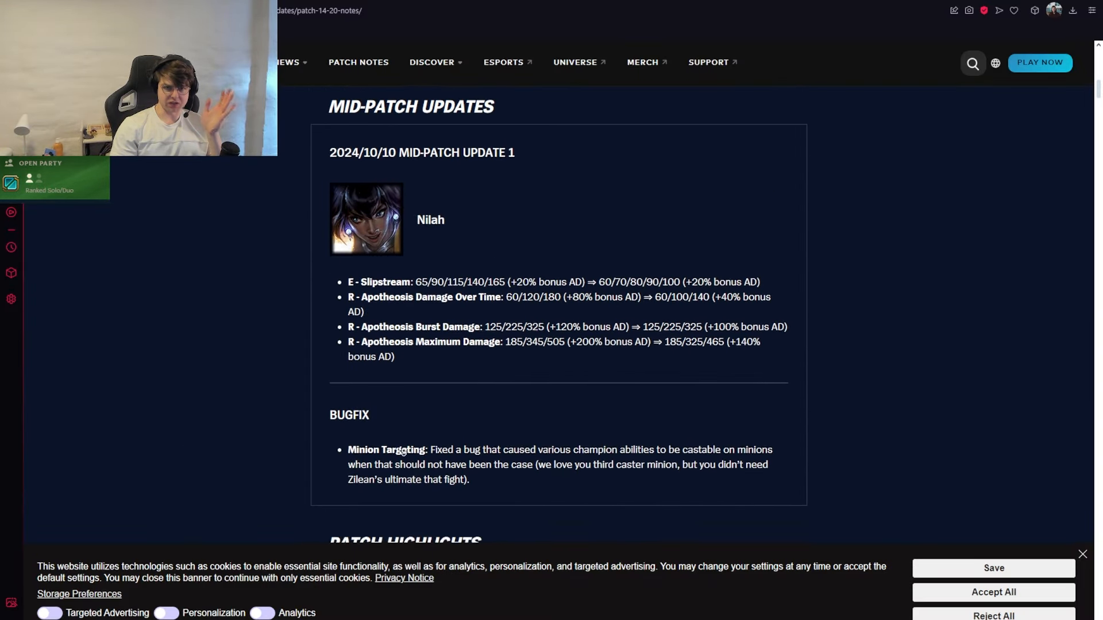
pyautogui.scroll(-3)
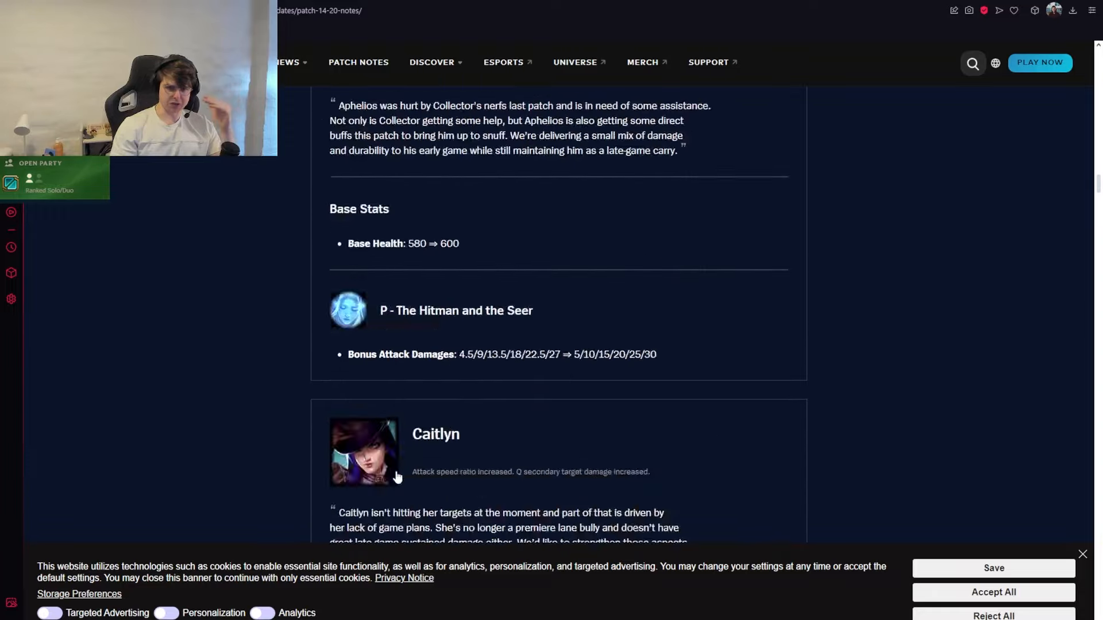
pyautogui.scroll(-3)
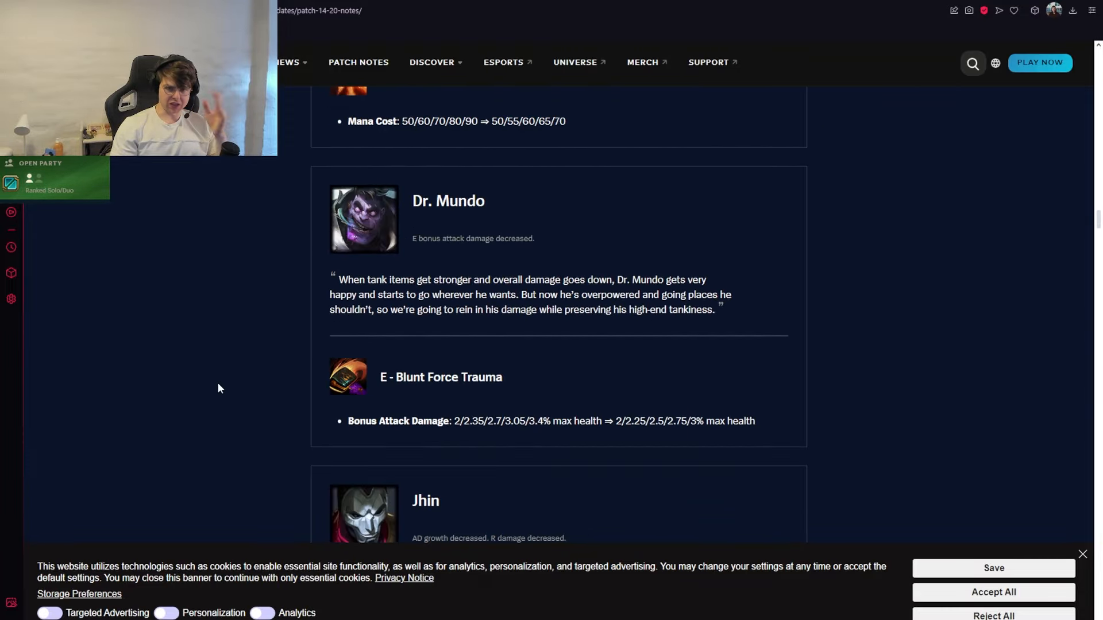
pyautogui.scroll(-3)
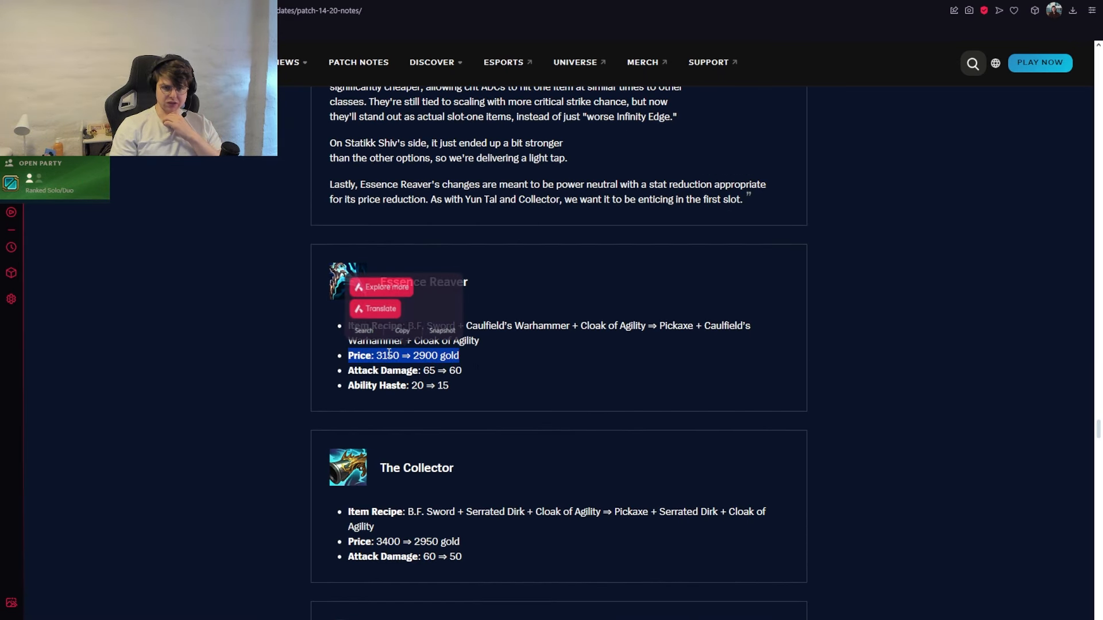
pyautogui.click(492, 587)
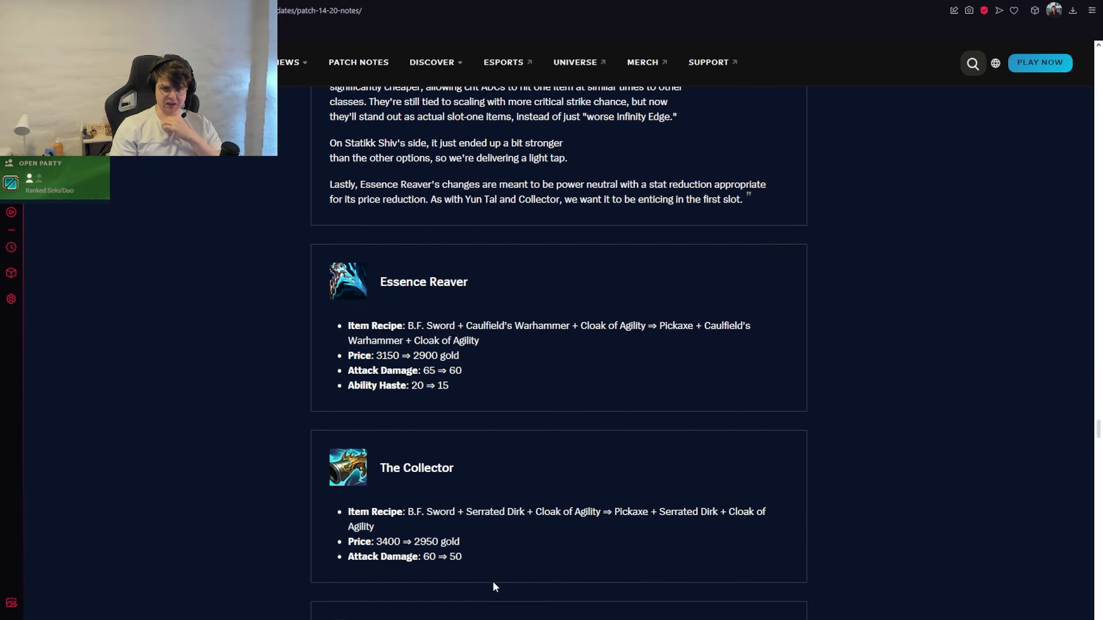
pyautogui.scroll(-3)
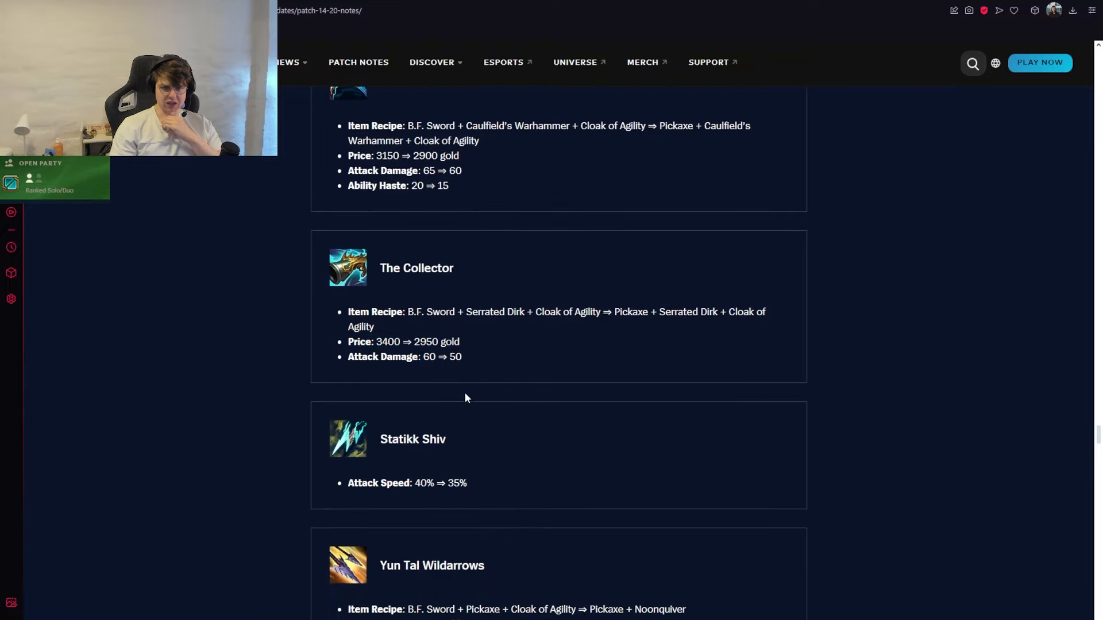
pyautogui.scroll(-3)
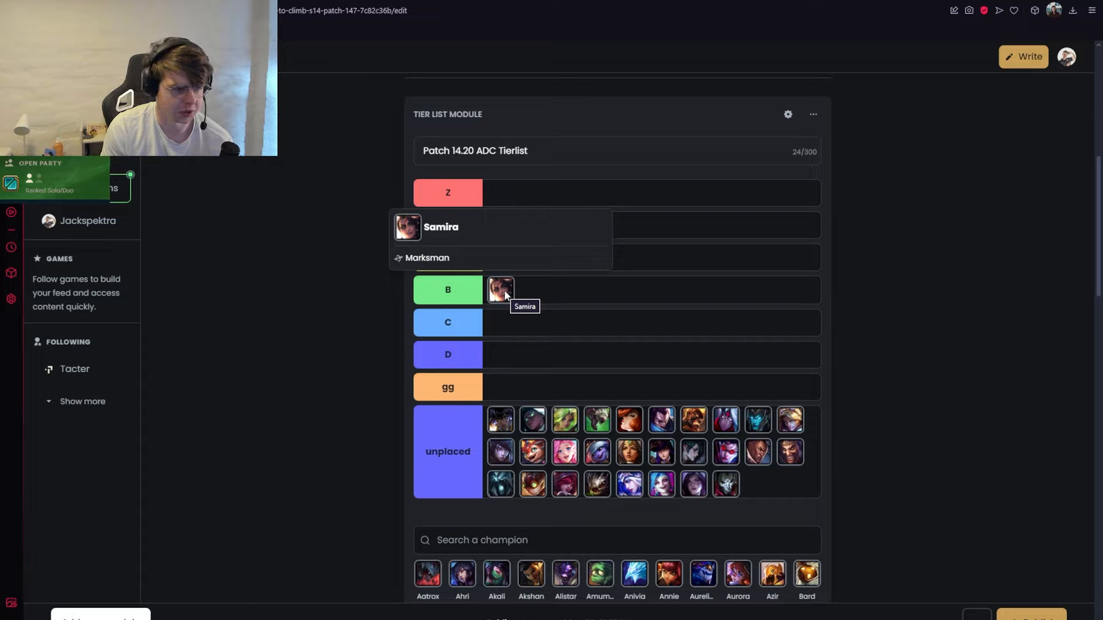
pyautogui.moveTo(581, 278)
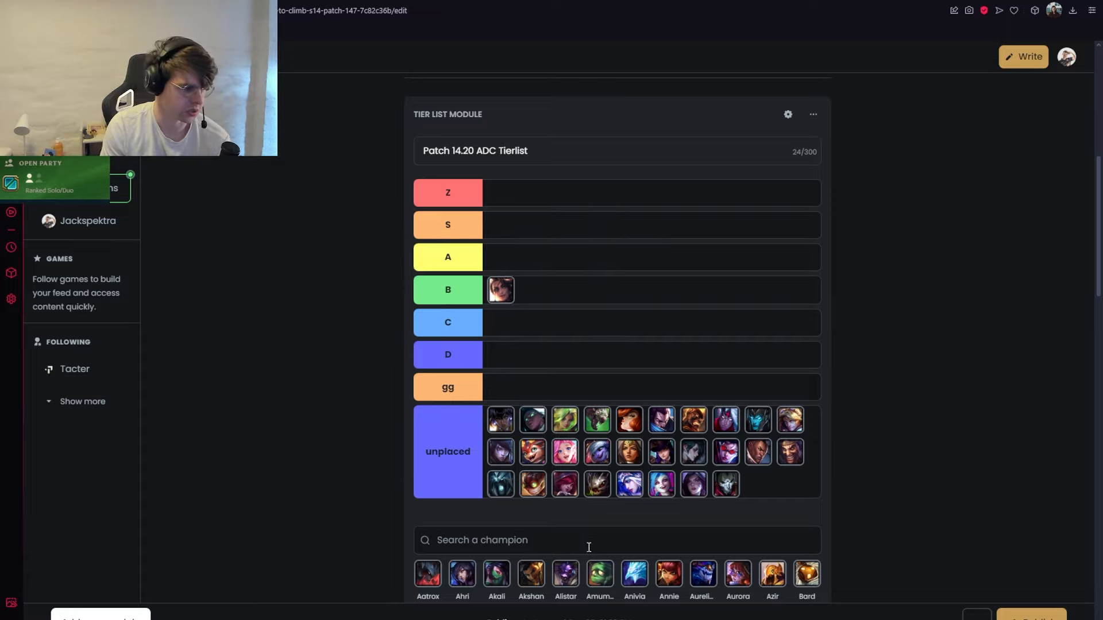
pyautogui.moveTo(666, 399)
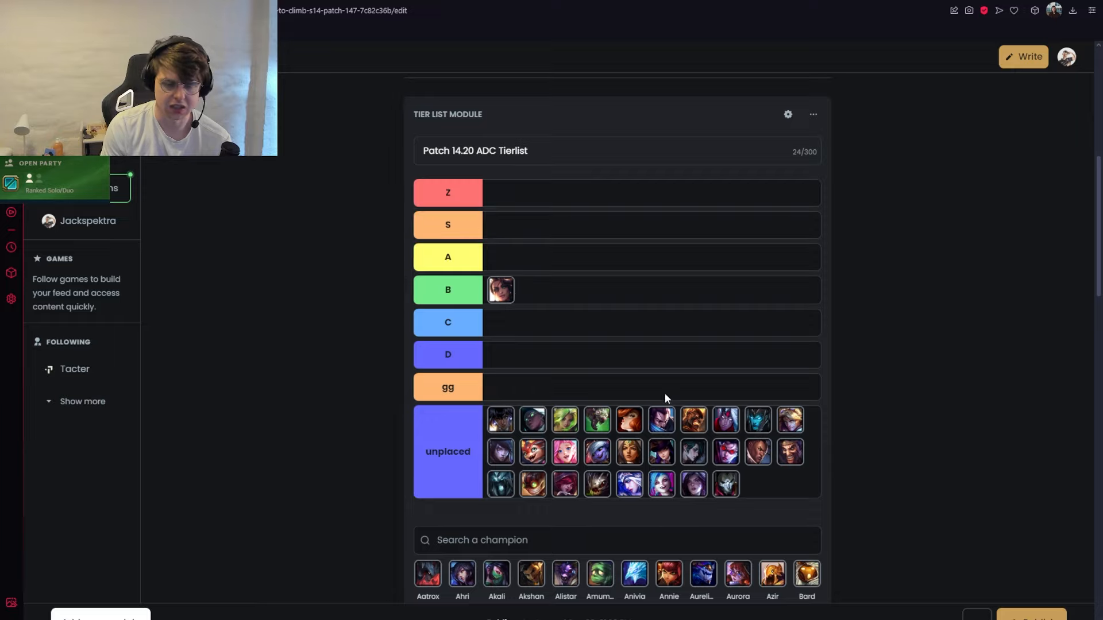
pyautogui.moveTo(535, 326)
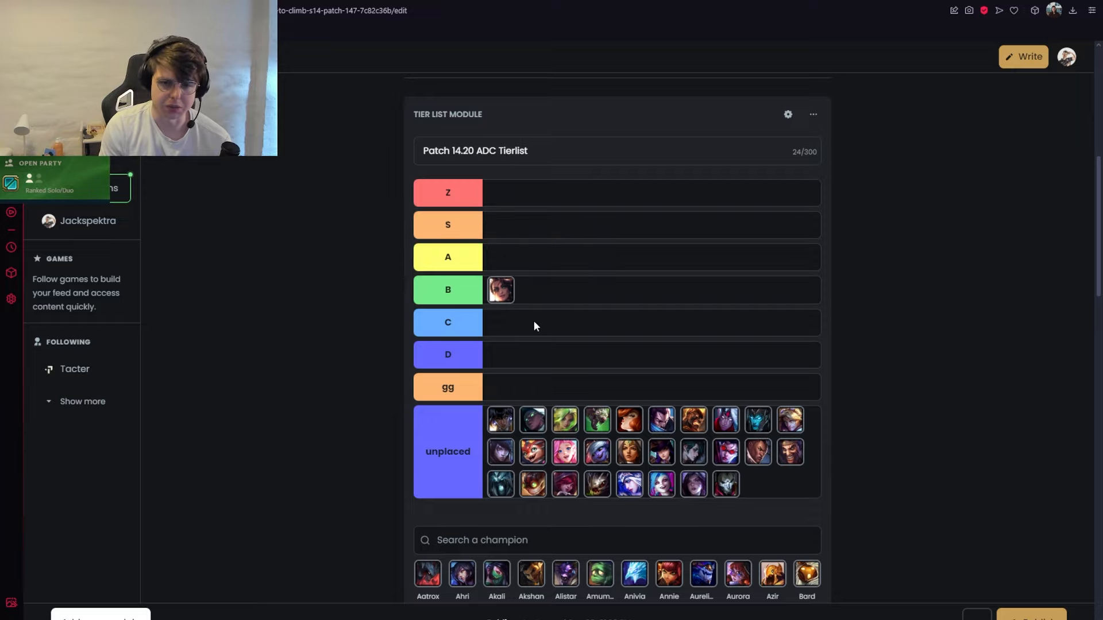
pyautogui.moveTo(505, 313)
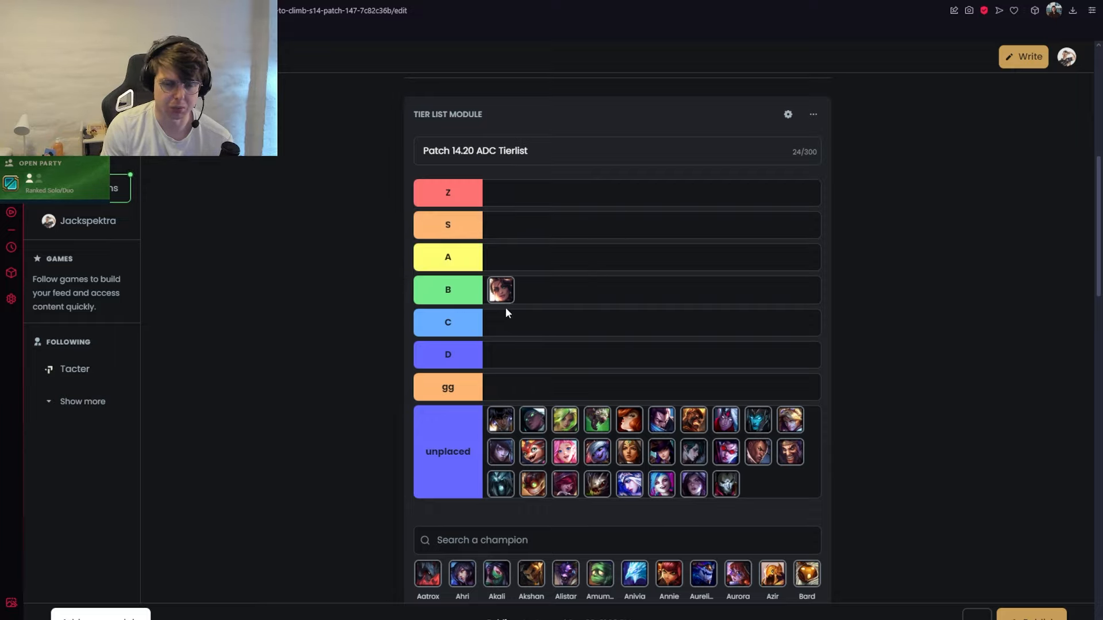
pyautogui.moveTo(500, 290)
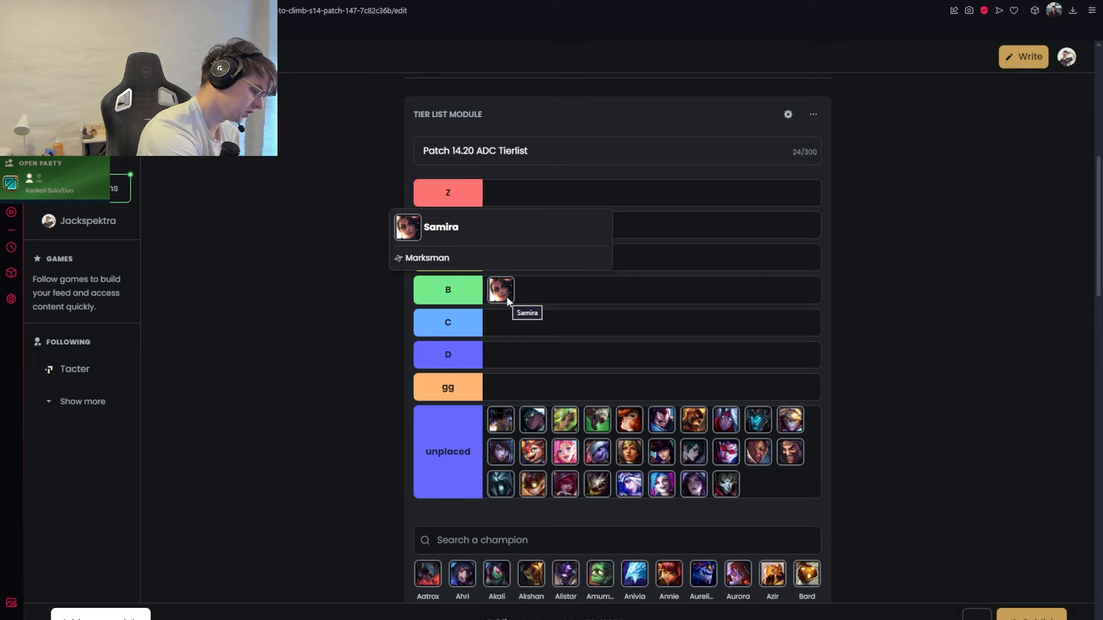
pyautogui.moveTo(280, 504)
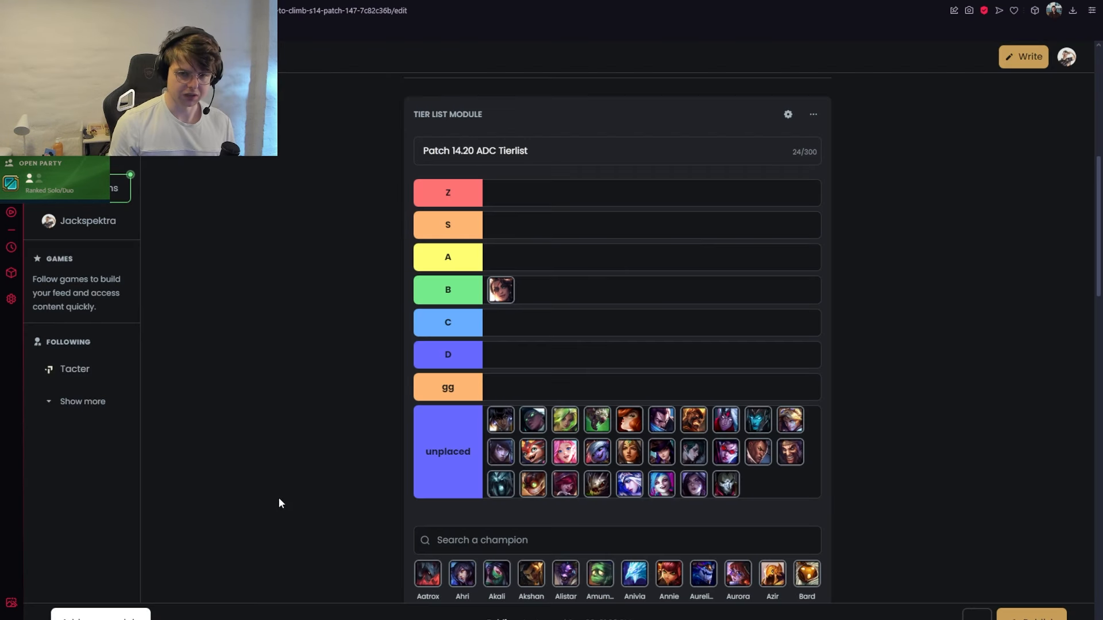
pyautogui.moveTo(330, 479)
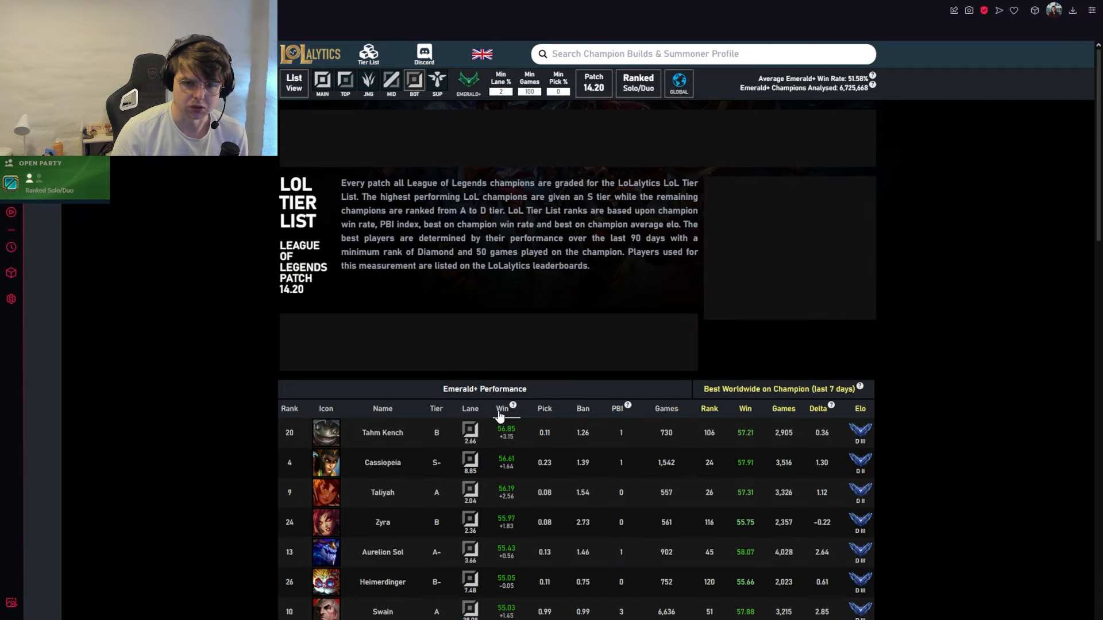
# Open Nilah's champion stats page from the LoLalytics 14.20 tier list
pyautogui.scroll(-3)
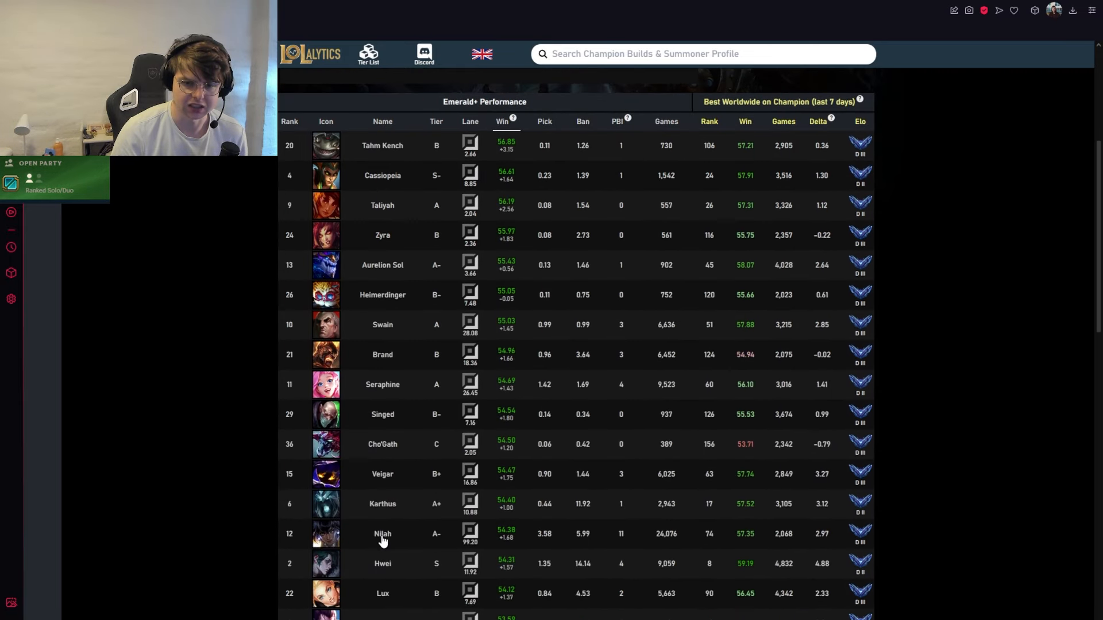
pyautogui.click(382, 534)
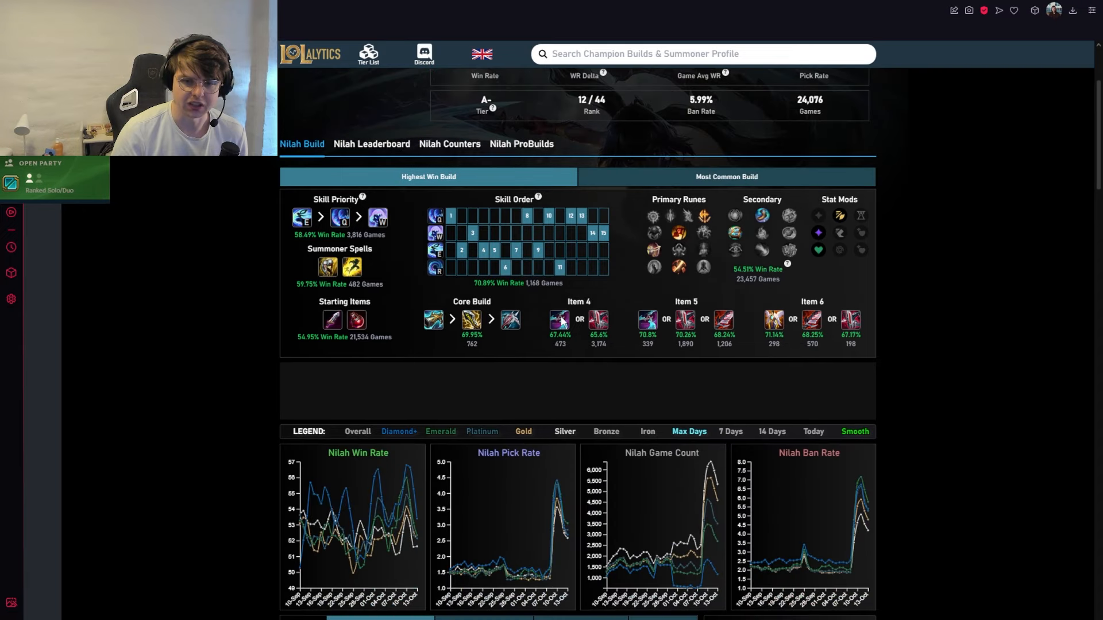
pyautogui.scroll(-3)
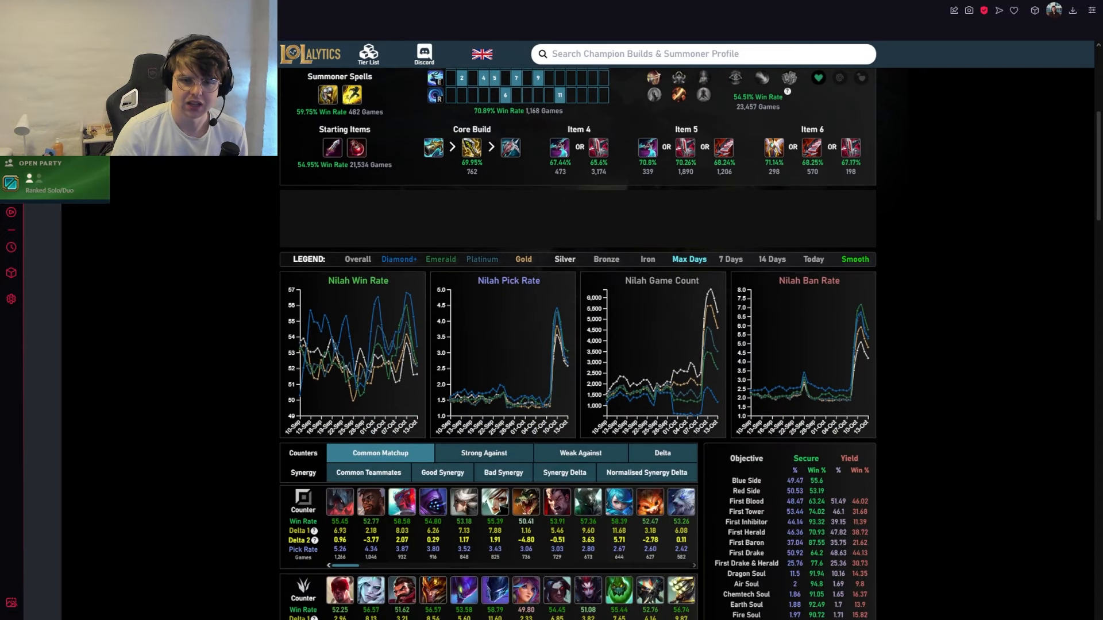
pyautogui.scroll(3)
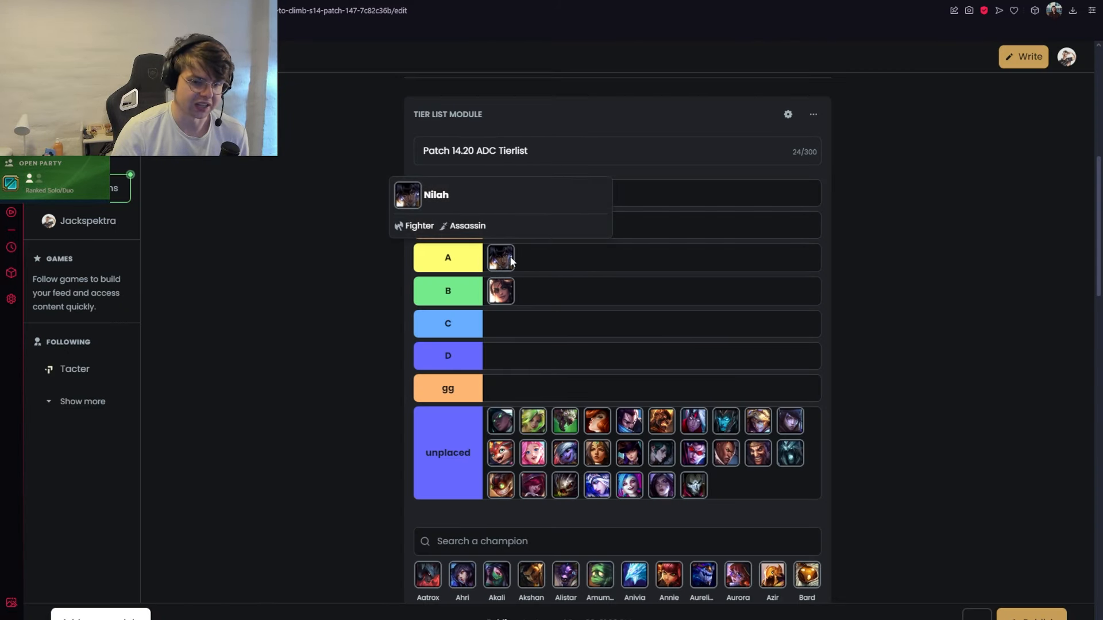
pyautogui.moveTo(500, 258)
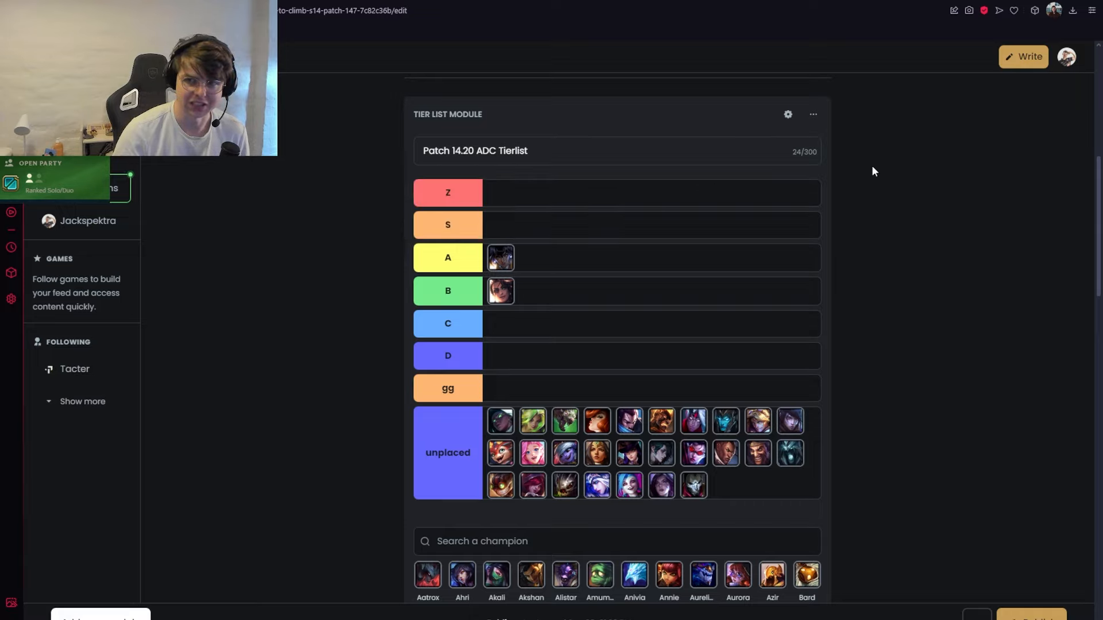
pyautogui.moveTo(501, 257)
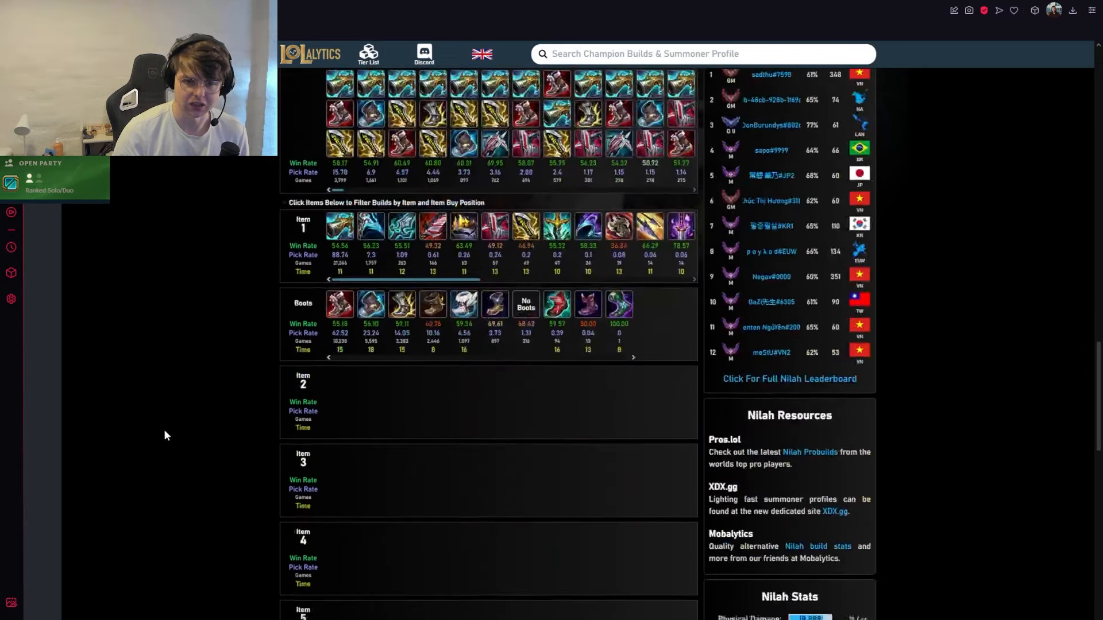
# Scroll Nilah's LoLalytics page to her item 2–4 build tables
pyautogui.scroll(3)
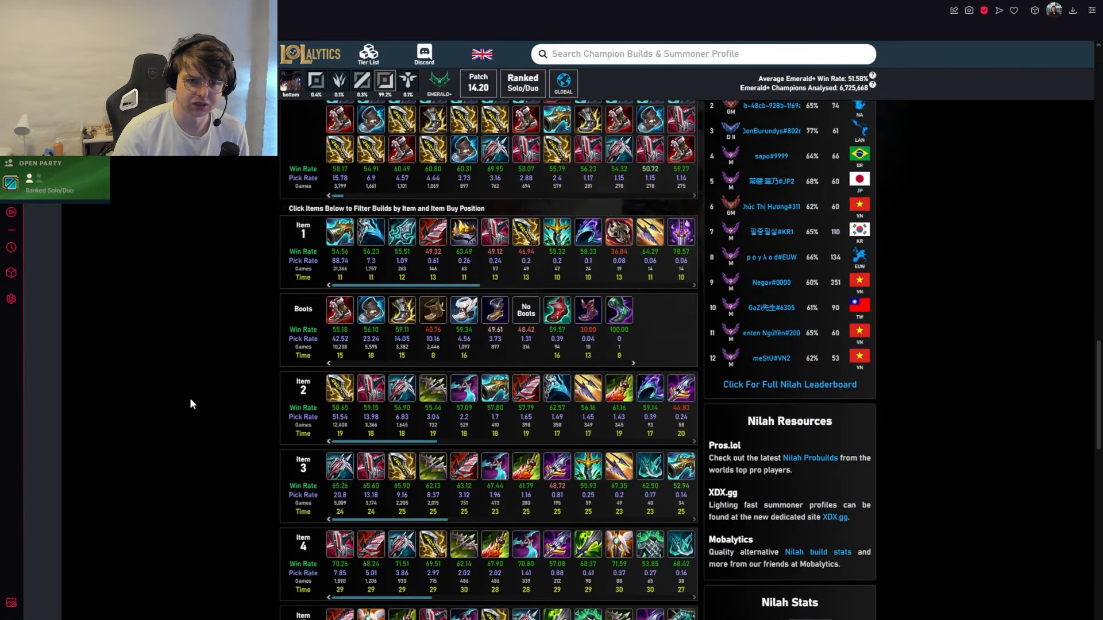
pyautogui.moveTo(342, 232)
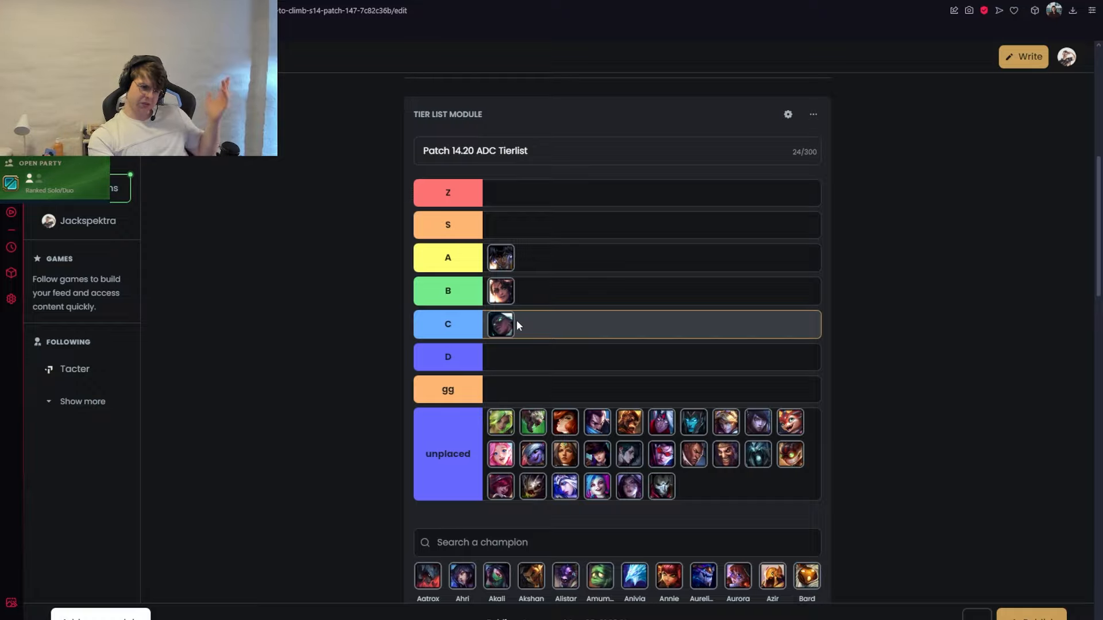
pyautogui.moveTo(500, 324)
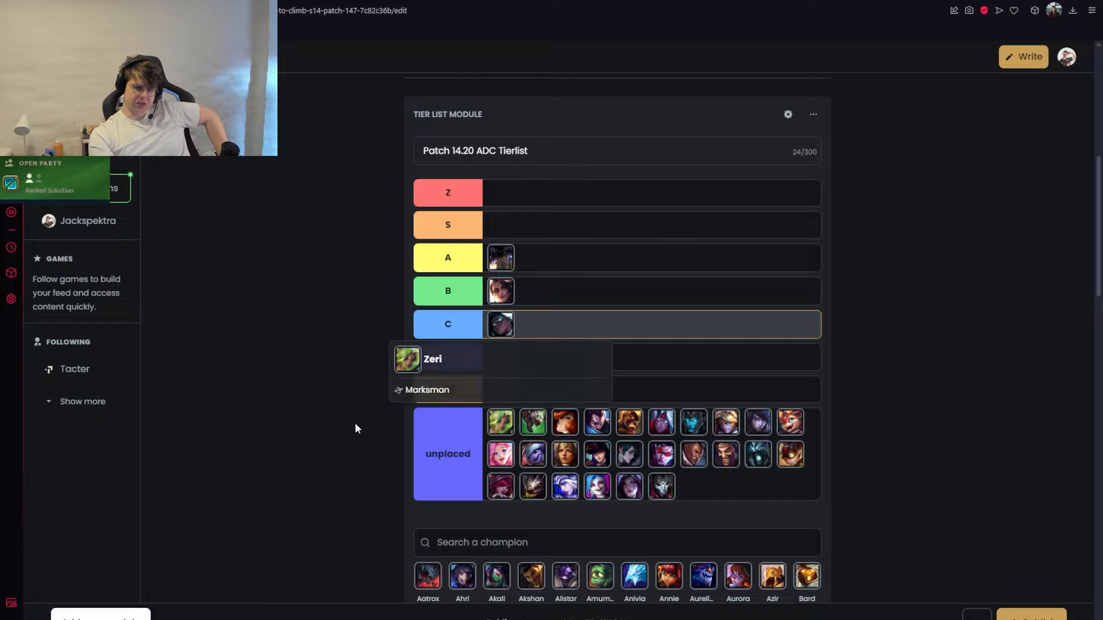
pyautogui.moveTo(501, 422)
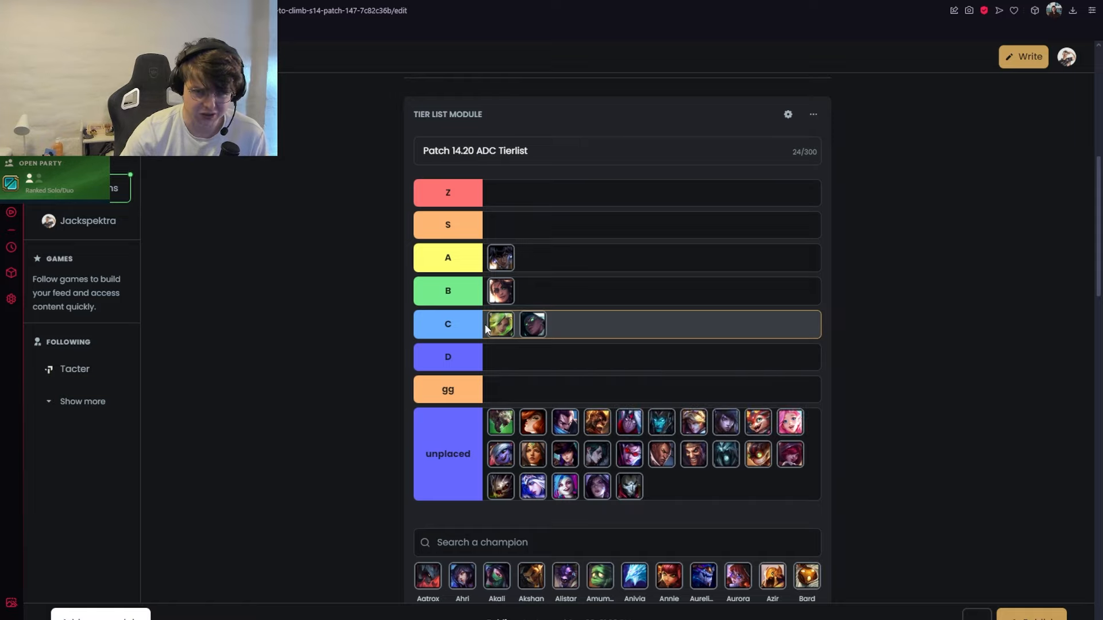
pyautogui.moveTo(499, 324)
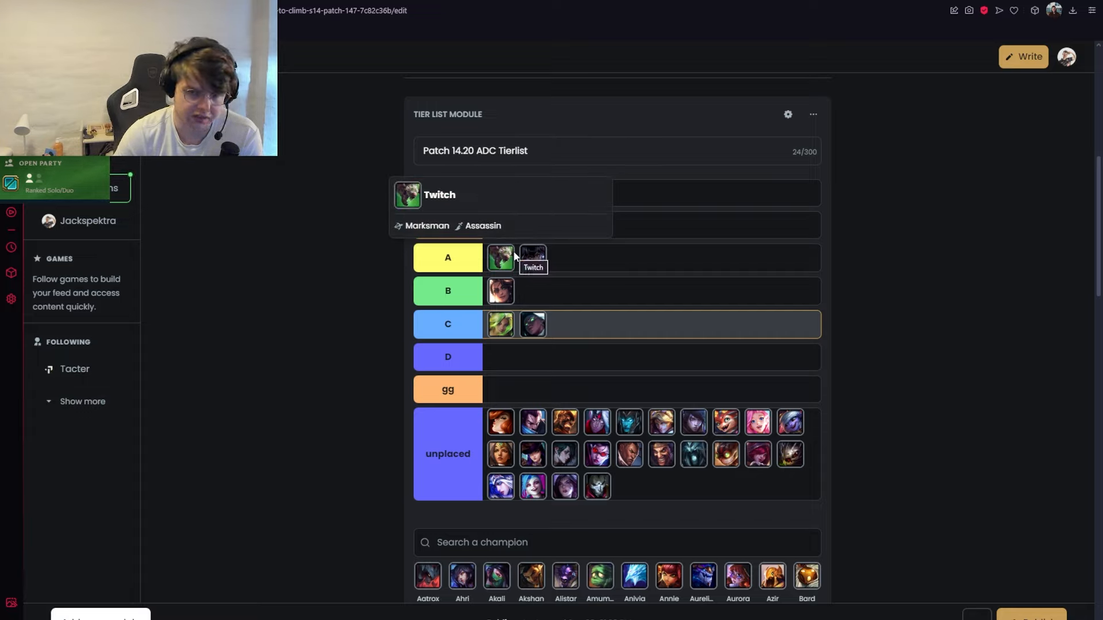
pyautogui.moveTo(501, 263)
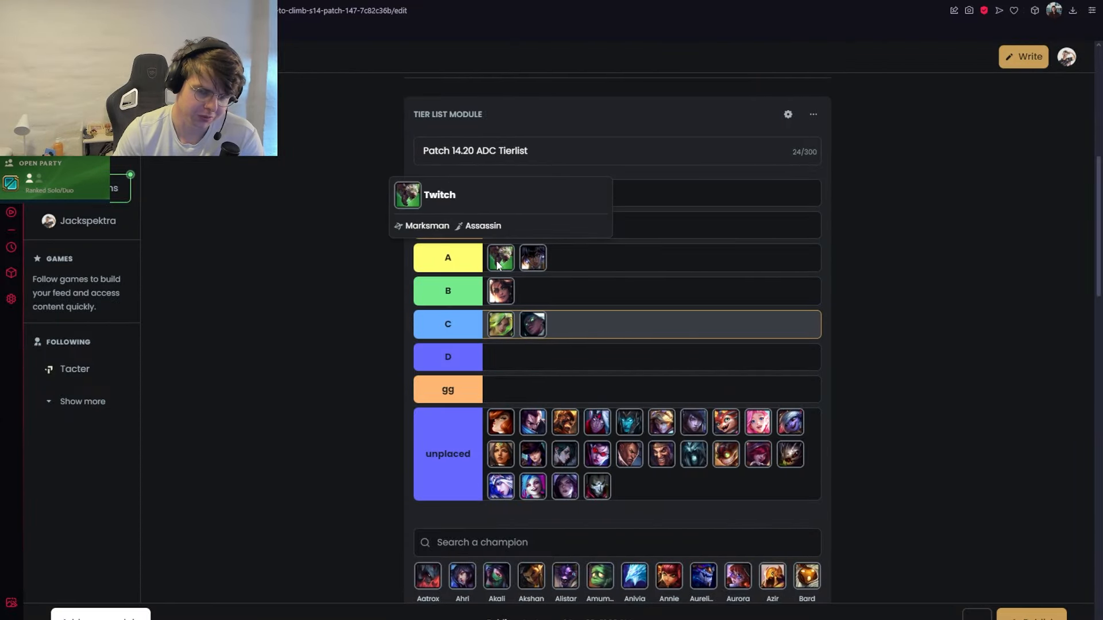
pyautogui.moveTo(501, 258)
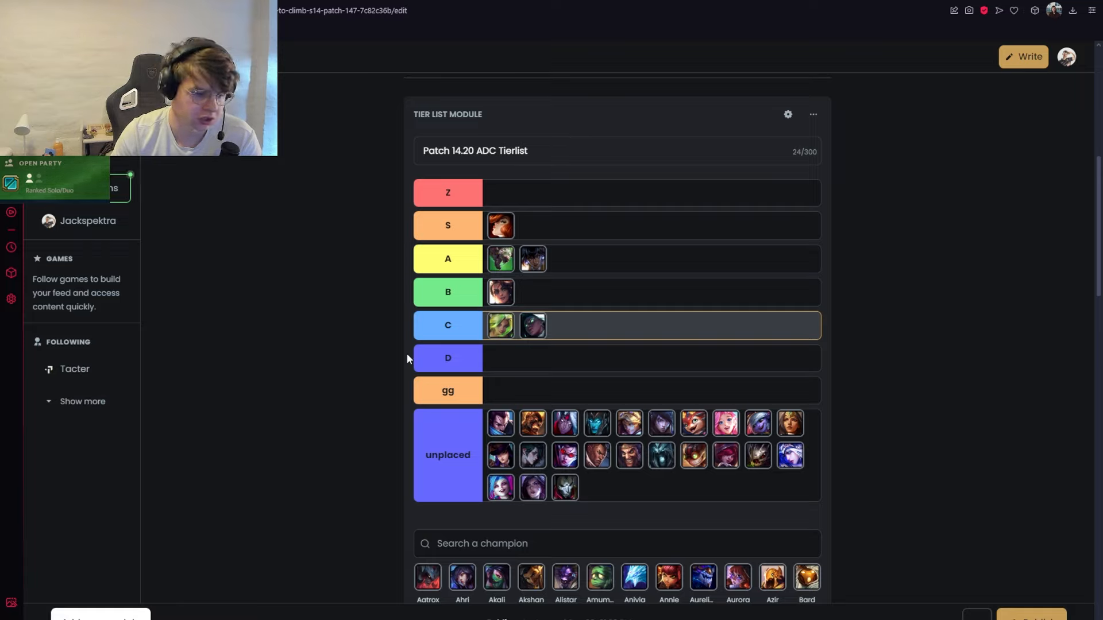
pyautogui.moveTo(500, 225)
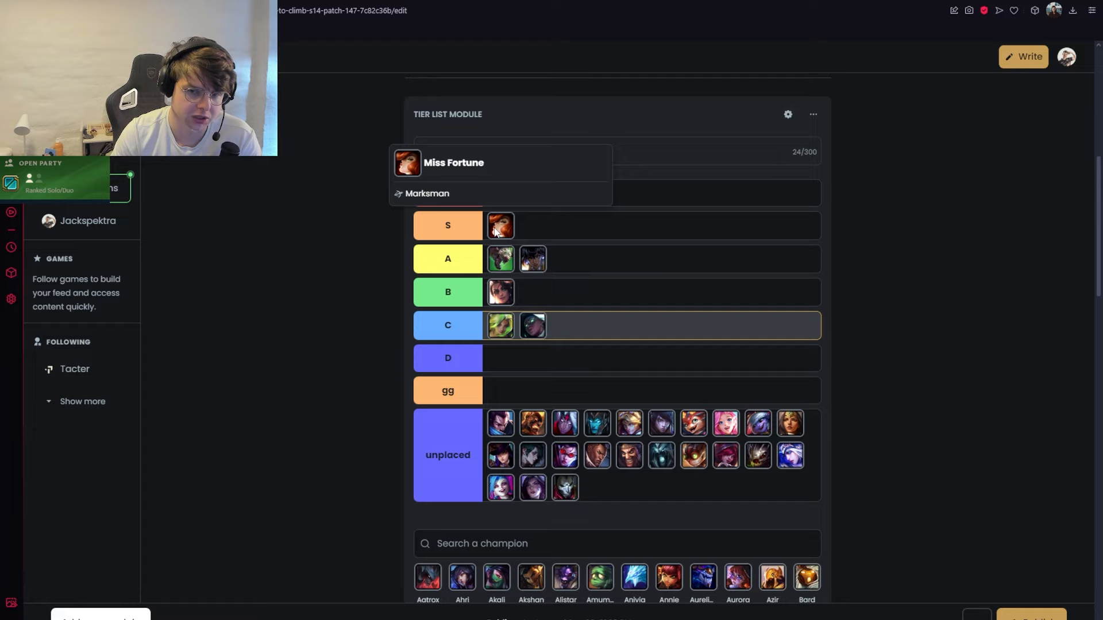
pyautogui.moveTo(500, 225)
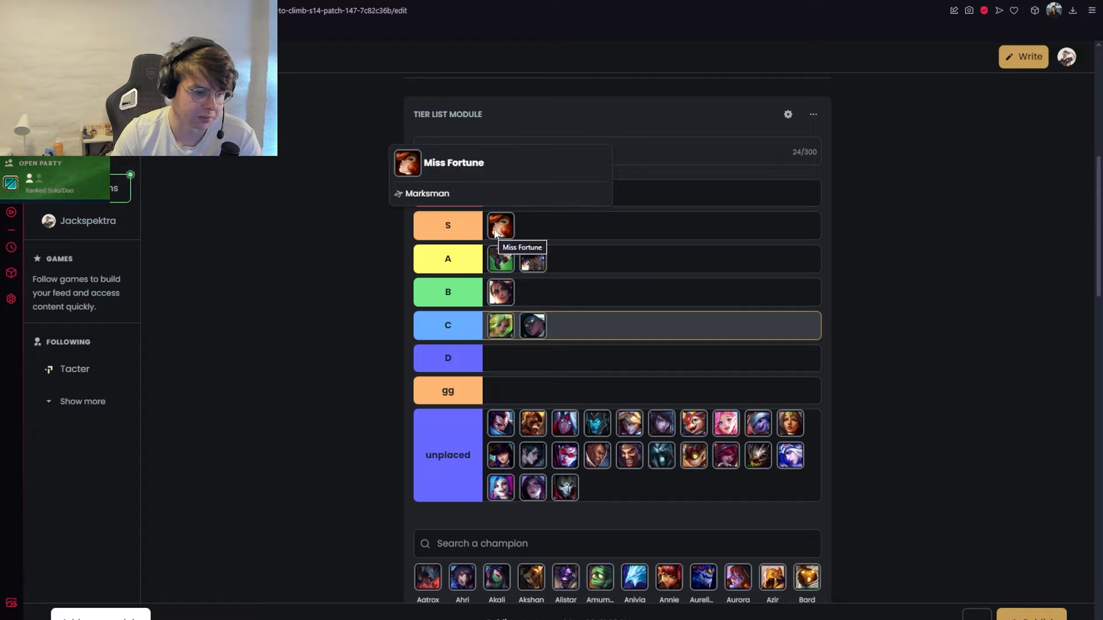
pyautogui.moveTo(510, 226)
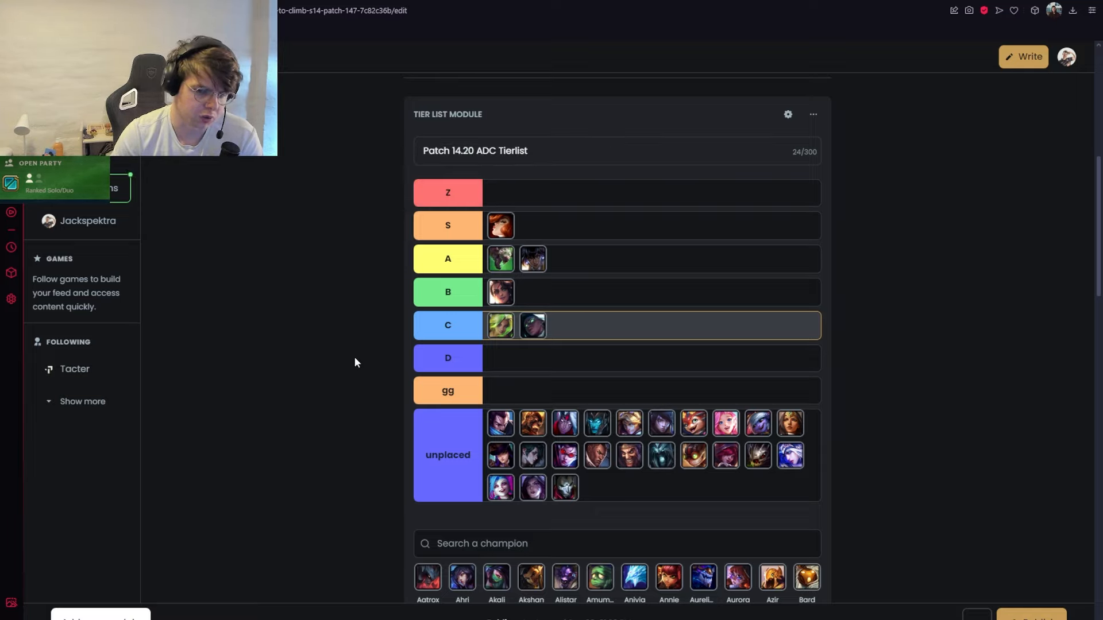
pyautogui.moveTo(501, 225)
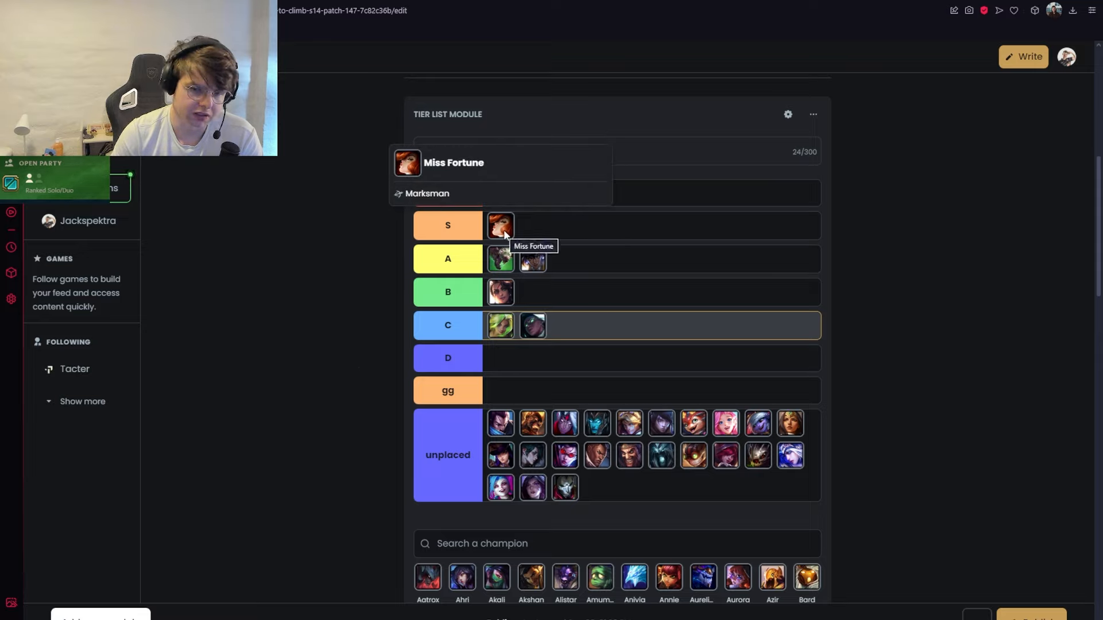
pyautogui.moveTo(504, 232)
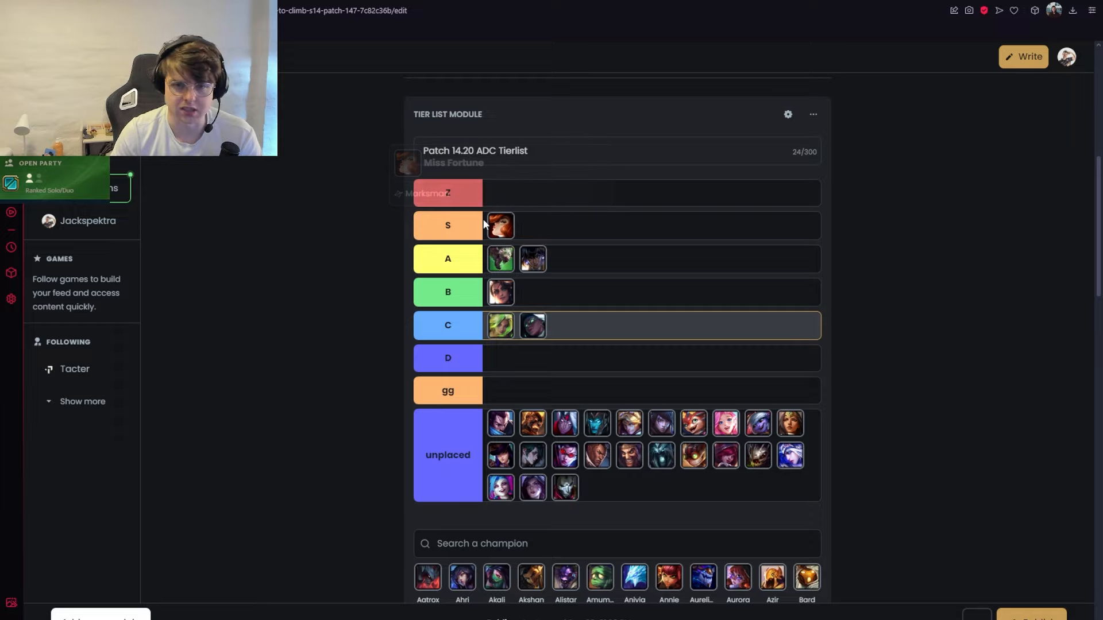
pyautogui.moveTo(582, 267)
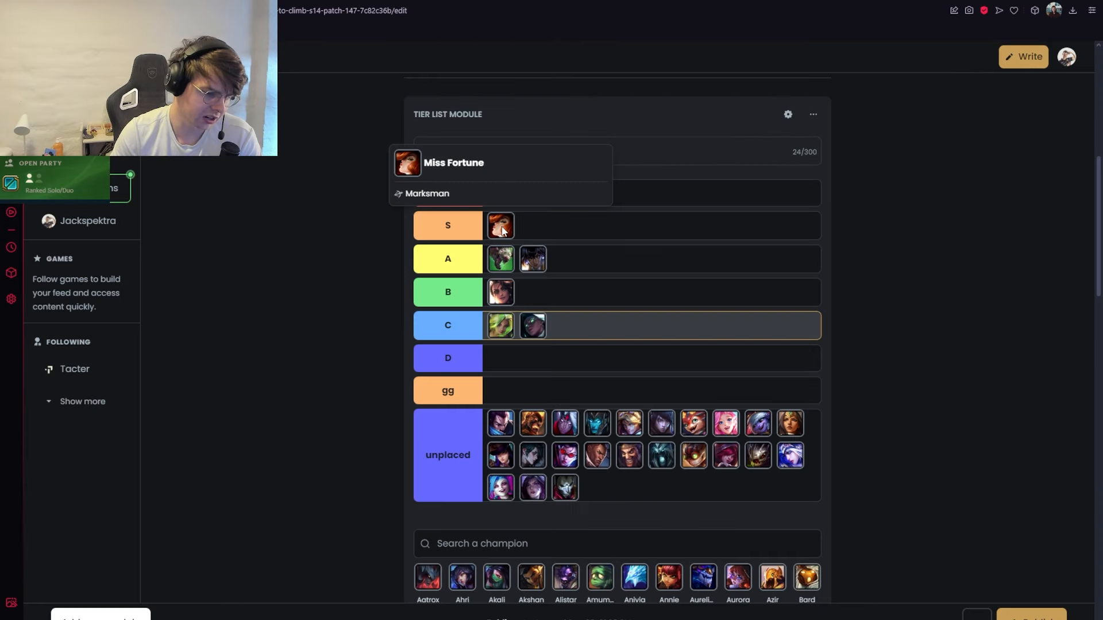
pyautogui.moveTo(501, 225)
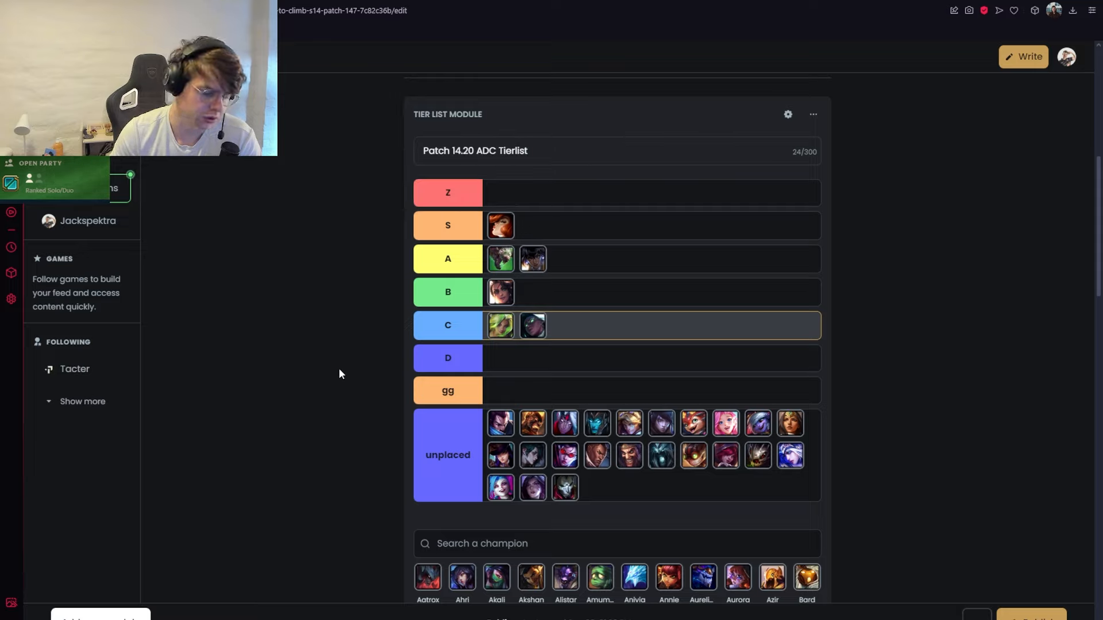
pyautogui.moveTo(404, 337)
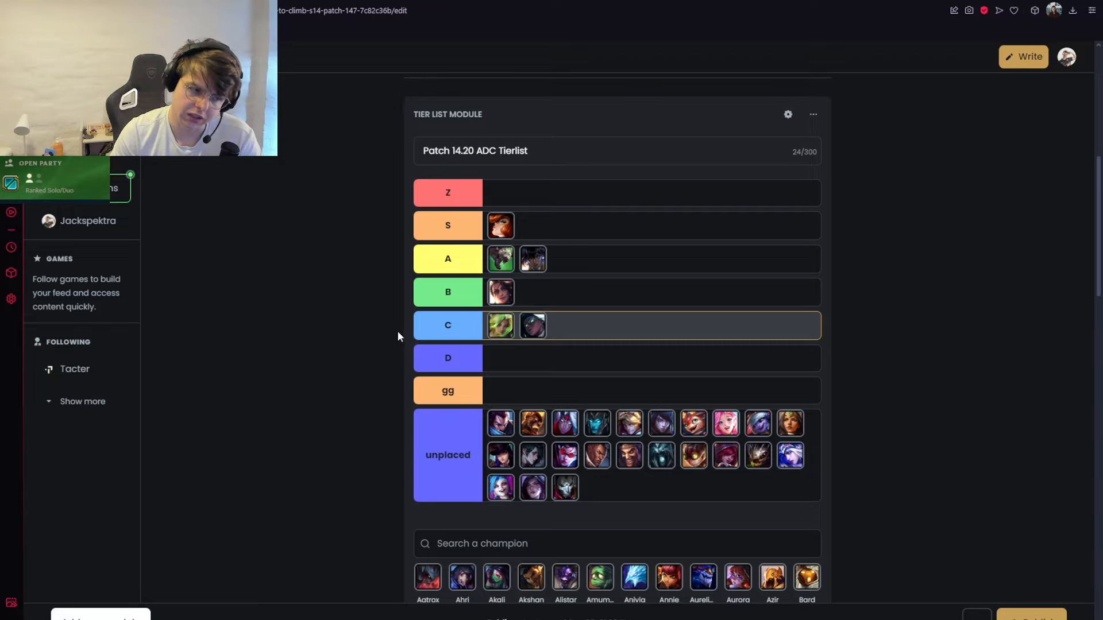
pyautogui.moveTo(500, 226)
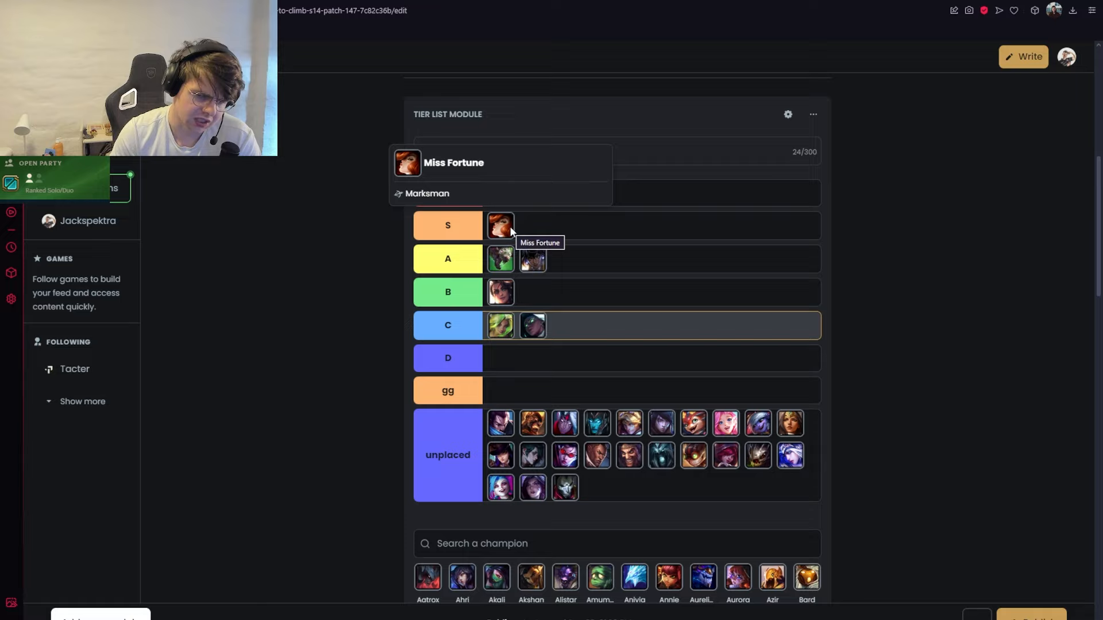
pyautogui.moveTo(513, 224)
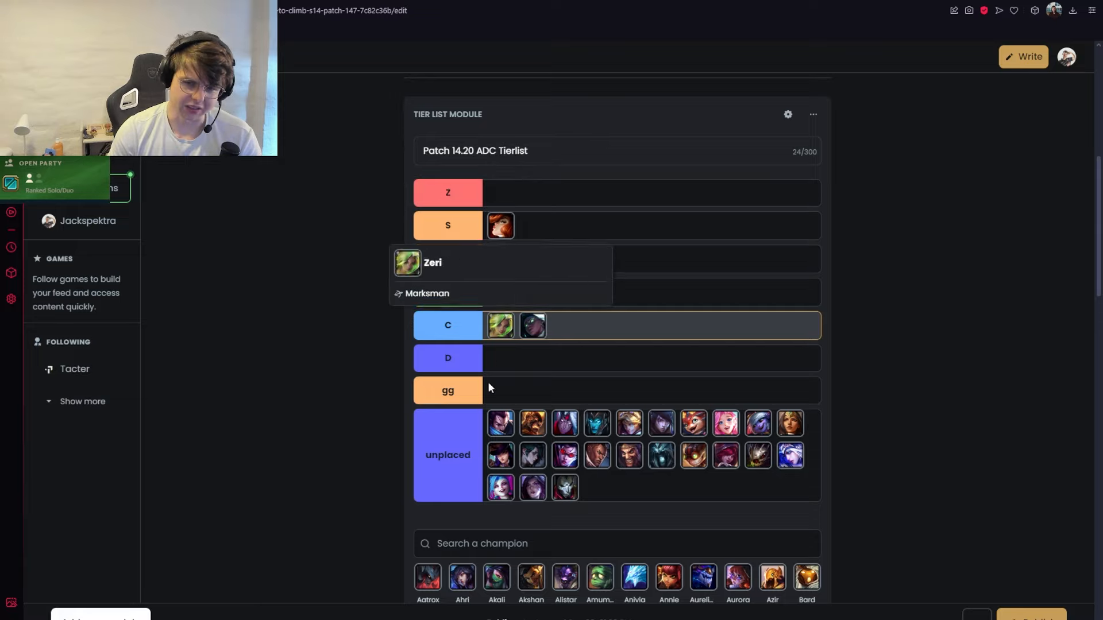
pyautogui.moveTo(497, 198)
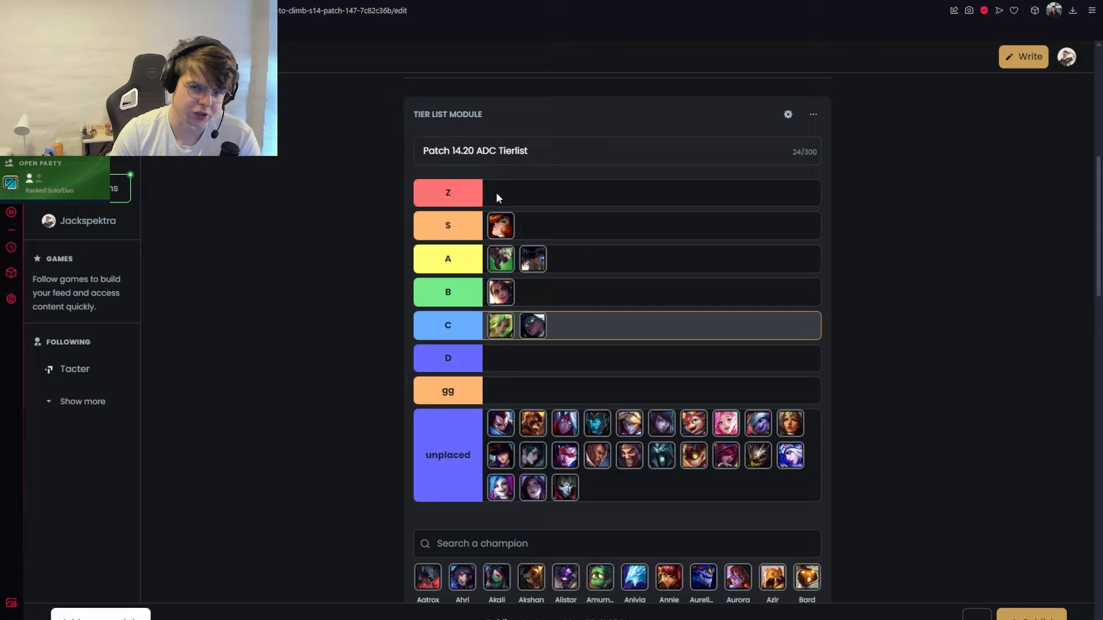
pyautogui.moveTo(500, 422)
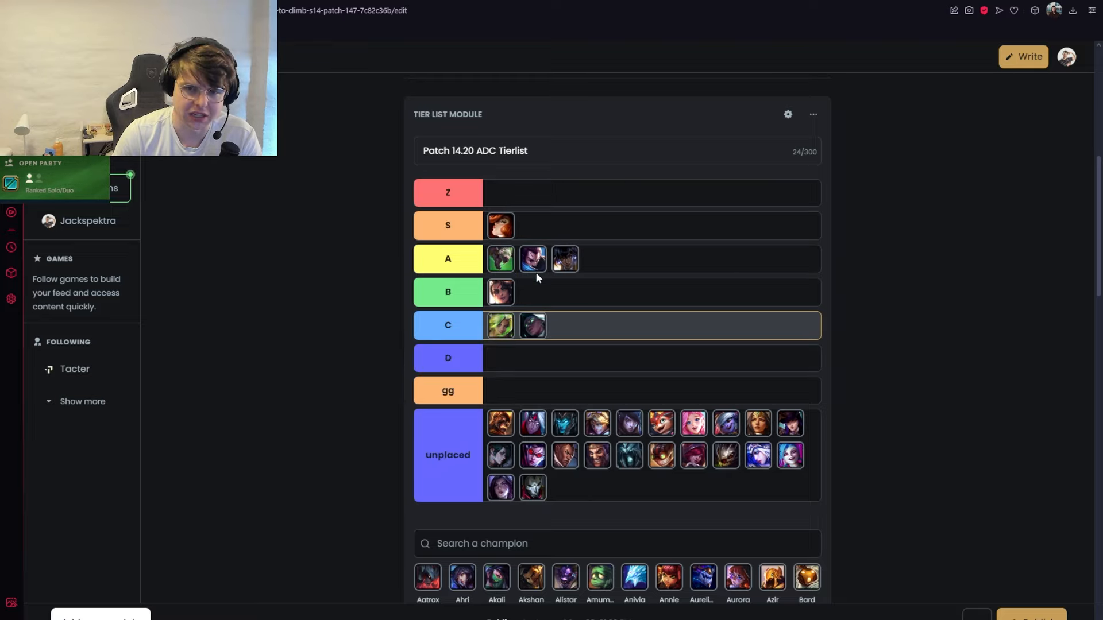
pyautogui.moveTo(532, 259)
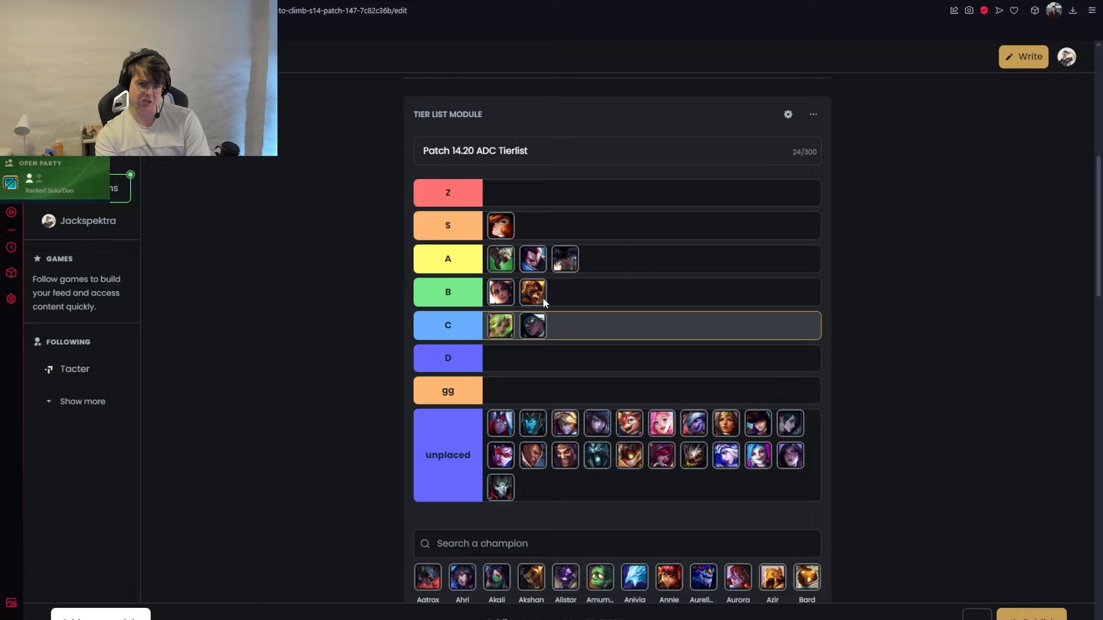
pyautogui.moveTo(532, 292)
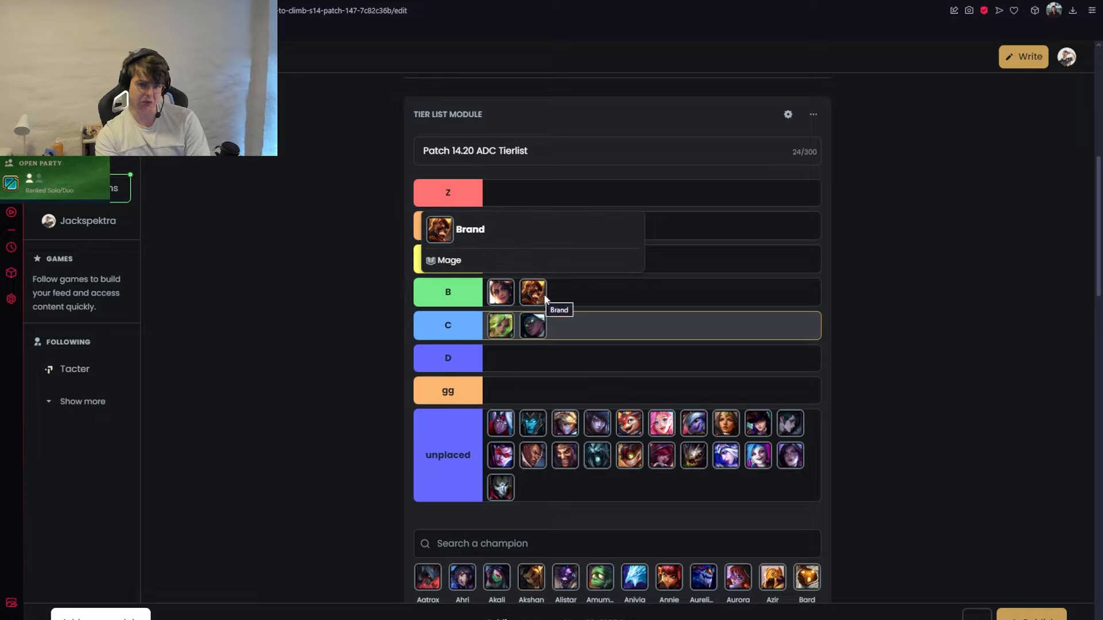
pyautogui.moveTo(537, 301)
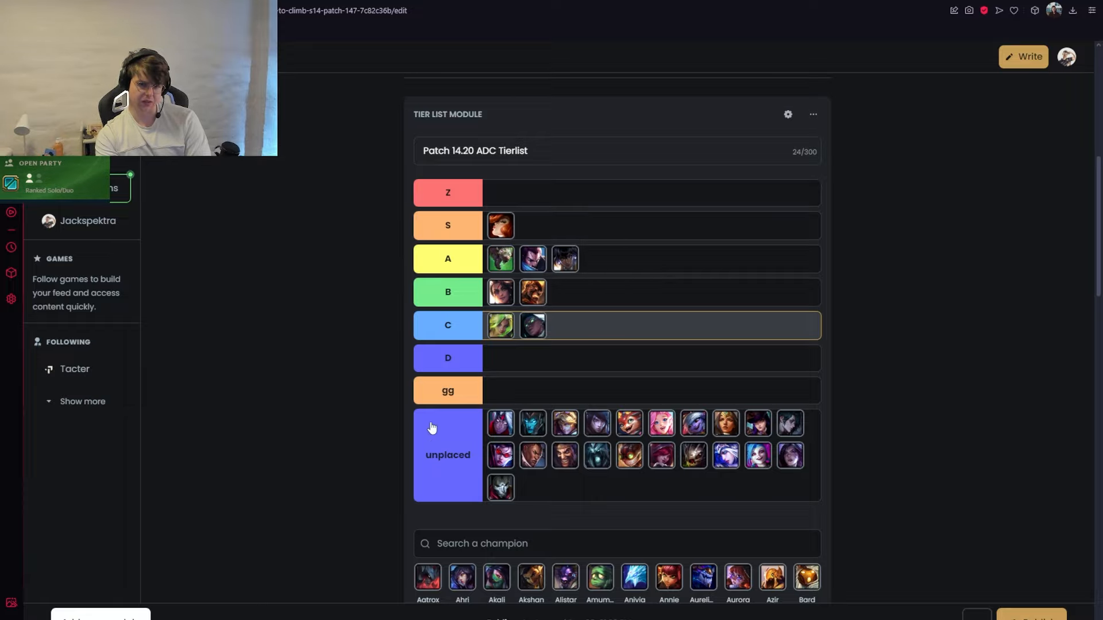
pyautogui.moveTo(500, 292)
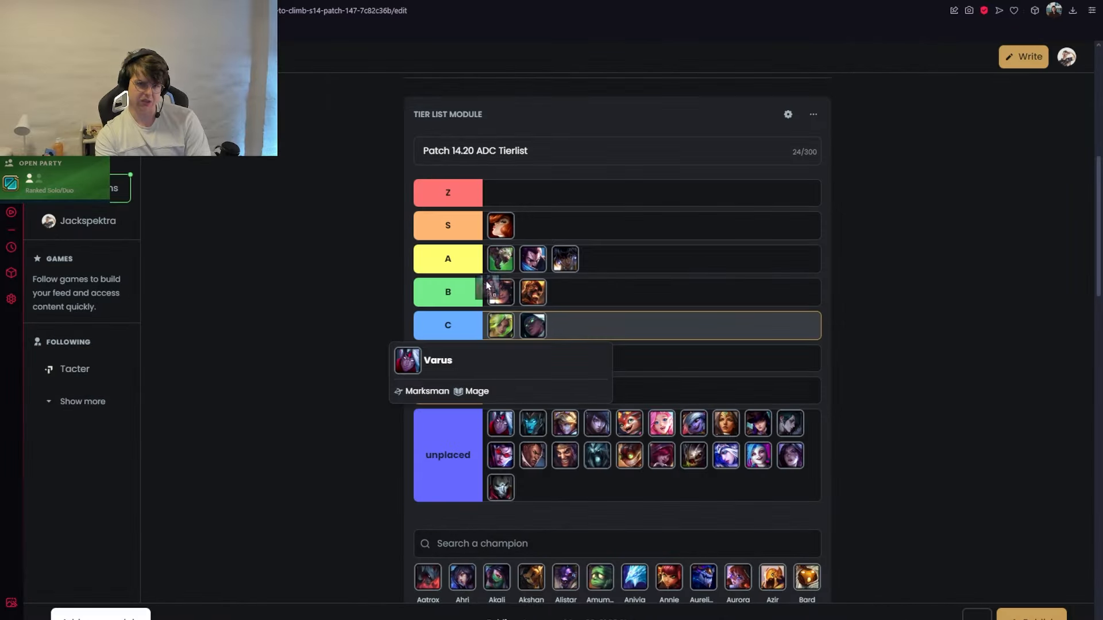
# Scroll the Tacter tier list to reach the A and B rows
pyautogui.scroll(-3)
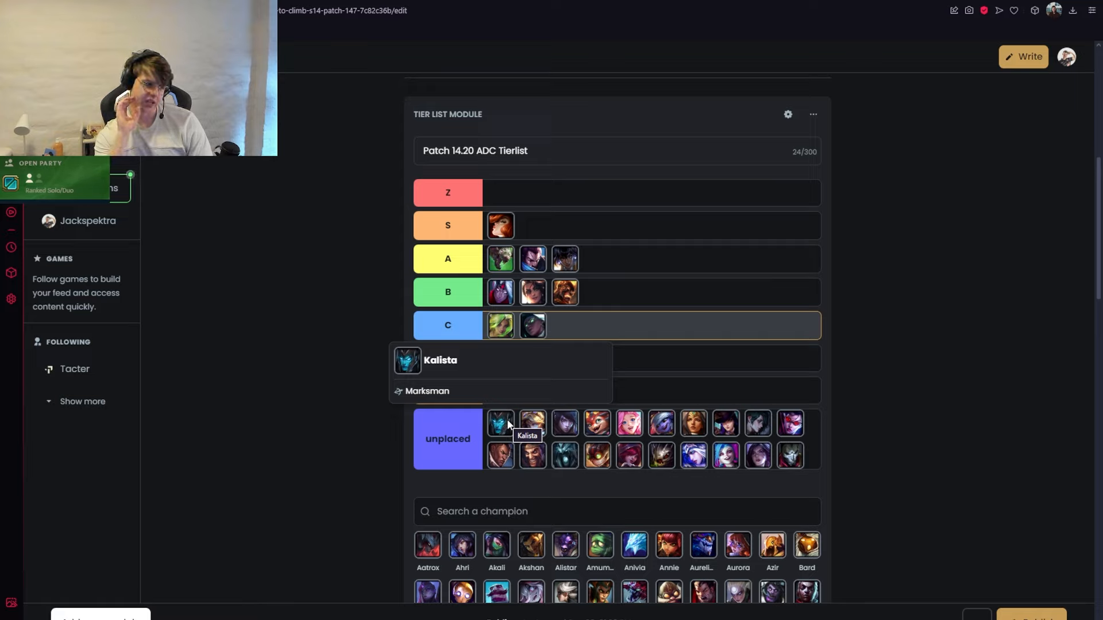
pyautogui.moveTo(503, 285)
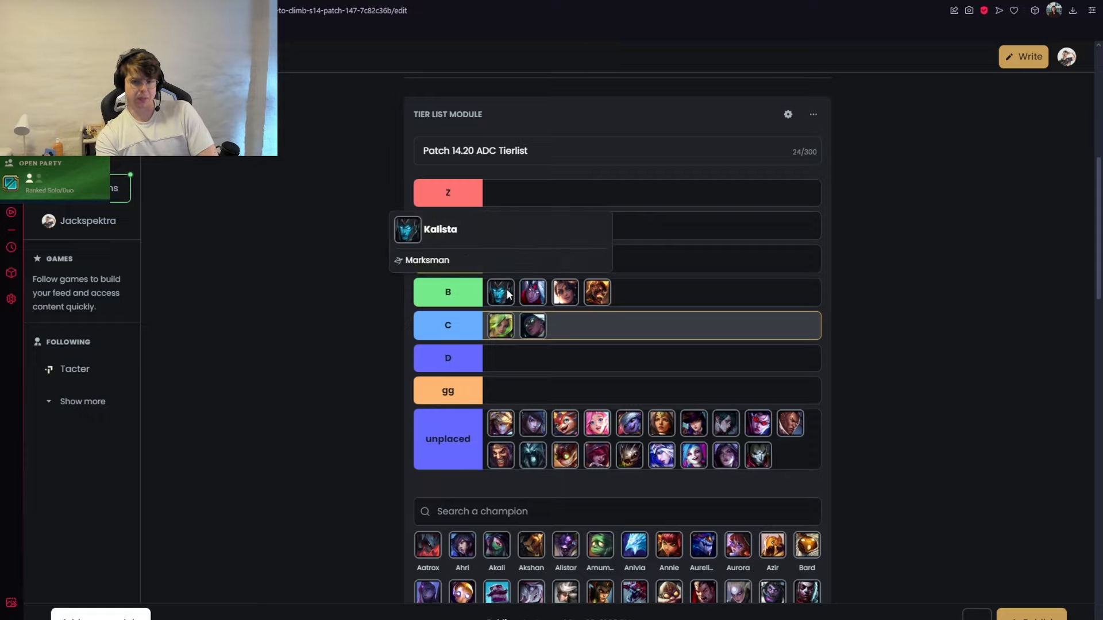
pyautogui.moveTo(500, 292)
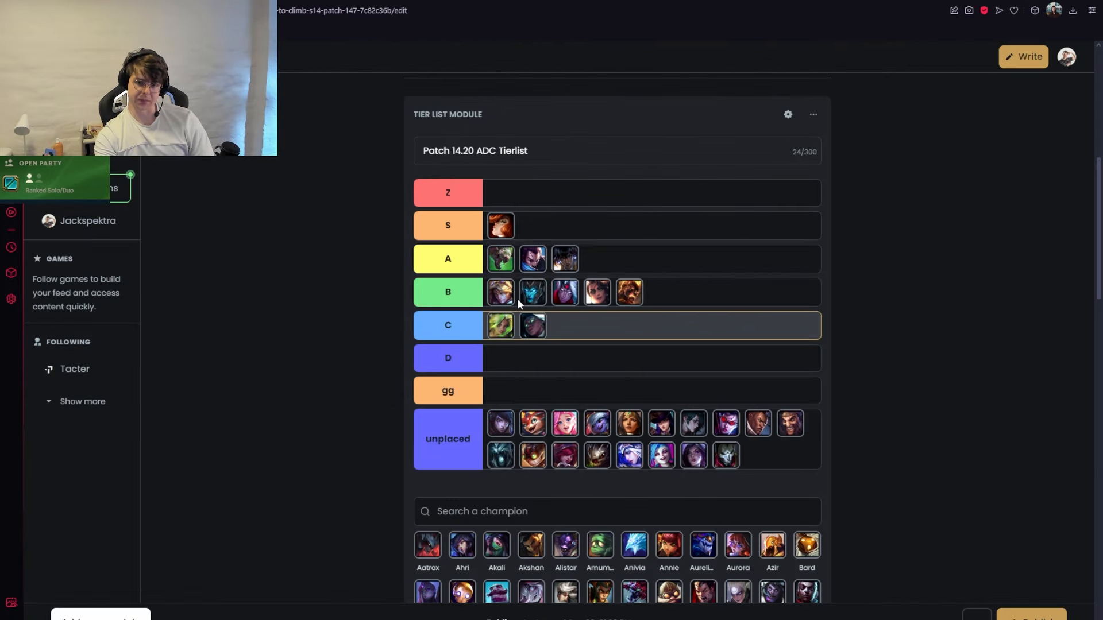
pyautogui.moveTo(501, 225)
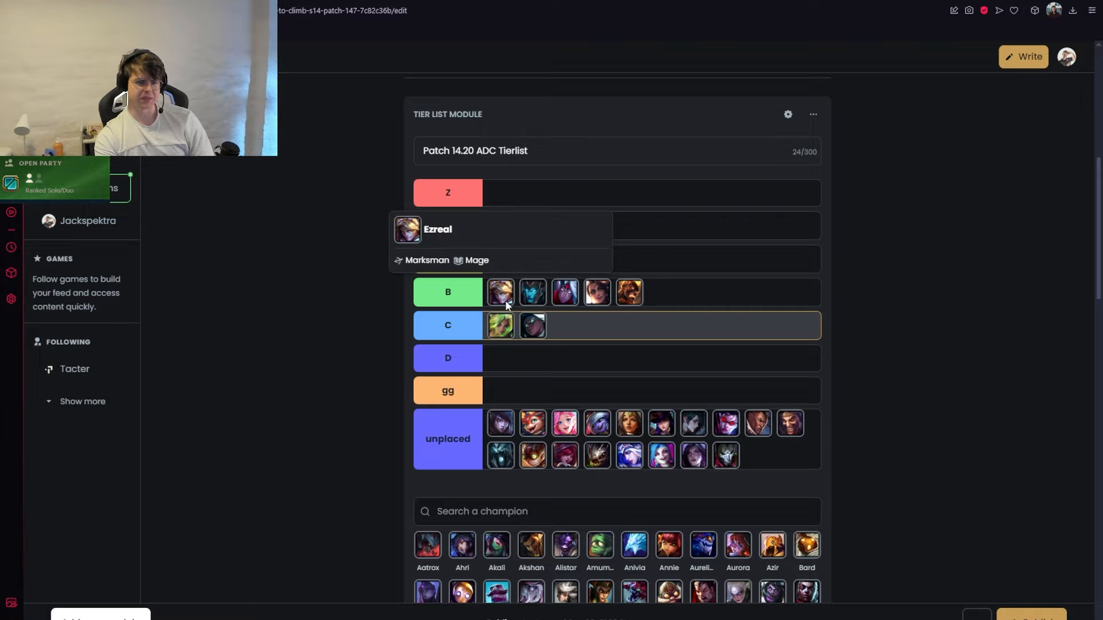
pyautogui.moveTo(496, 299)
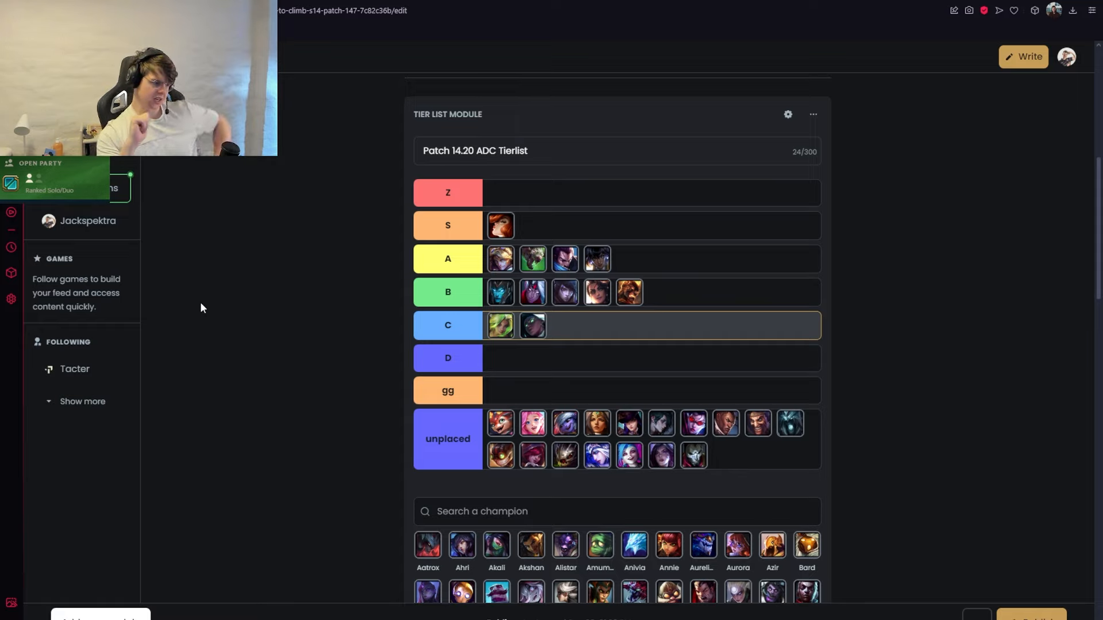
pyautogui.moveTo(339, 361)
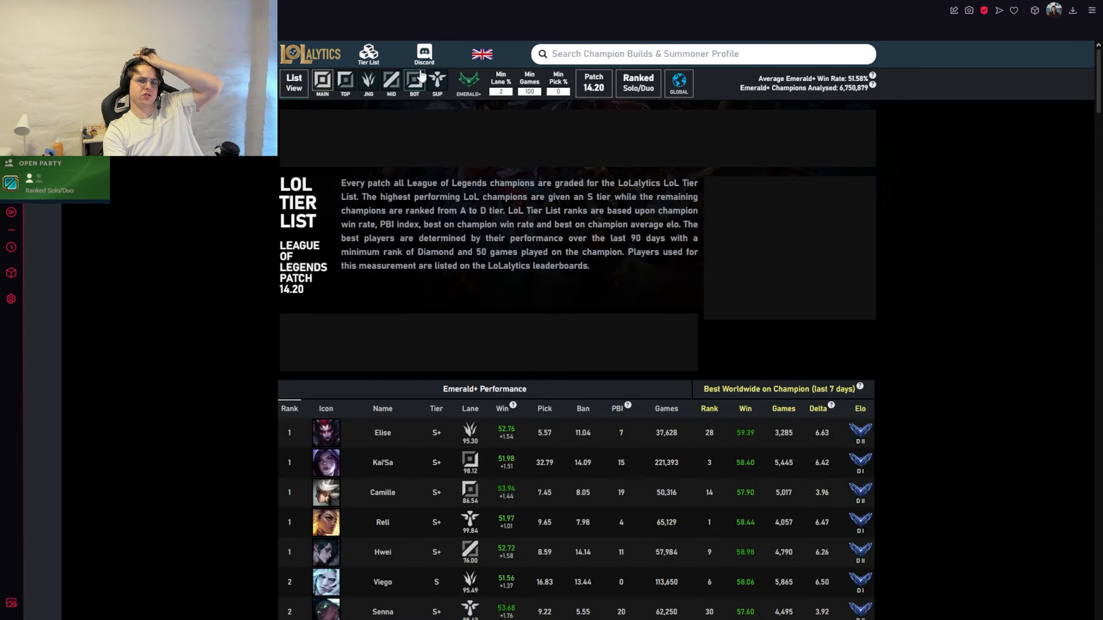
# Switch from the LoLalytics rankings back to the Tacter guide editor tab
pyautogui.click(414, 80)
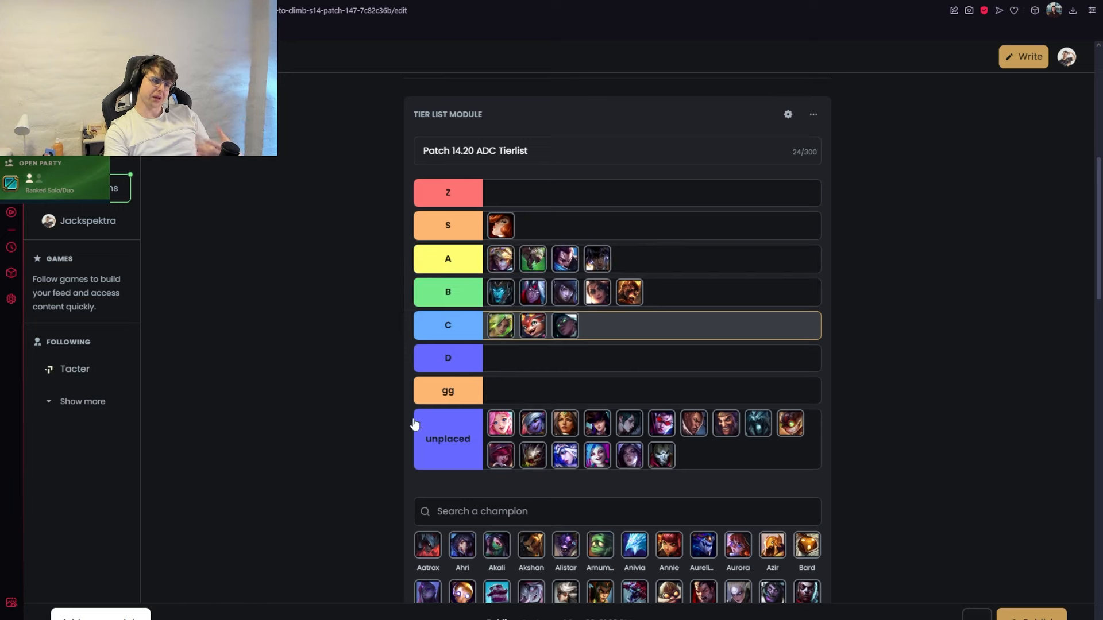
pyautogui.moveTo(254, 414)
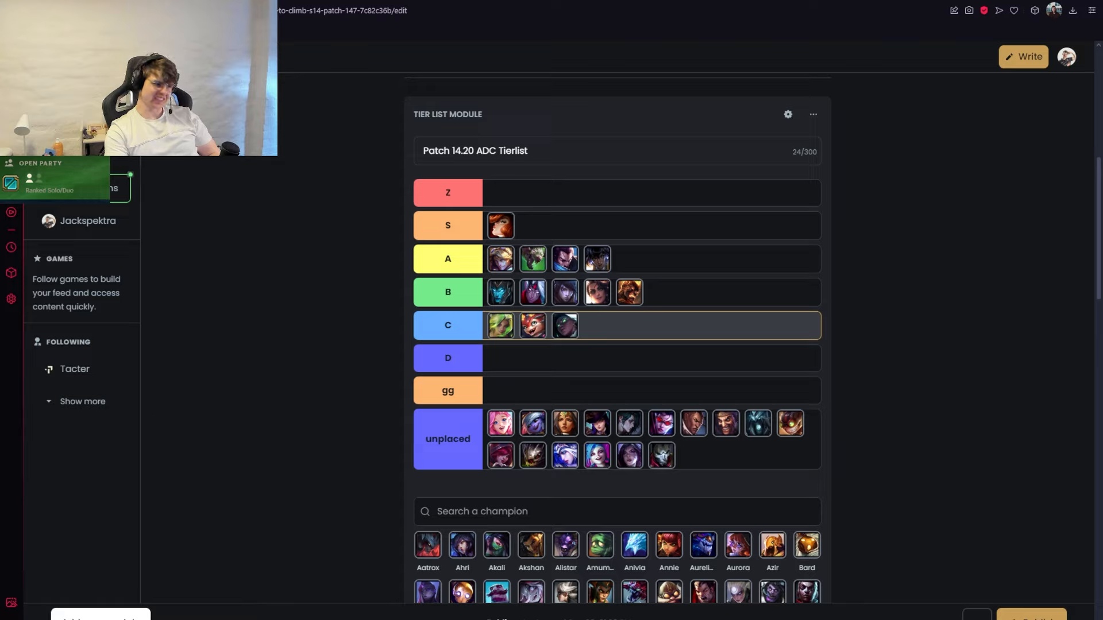
pyautogui.moveTo(463, 411)
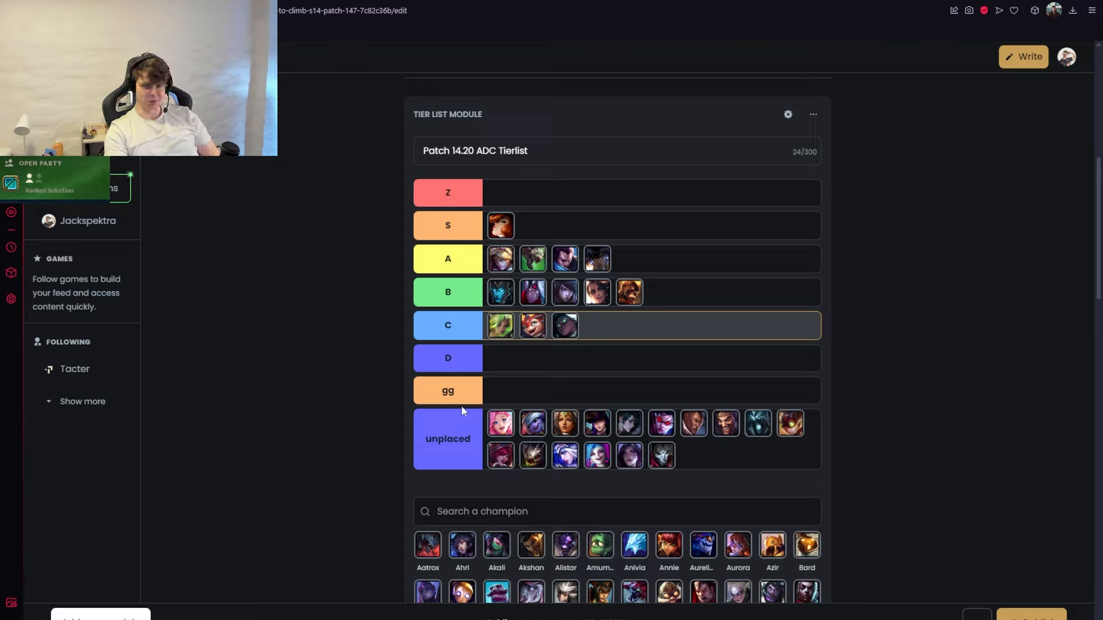
pyautogui.moveTo(540, 379)
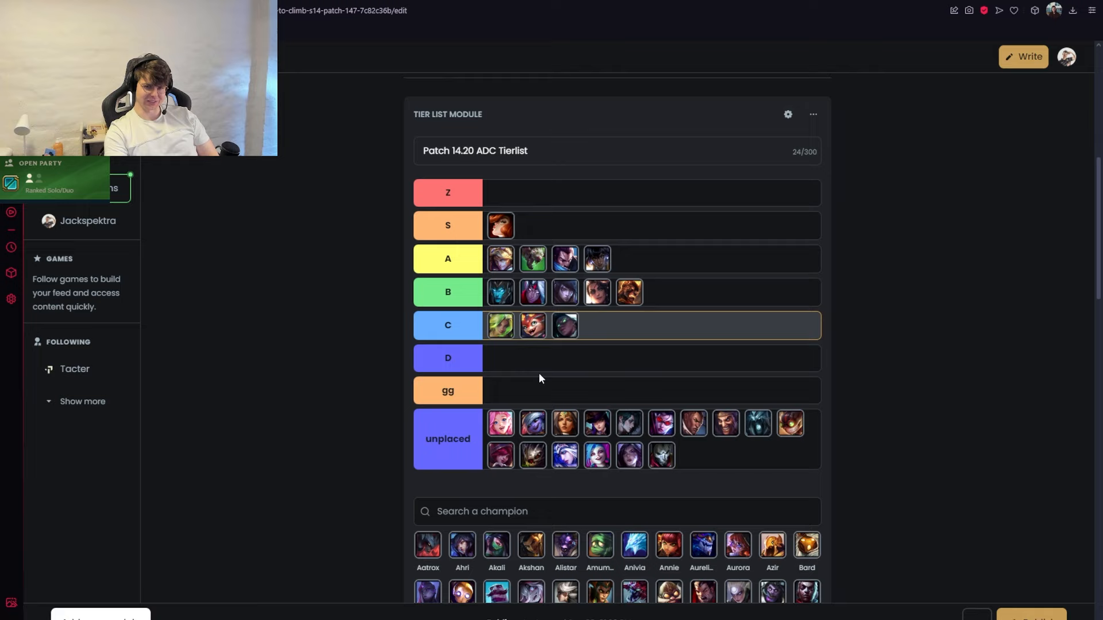
pyautogui.moveTo(533, 348)
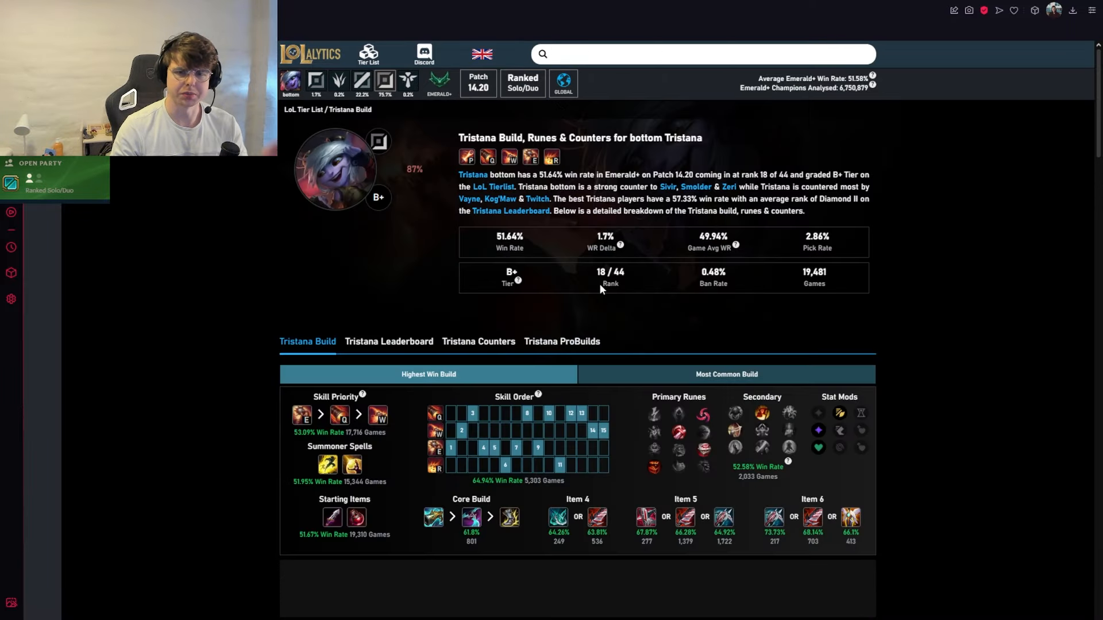
pyautogui.scroll(-3)
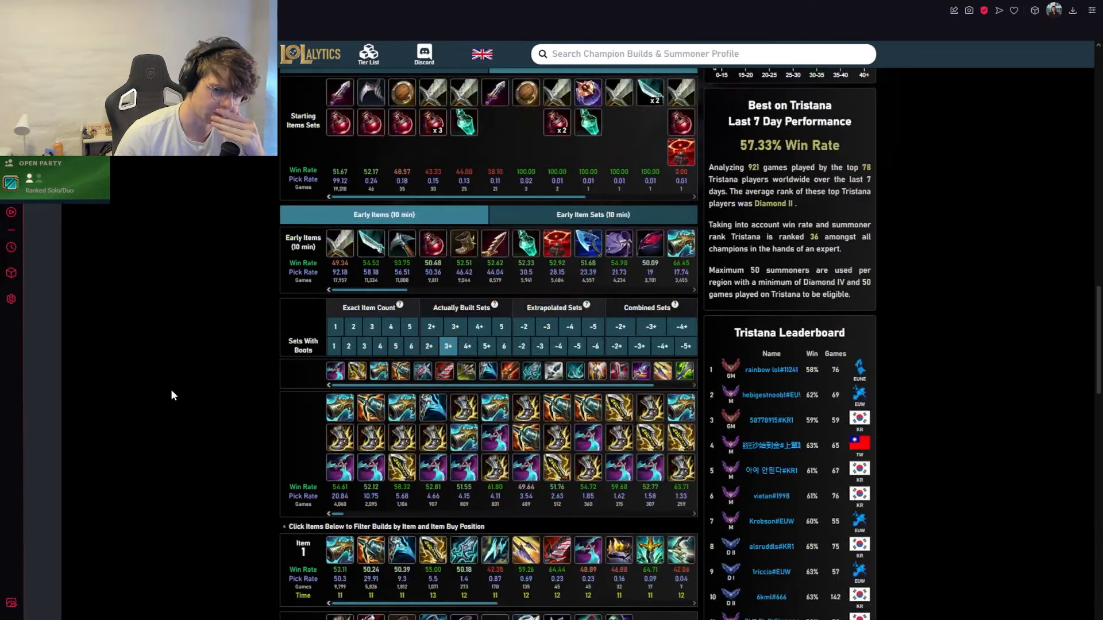
pyautogui.scroll(-3)
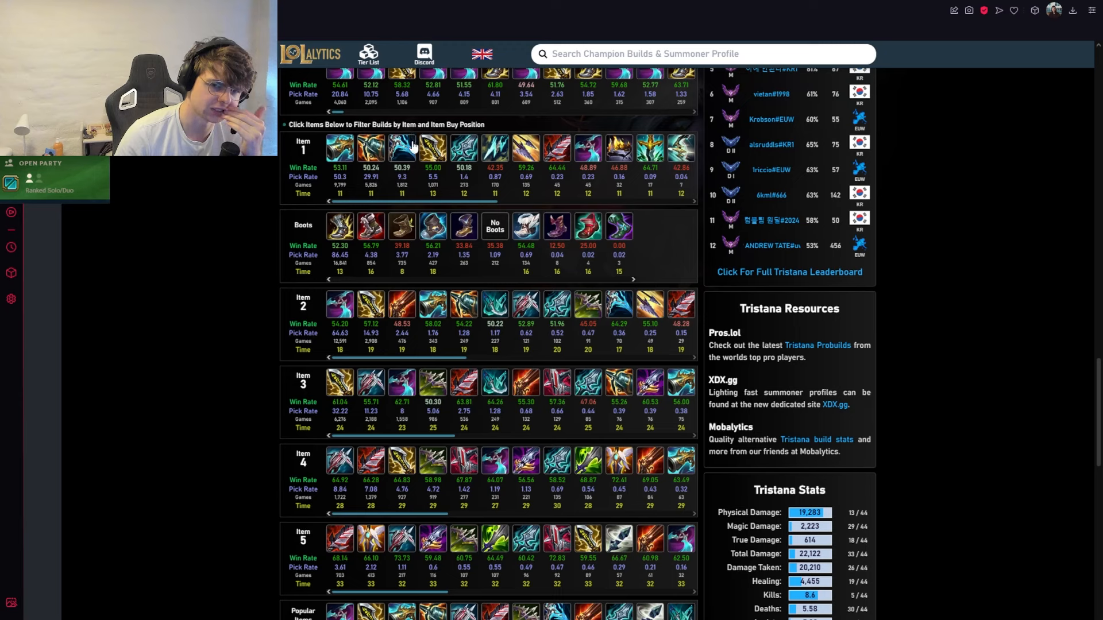
pyautogui.moveTo(339, 148)
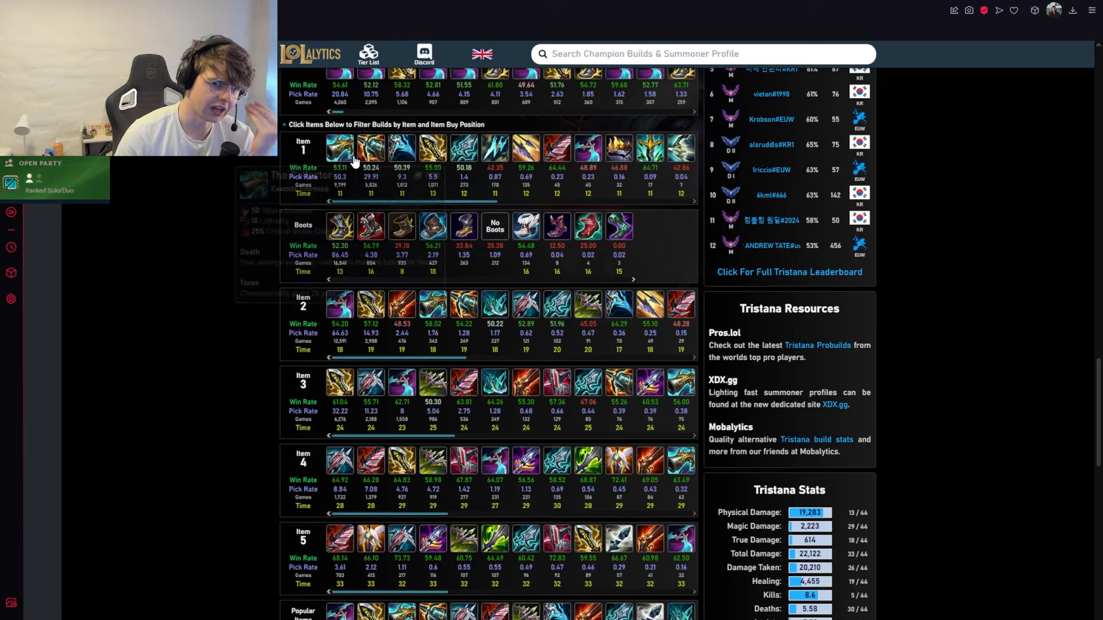
pyautogui.moveTo(401, 149)
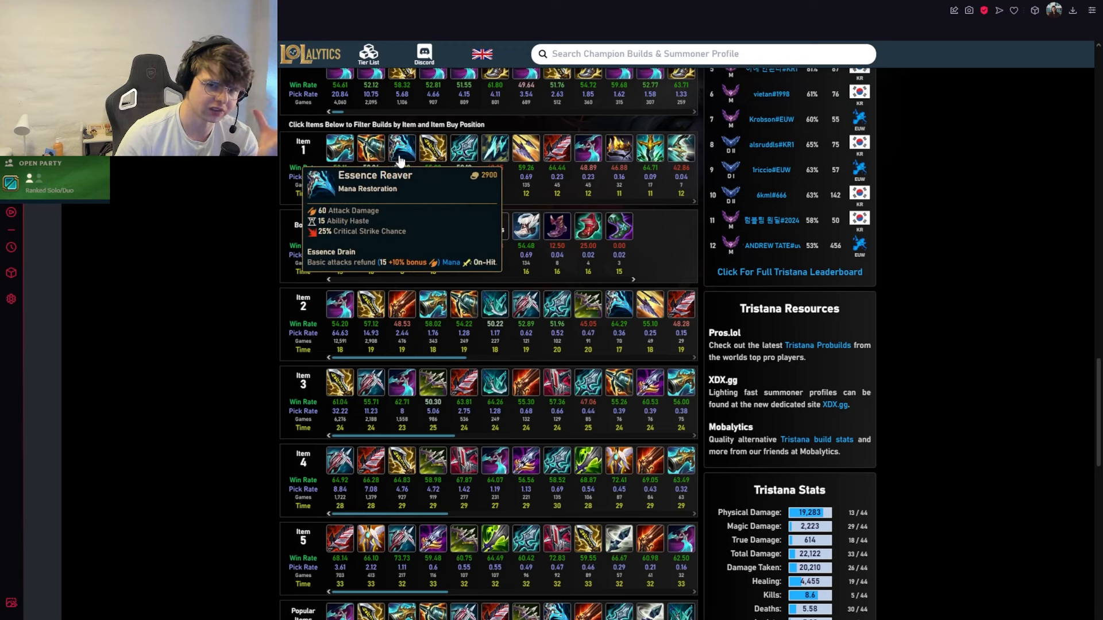
pyautogui.moveTo(339, 148)
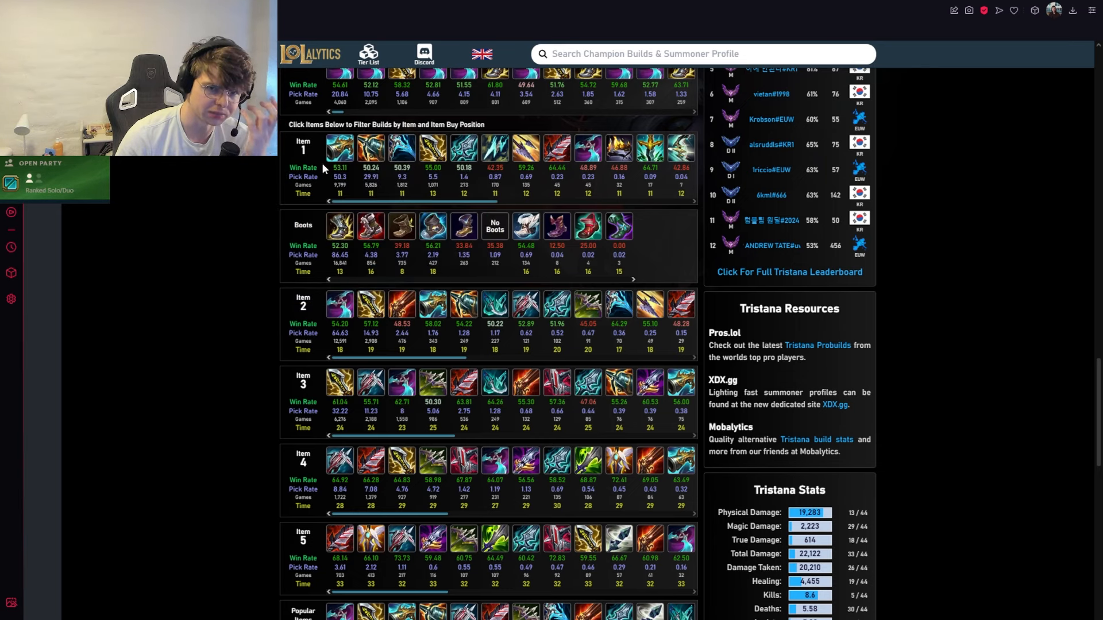
pyautogui.moveTo(401, 148)
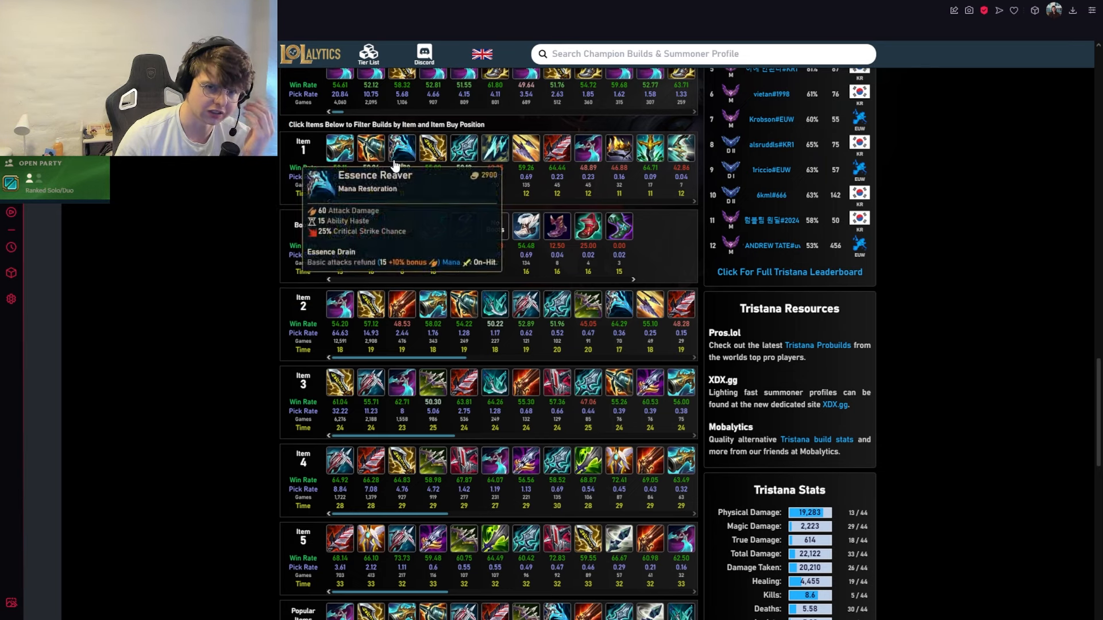
pyautogui.scroll(3)
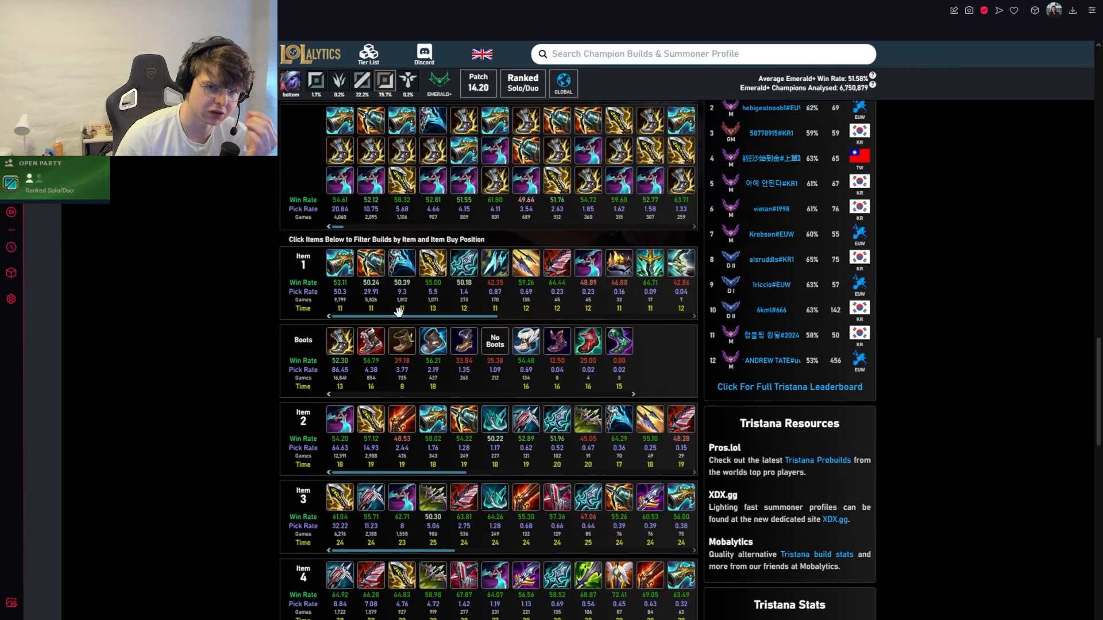
pyautogui.moveTo(402, 264)
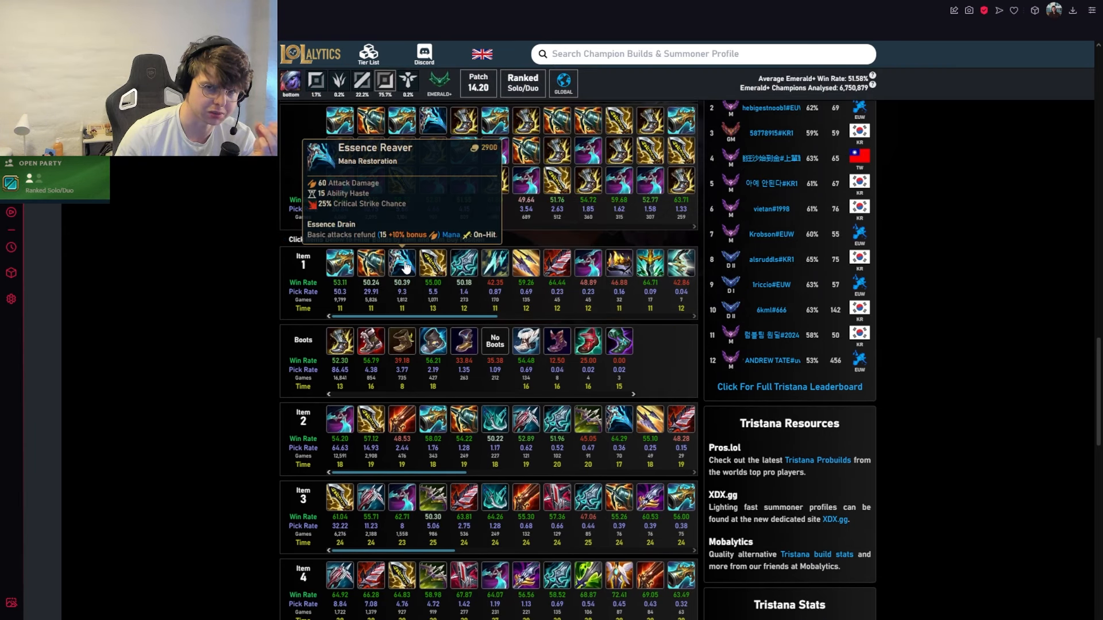
pyautogui.moveTo(436, 281)
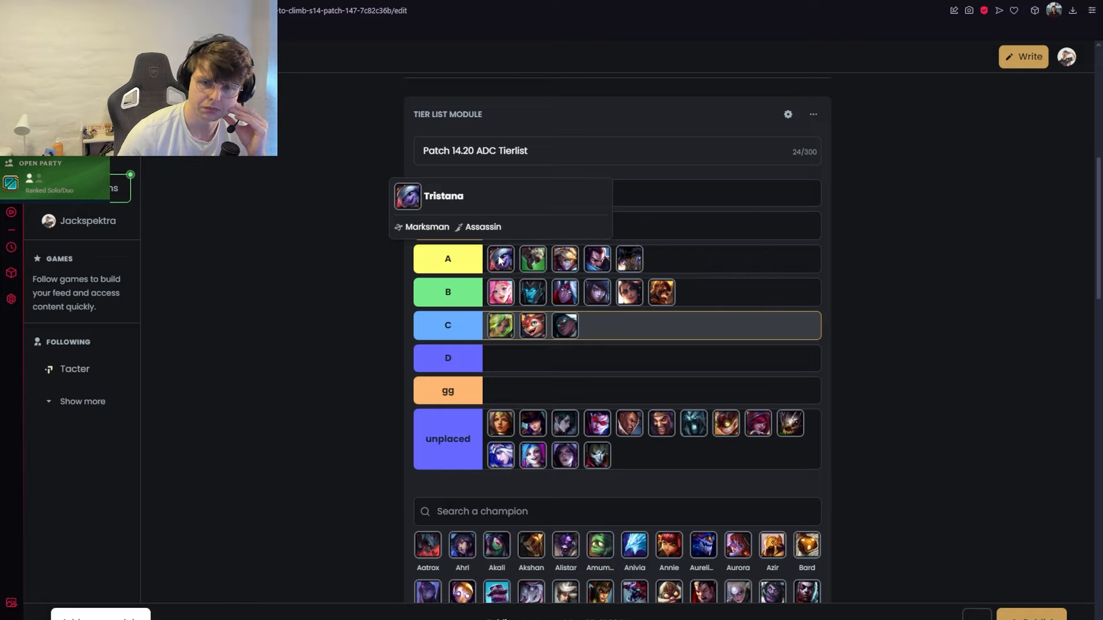
pyautogui.moveTo(523, 267)
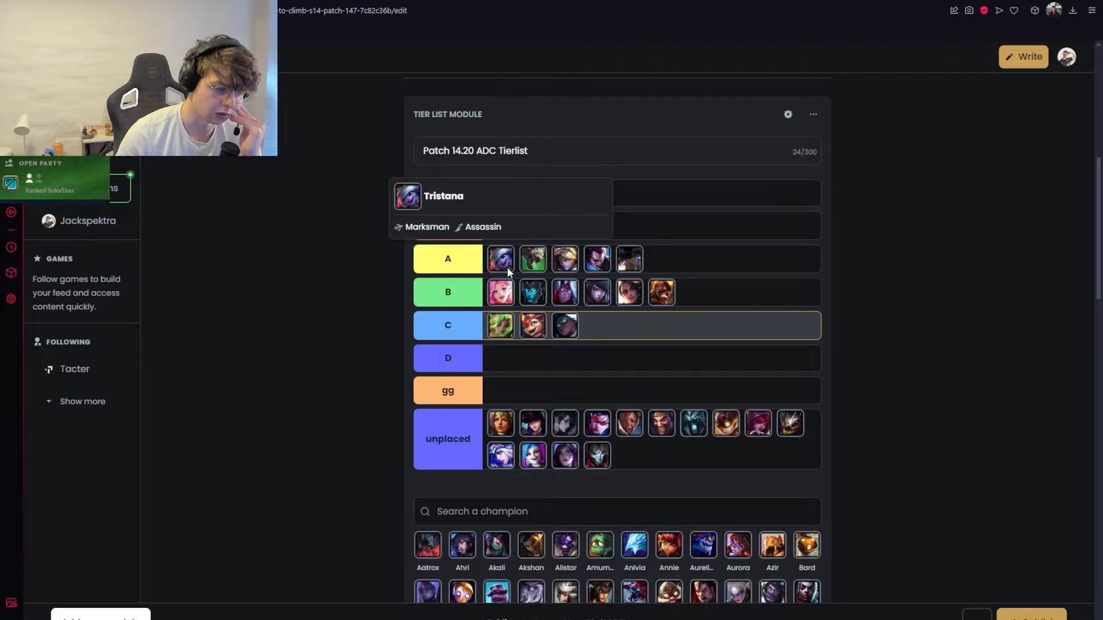
pyautogui.moveTo(500, 325)
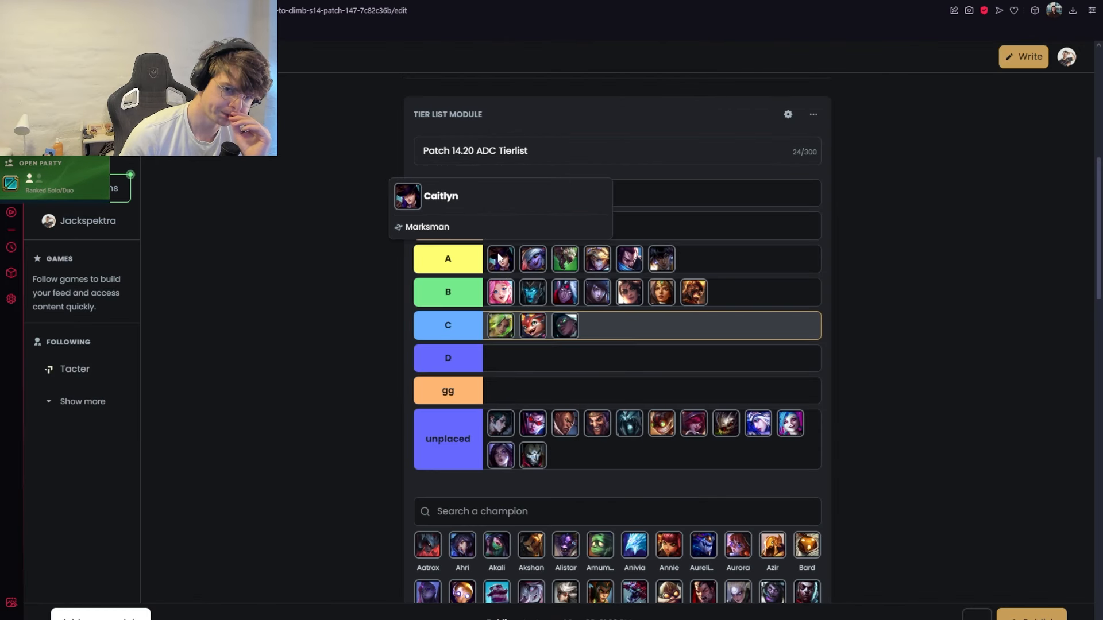
pyautogui.moveTo(500, 258)
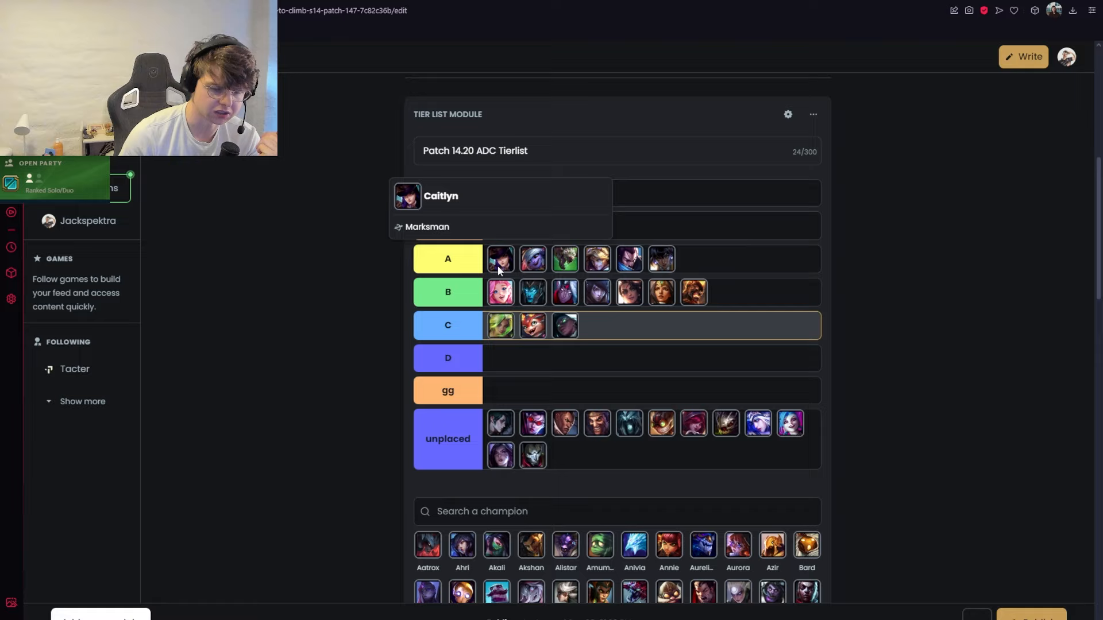
pyautogui.moveTo(500, 270)
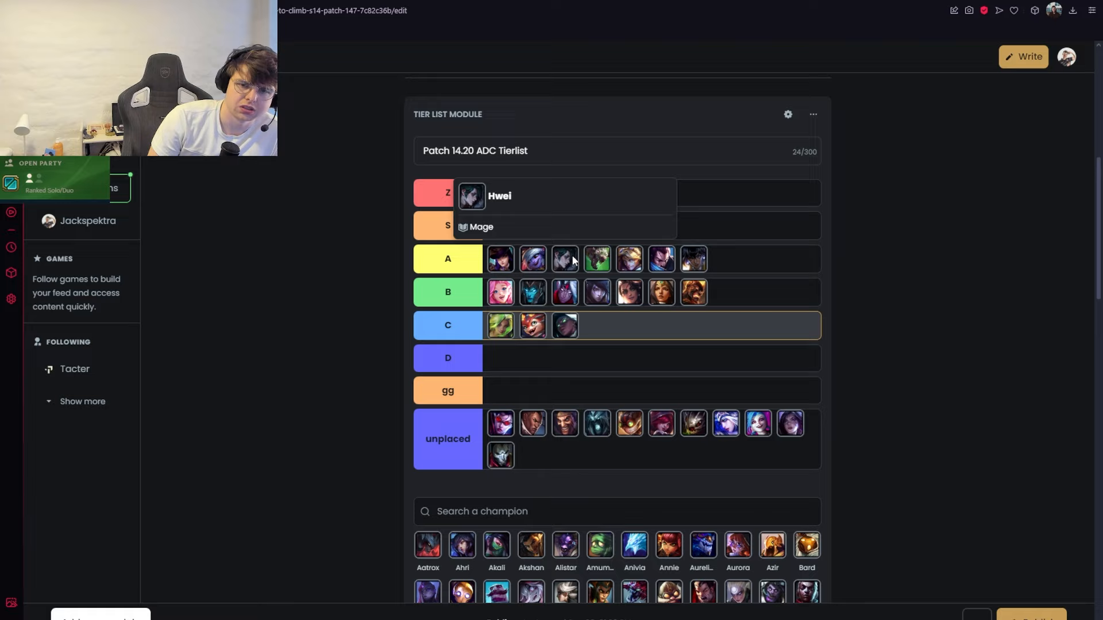
pyautogui.moveTo(564, 257)
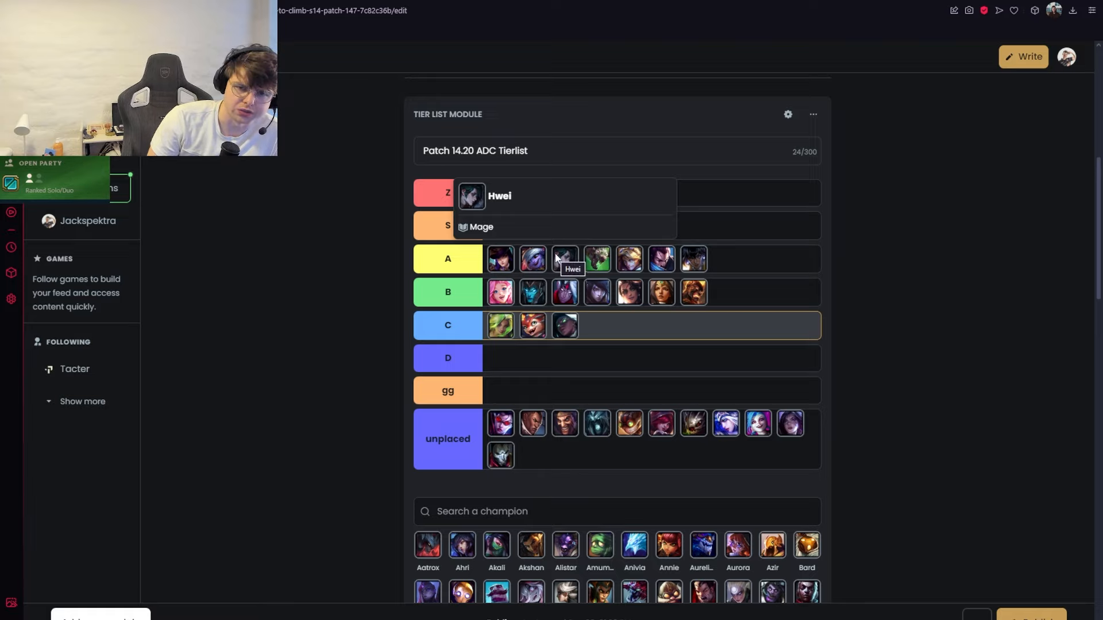
pyautogui.moveTo(563, 266)
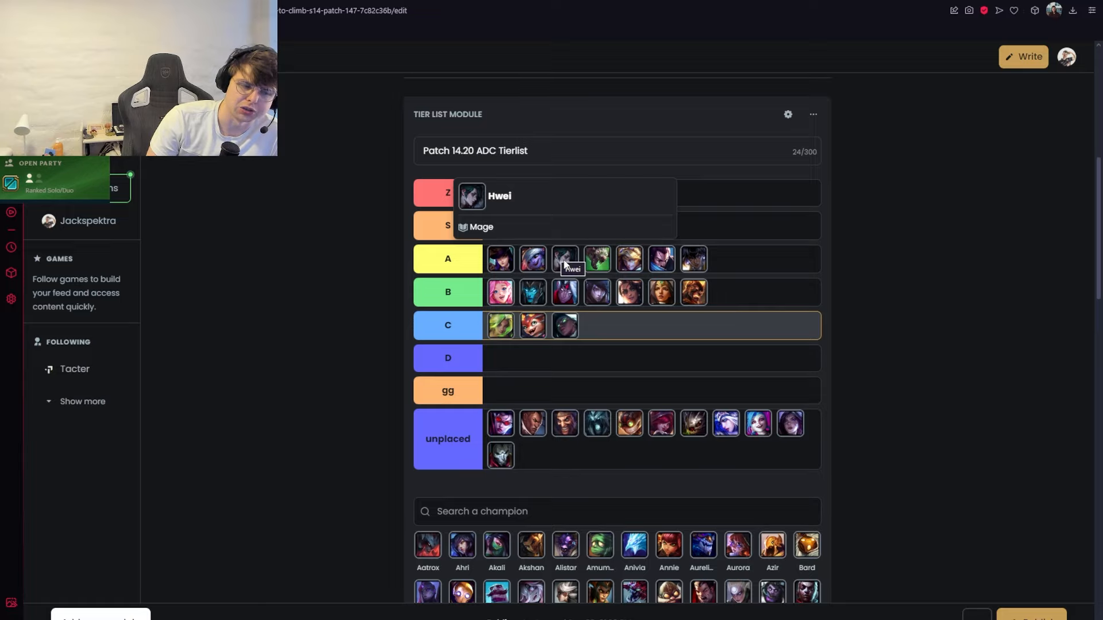
pyautogui.moveTo(542, 276)
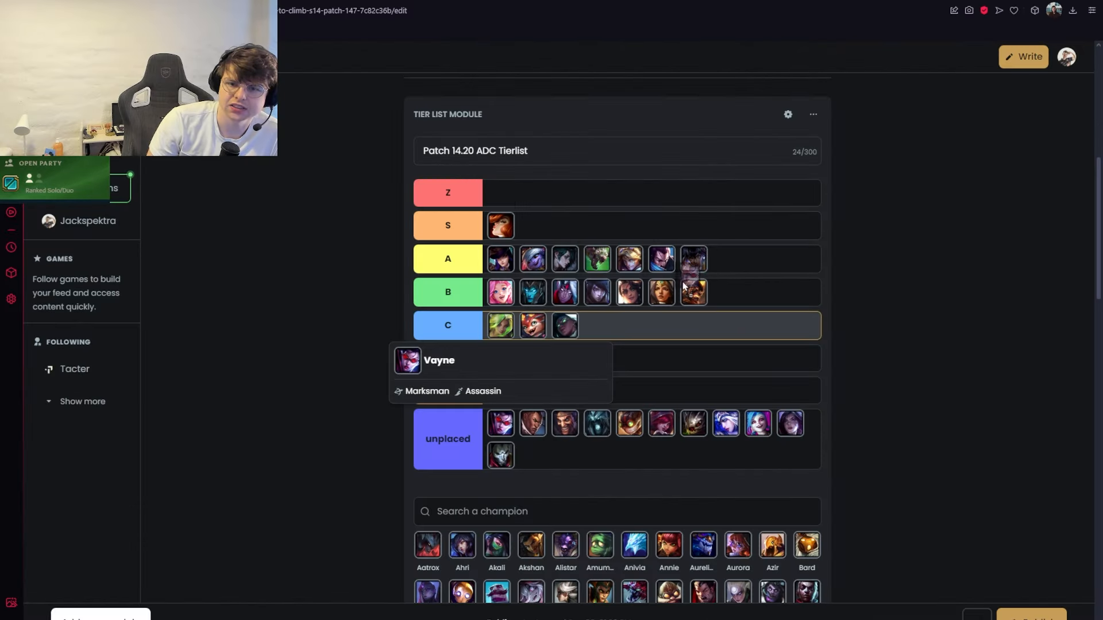
pyautogui.moveTo(686, 301)
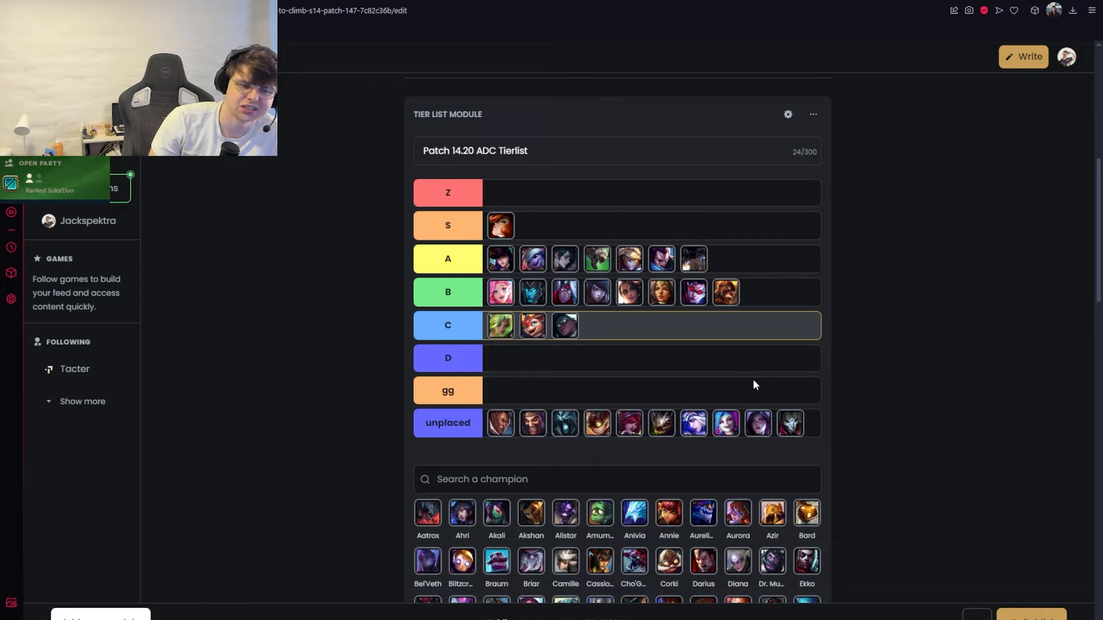
pyautogui.moveTo(962, 362)
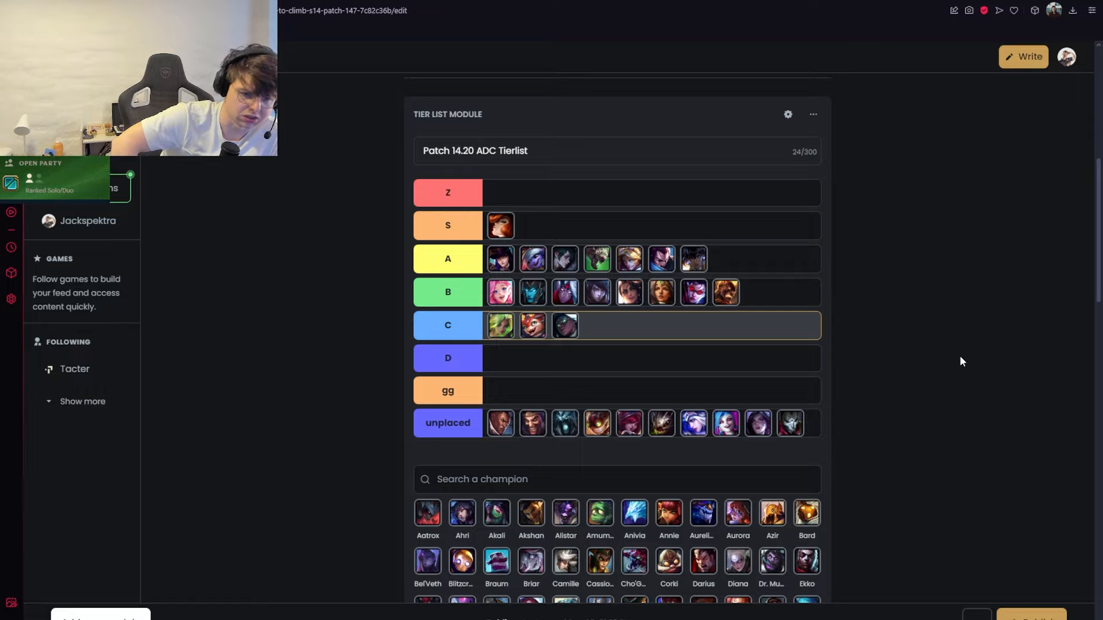
pyautogui.moveTo(501, 423)
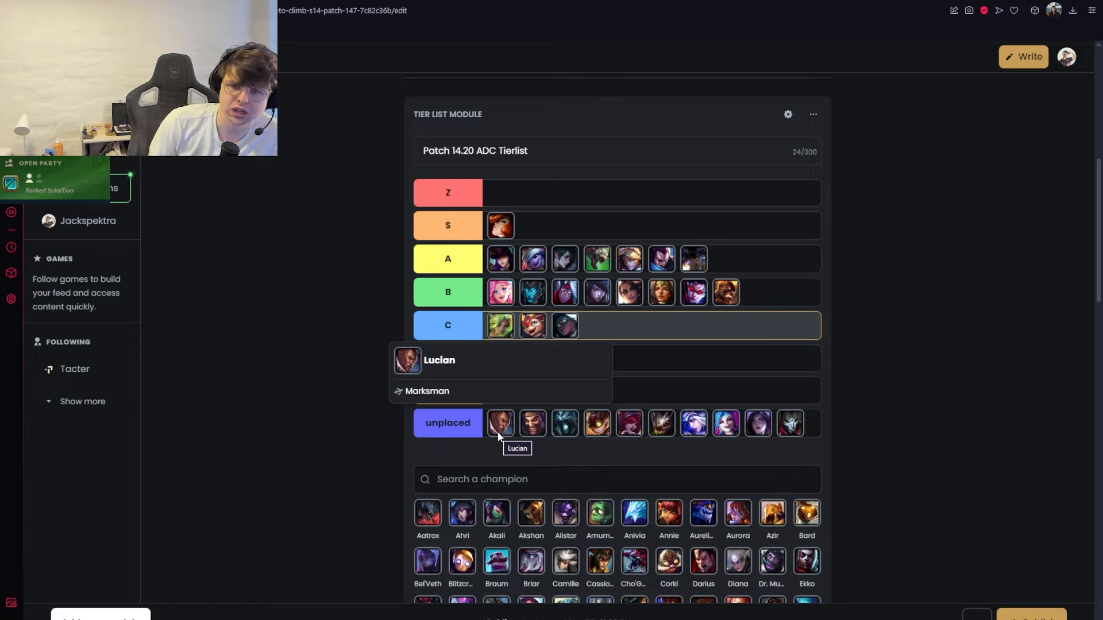
pyautogui.moveTo(499, 270)
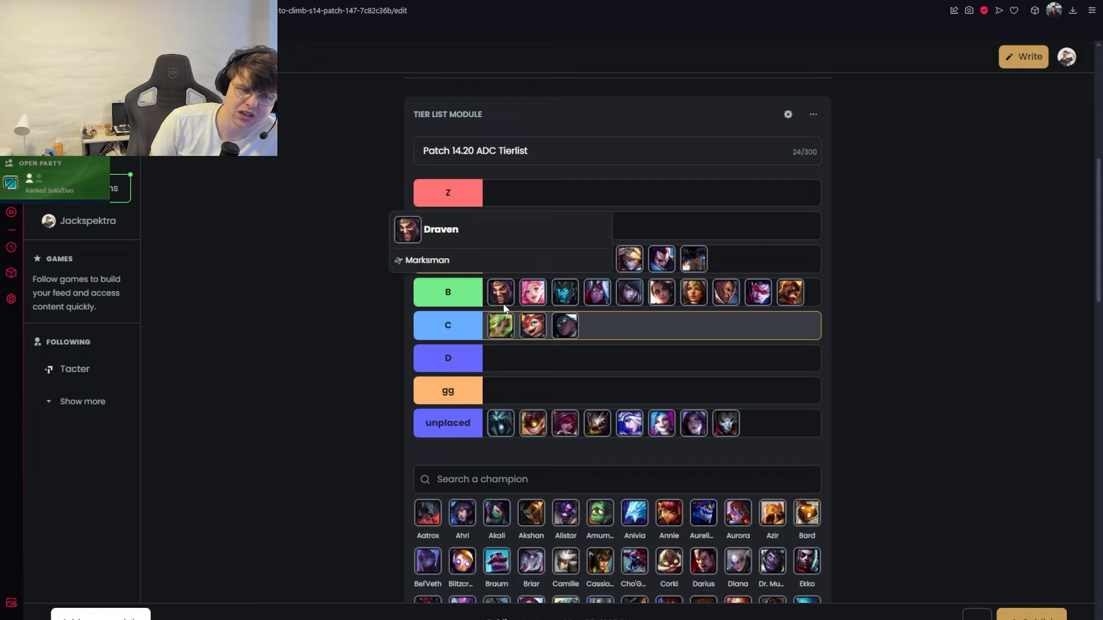
pyautogui.moveTo(501, 325)
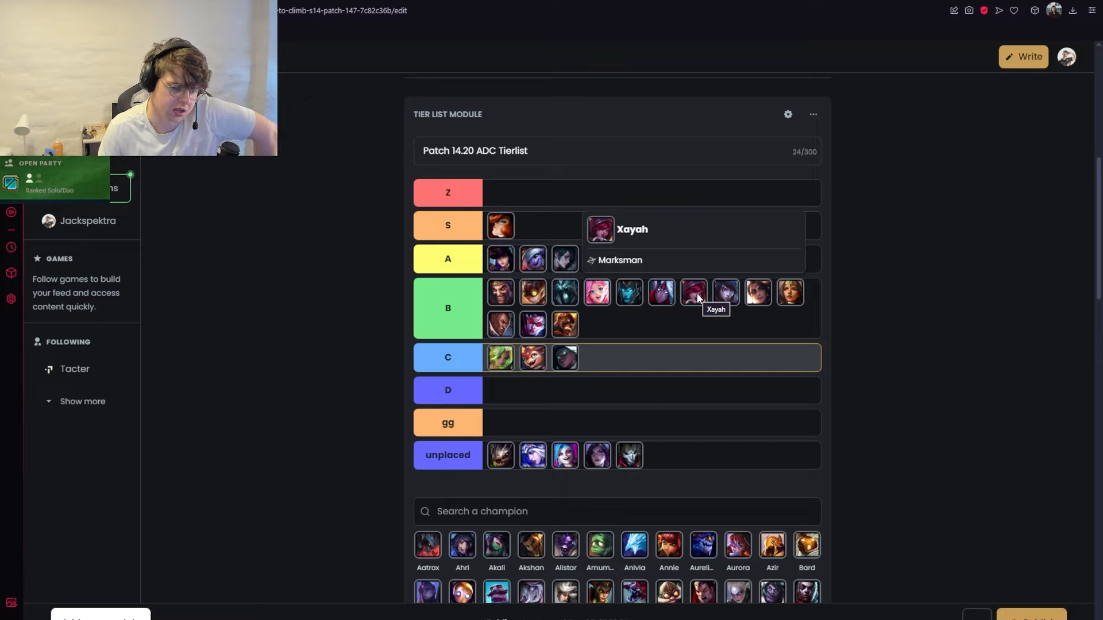
pyautogui.scroll(-3)
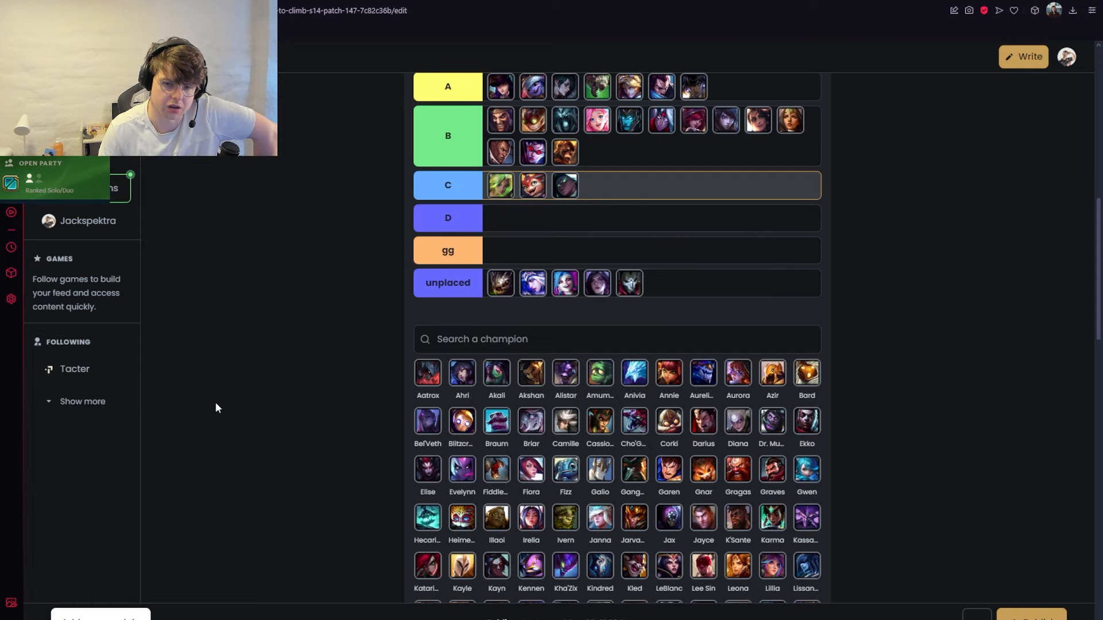
pyautogui.scroll(-3)
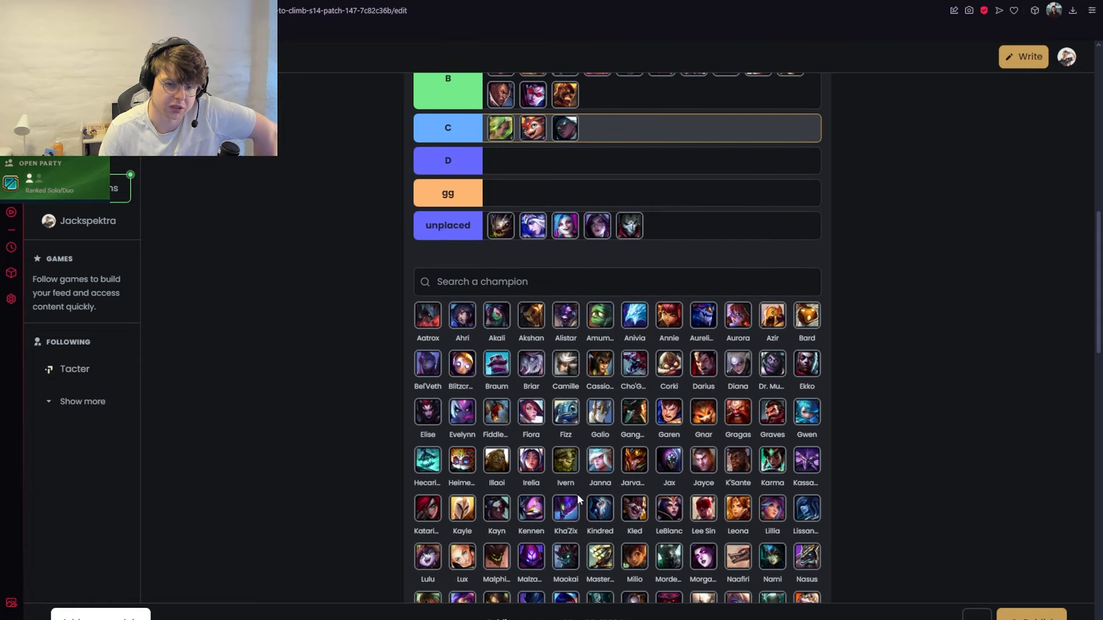
pyautogui.scroll(3)
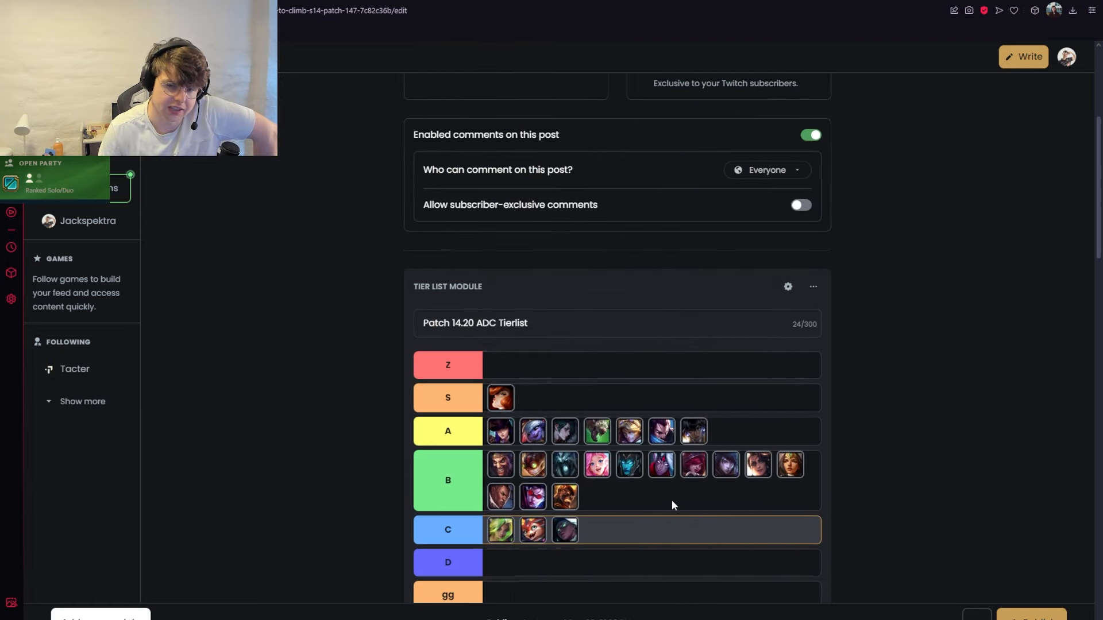
pyautogui.scroll(-3)
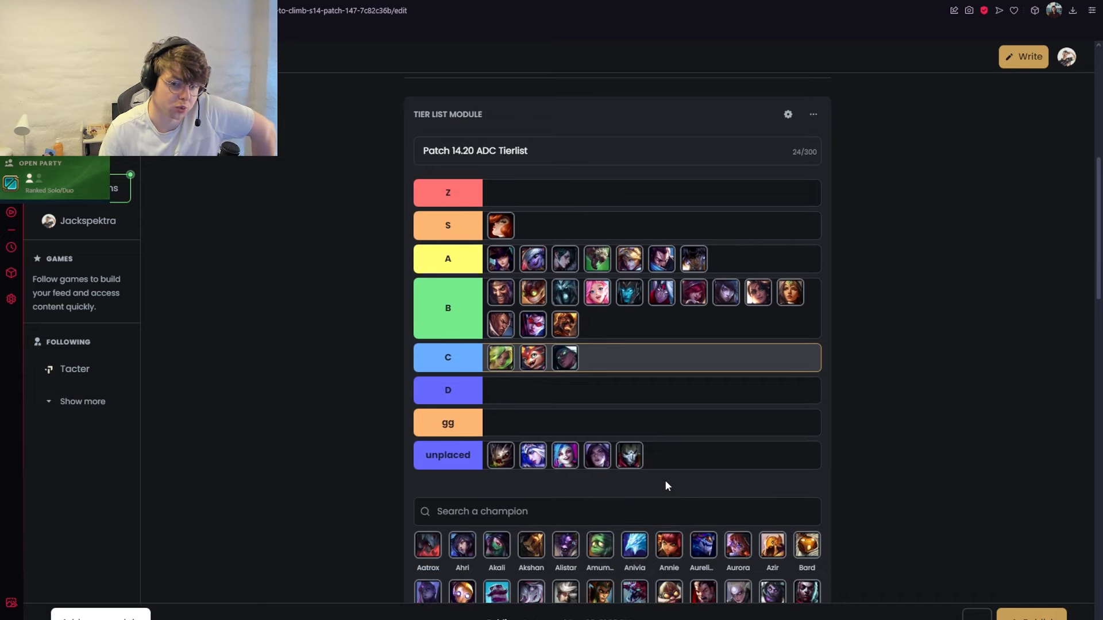
pyautogui.moveTo(636, 481)
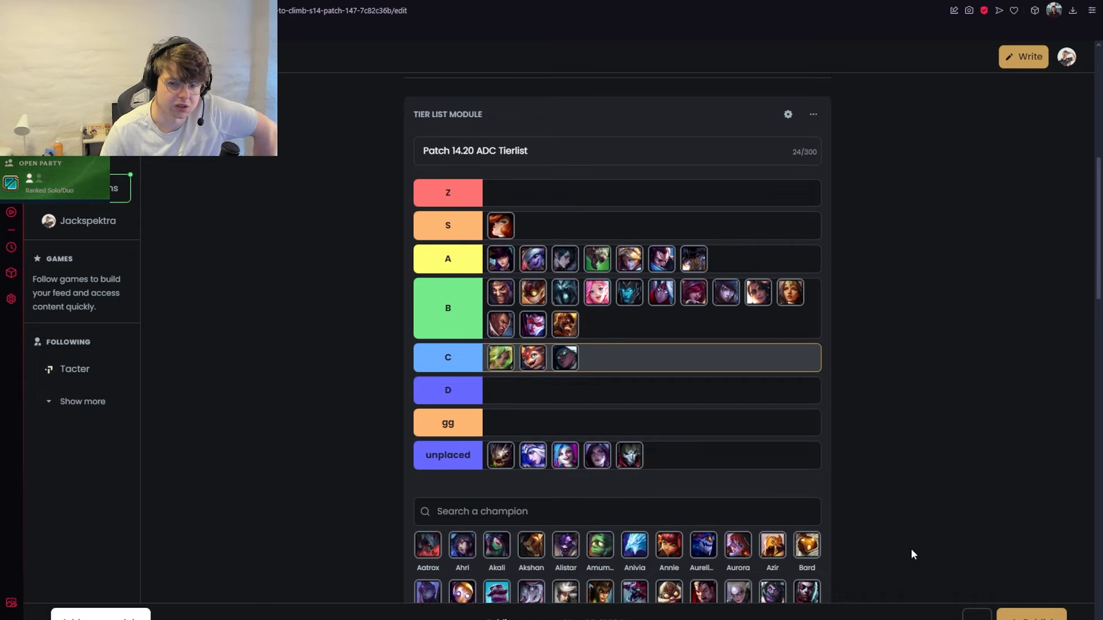
pyautogui.moveTo(790, 464)
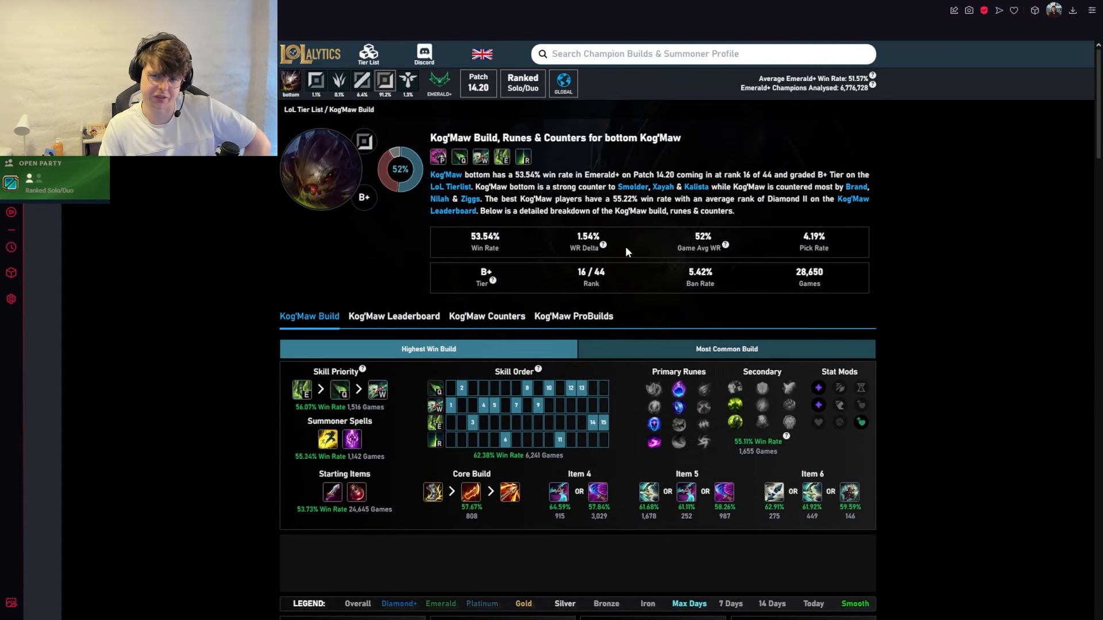
pyautogui.moveTo(792, 210)
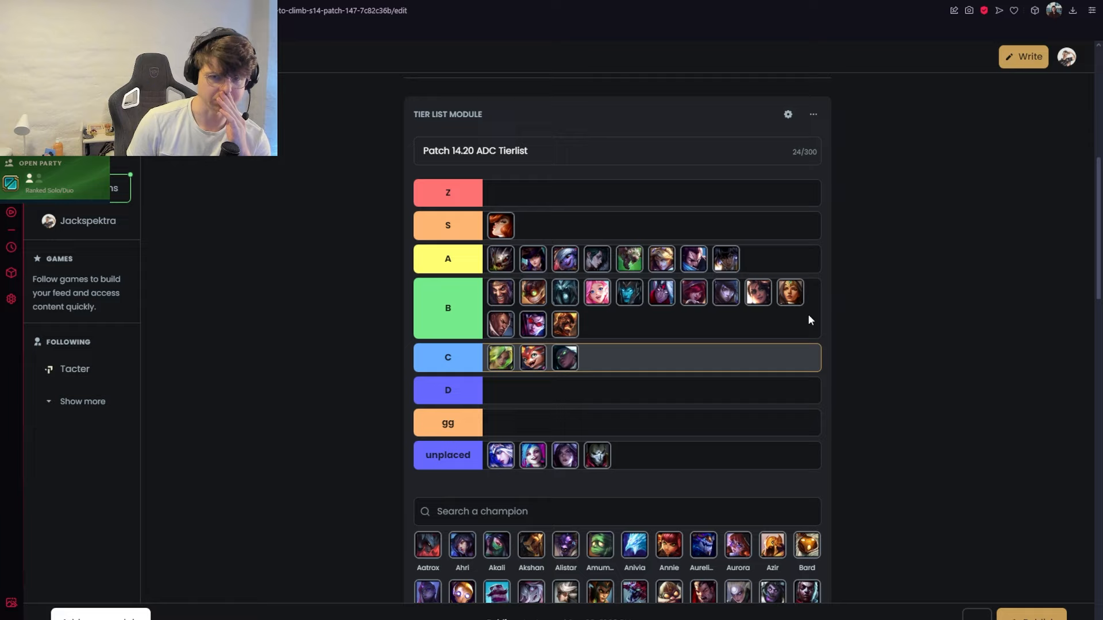
pyautogui.moveTo(501, 455)
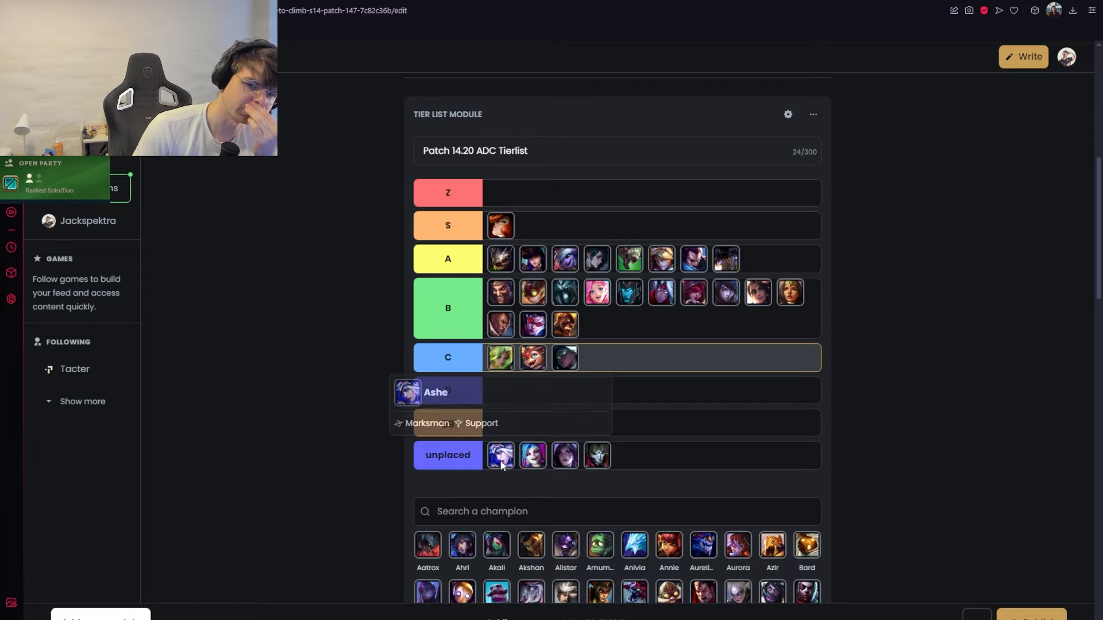
pyautogui.moveTo(561, 265)
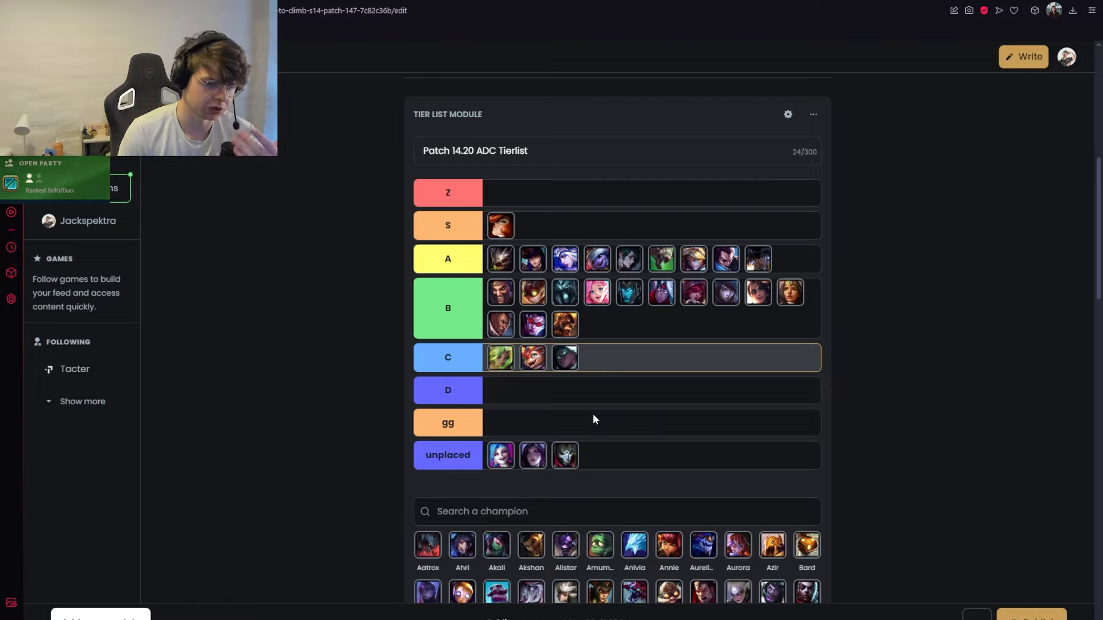
pyautogui.moveTo(516, 459)
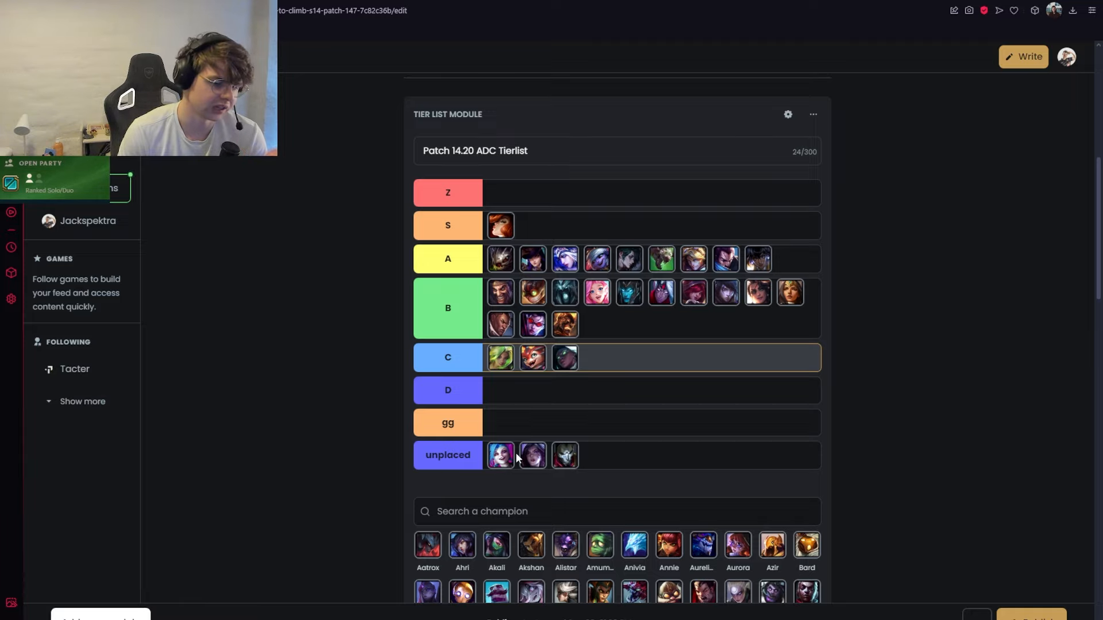
pyautogui.moveTo(555, 281)
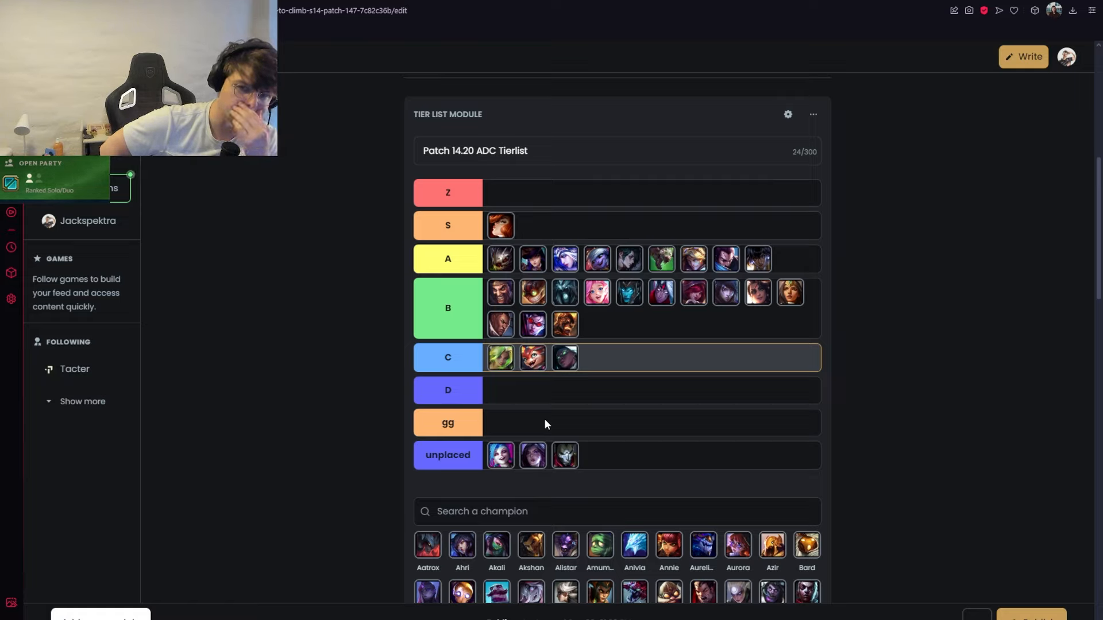
pyautogui.moveTo(501, 225)
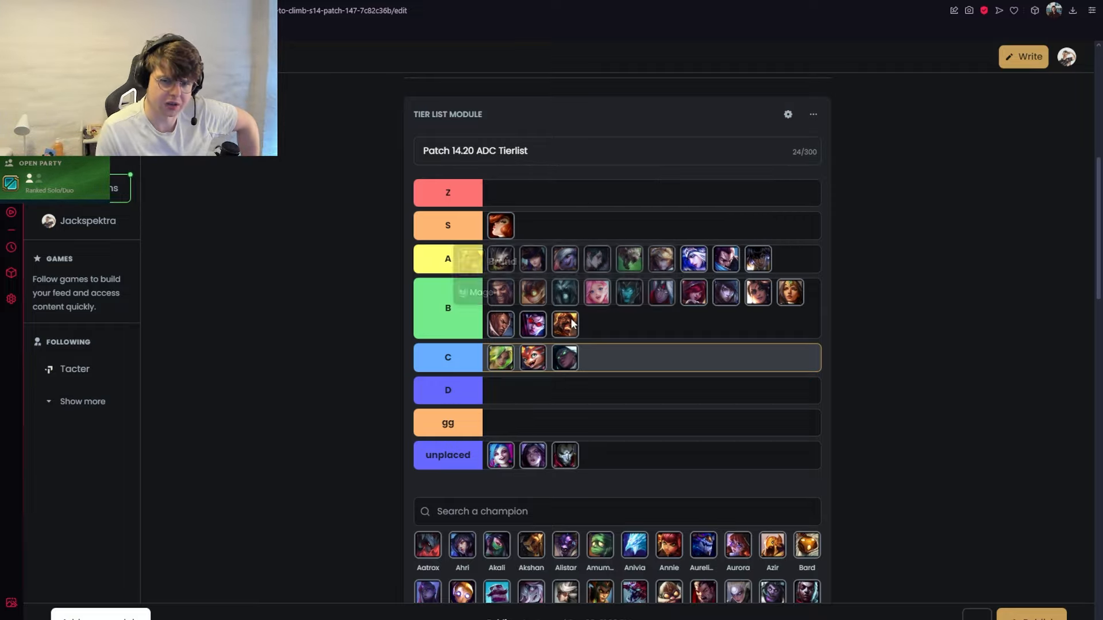
pyautogui.moveTo(501, 455)
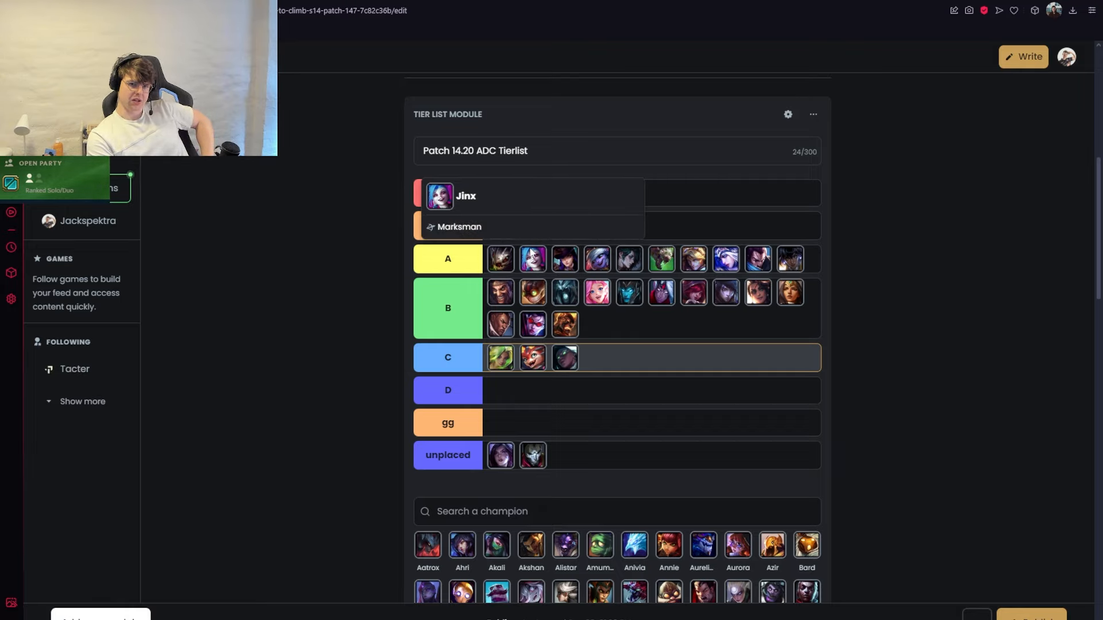
pyautogui.moveTo(532, 259)
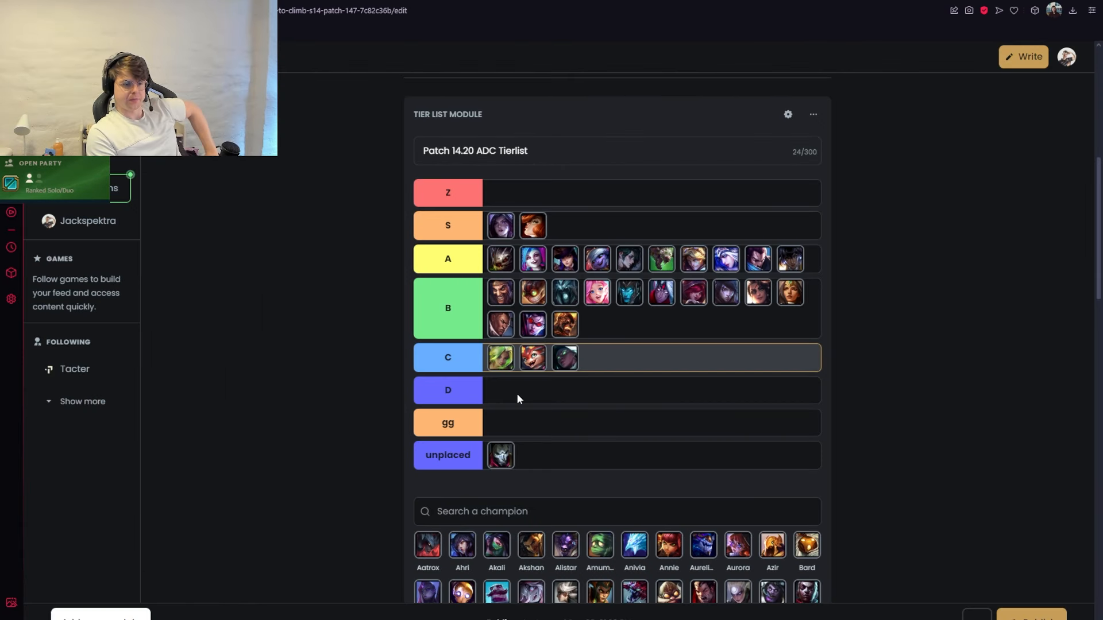
pyautogui.moveTo(500, 455)
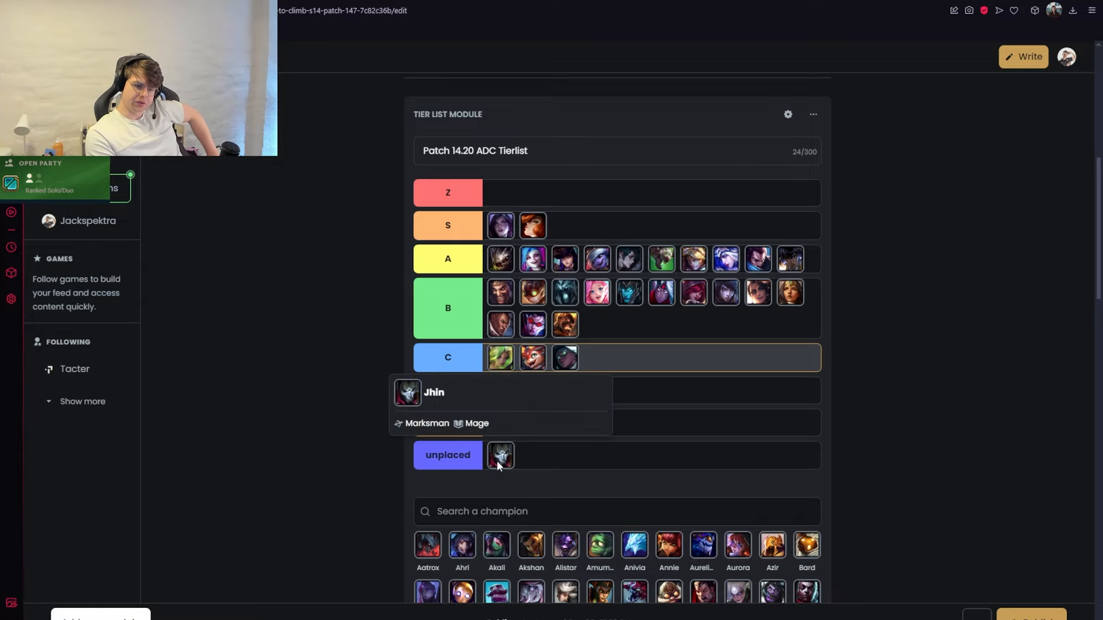
pyautogui.moveTo(533, 267)
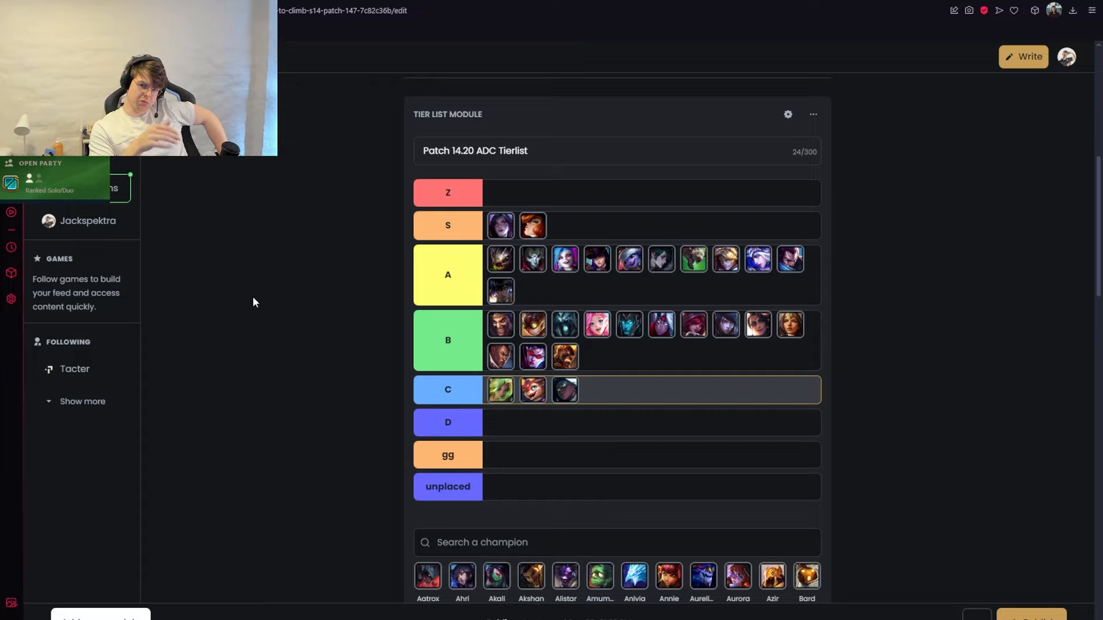
# Search 'syn' to place Syndra in S tier, then clear the search box
pyautogui.write('synd')
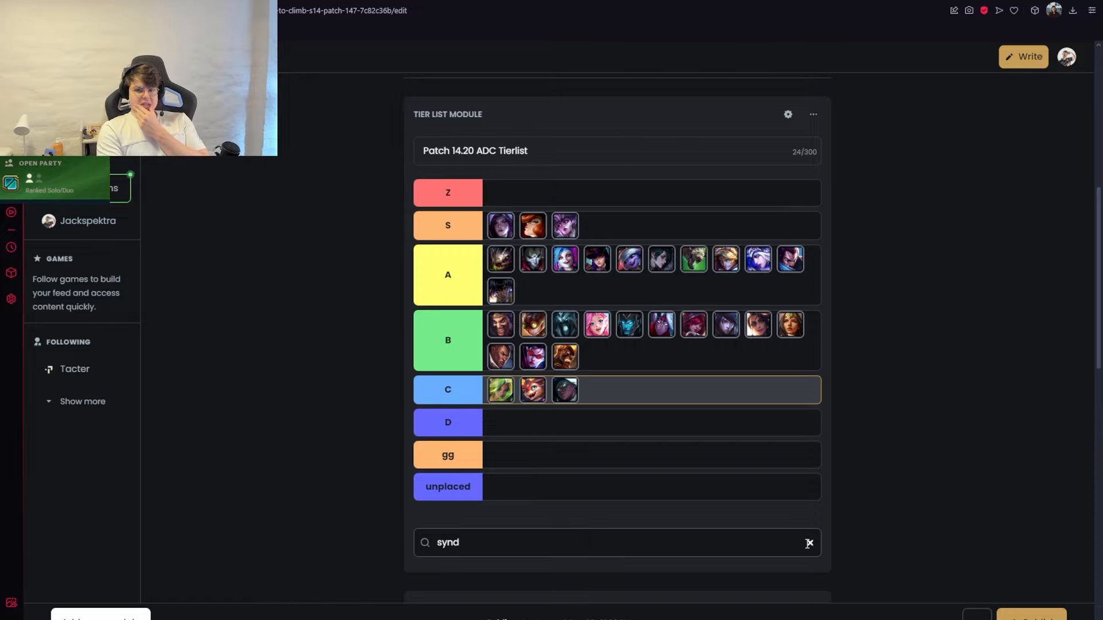
pyautogui.click(808, 543)
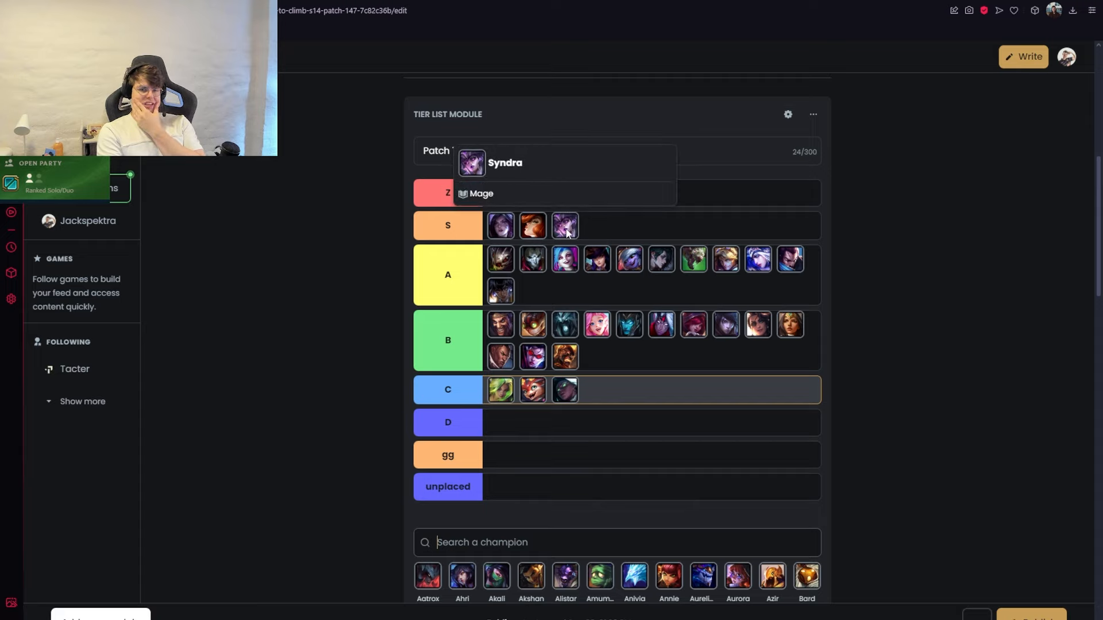
pyautogui.moveTo(565, 225)
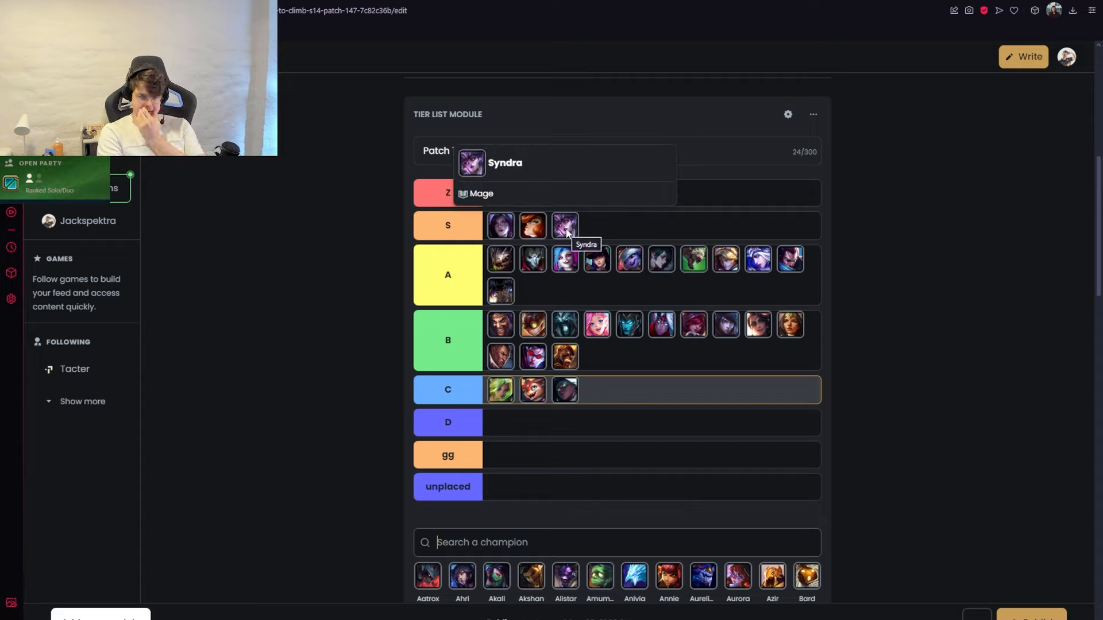
pyautogui.moveTo(274, 279)
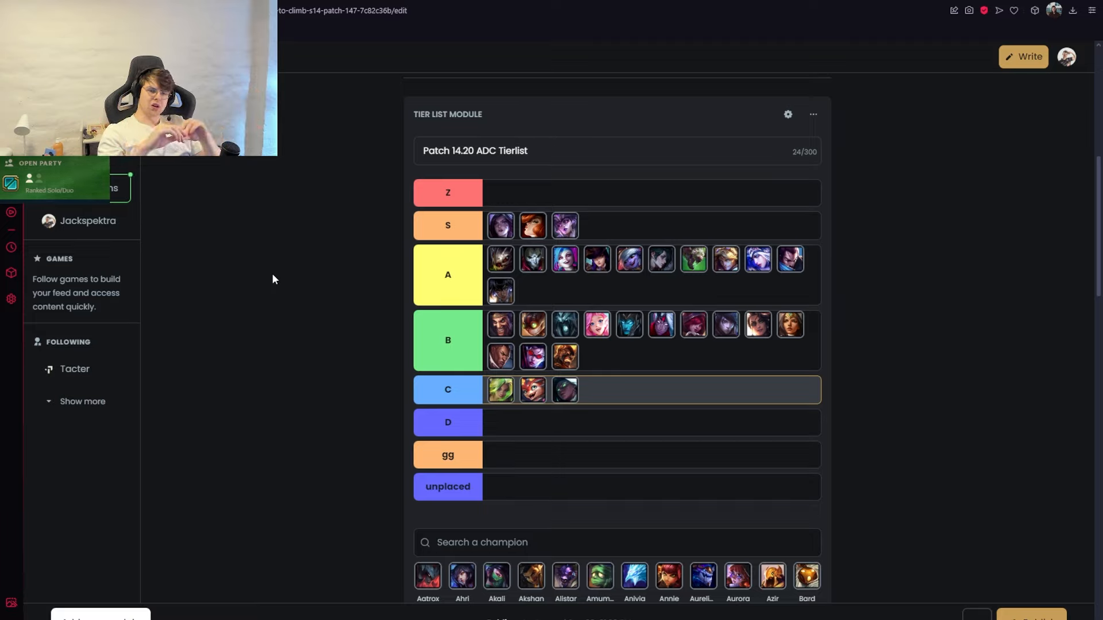
pyautogui.moveTo(266, 298)
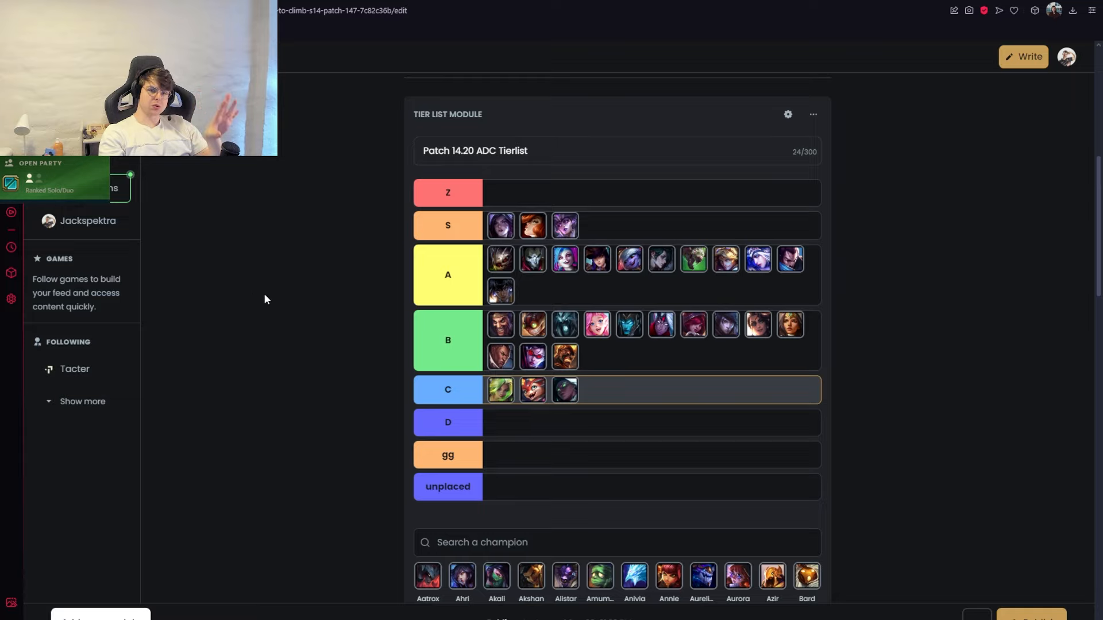
pyautogui.moveTo(261, 305)
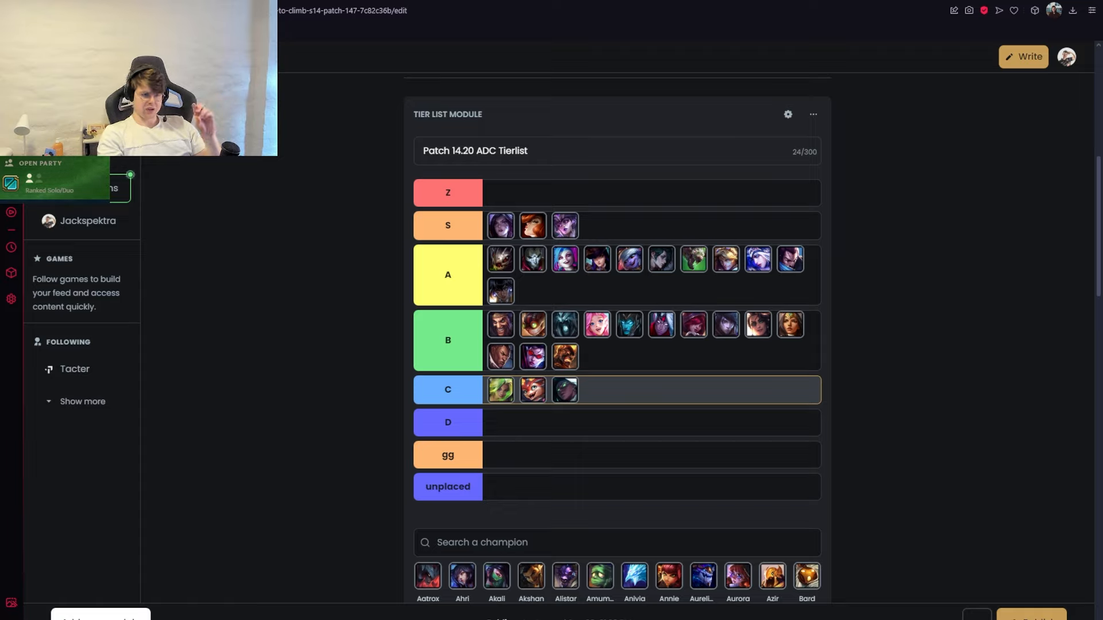
pyautogui.moveTo(501, 324)
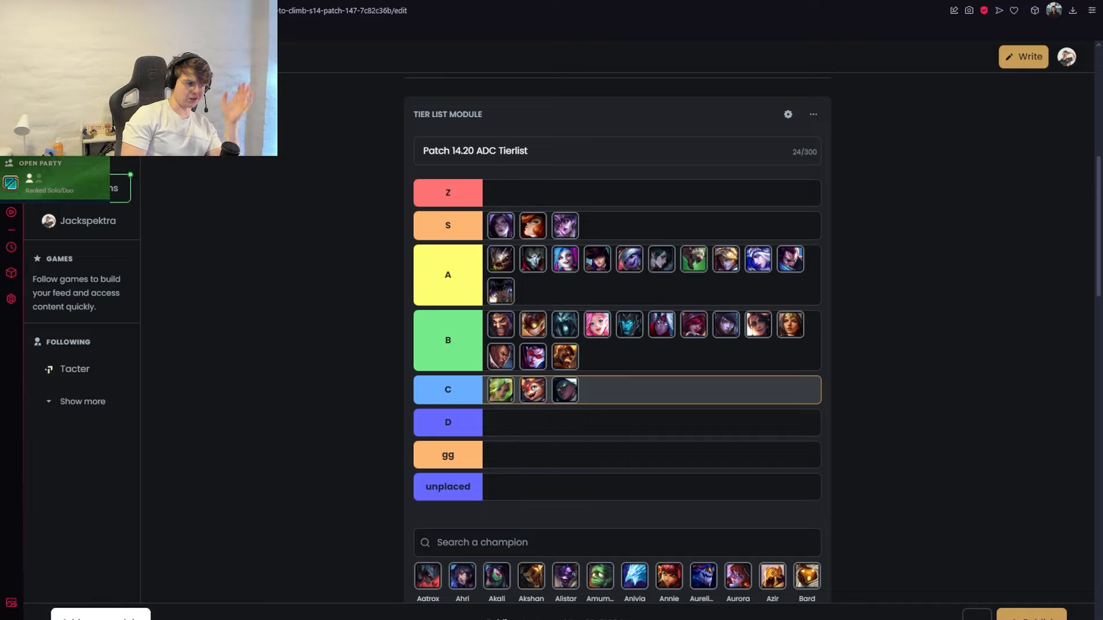
pyautogui.moveTo(185, 462)
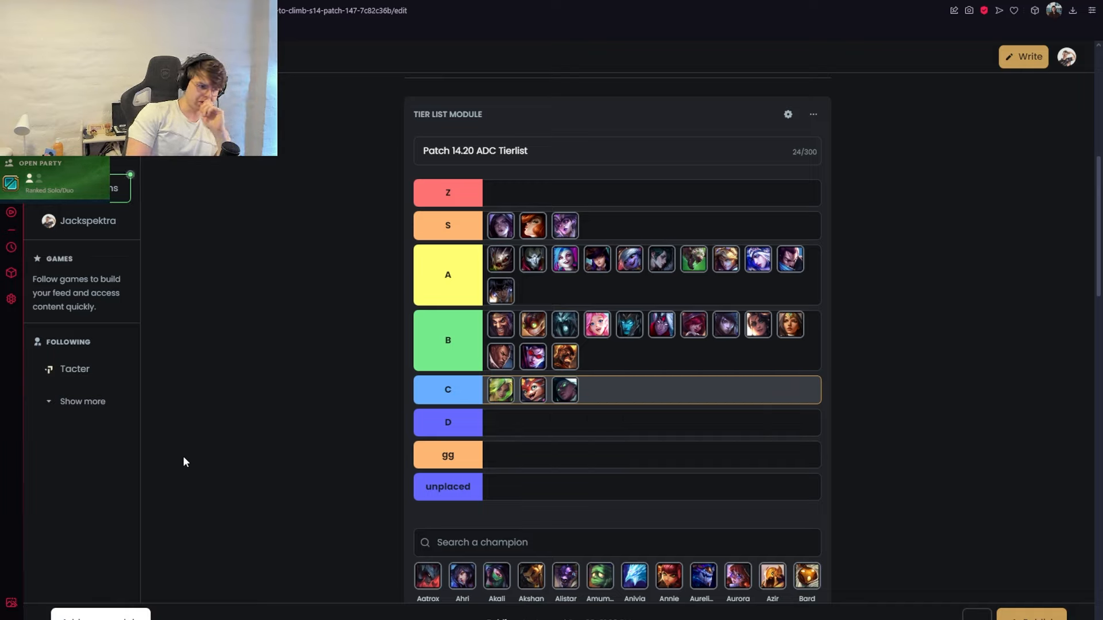